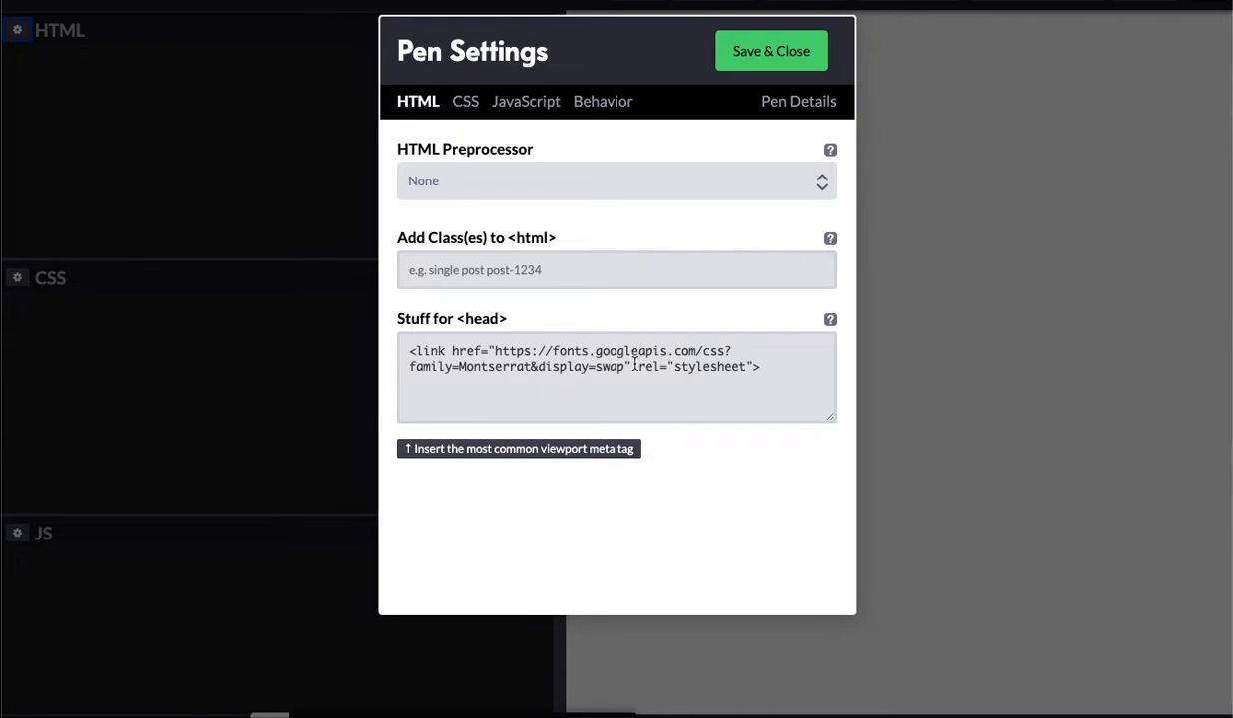
# Step: Save and close Pen Settings, keeping the Montserrat Google Fonts link in the head
pyautogui.click(771, 51)
pyautogui.write('<div')
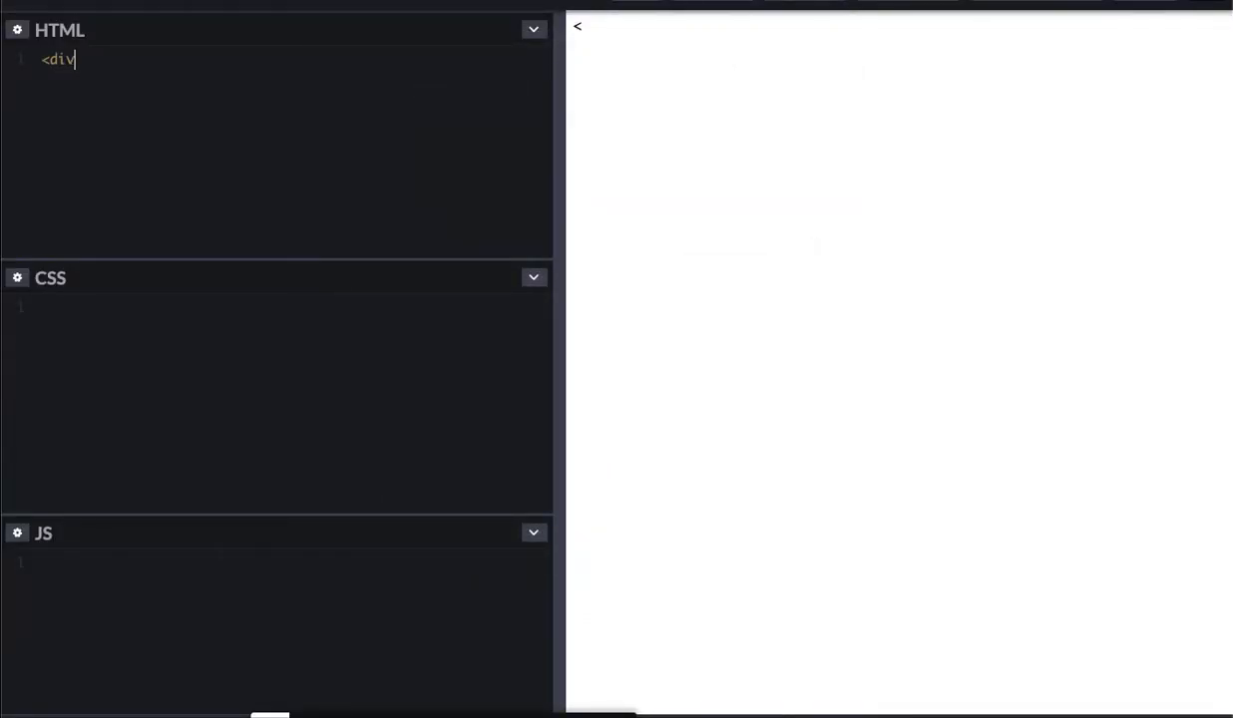
# Step: Type the opening div with id "container" in the HTML editor
pyautogui.write('con')
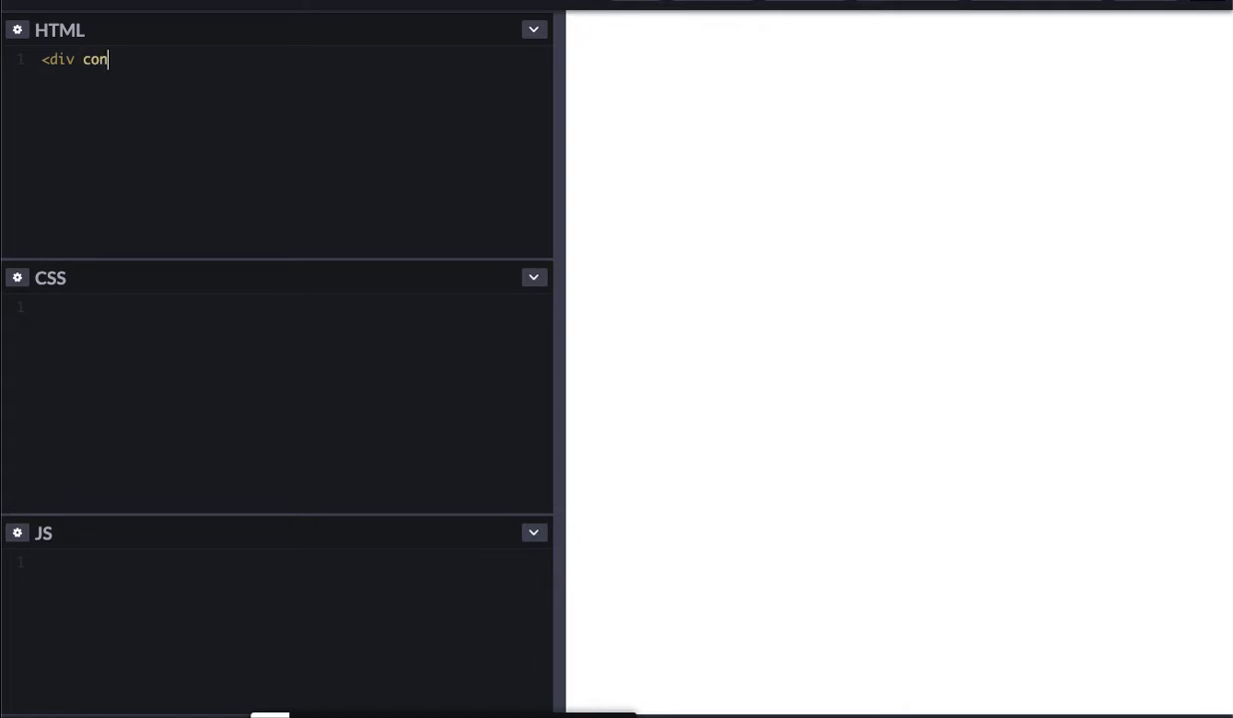
pyautogui.write('tainer>')
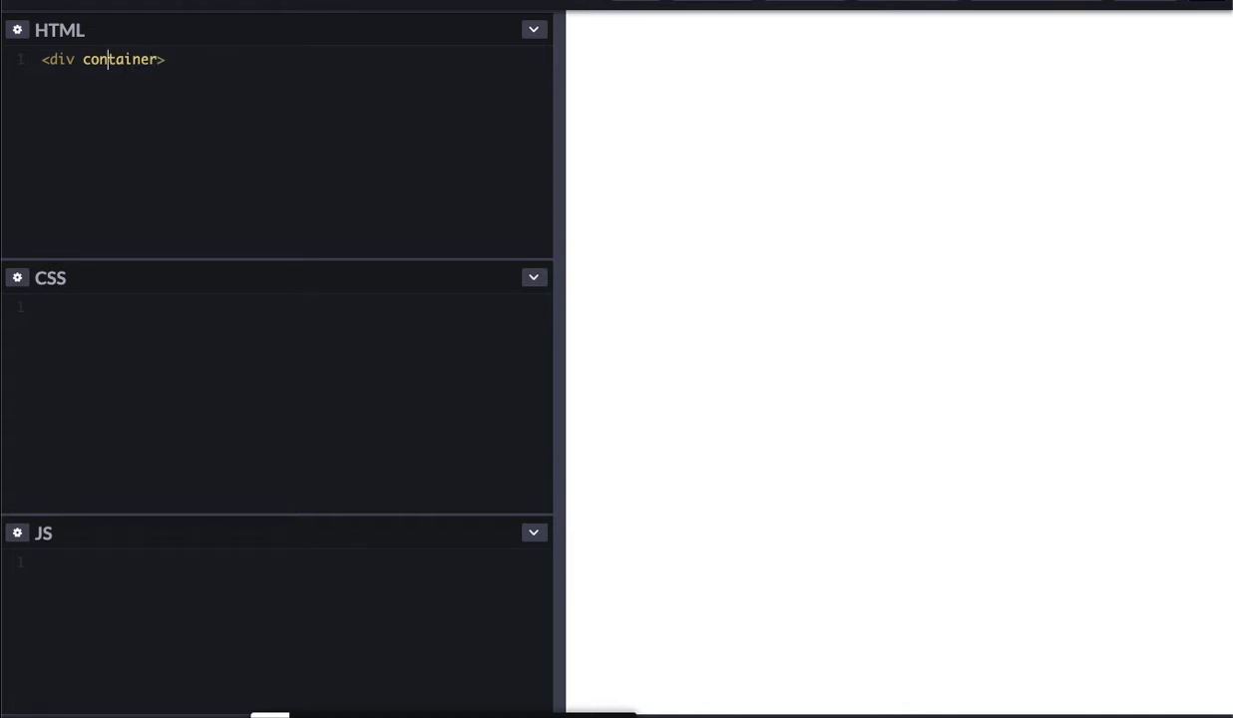
pyautogui.write('id=')
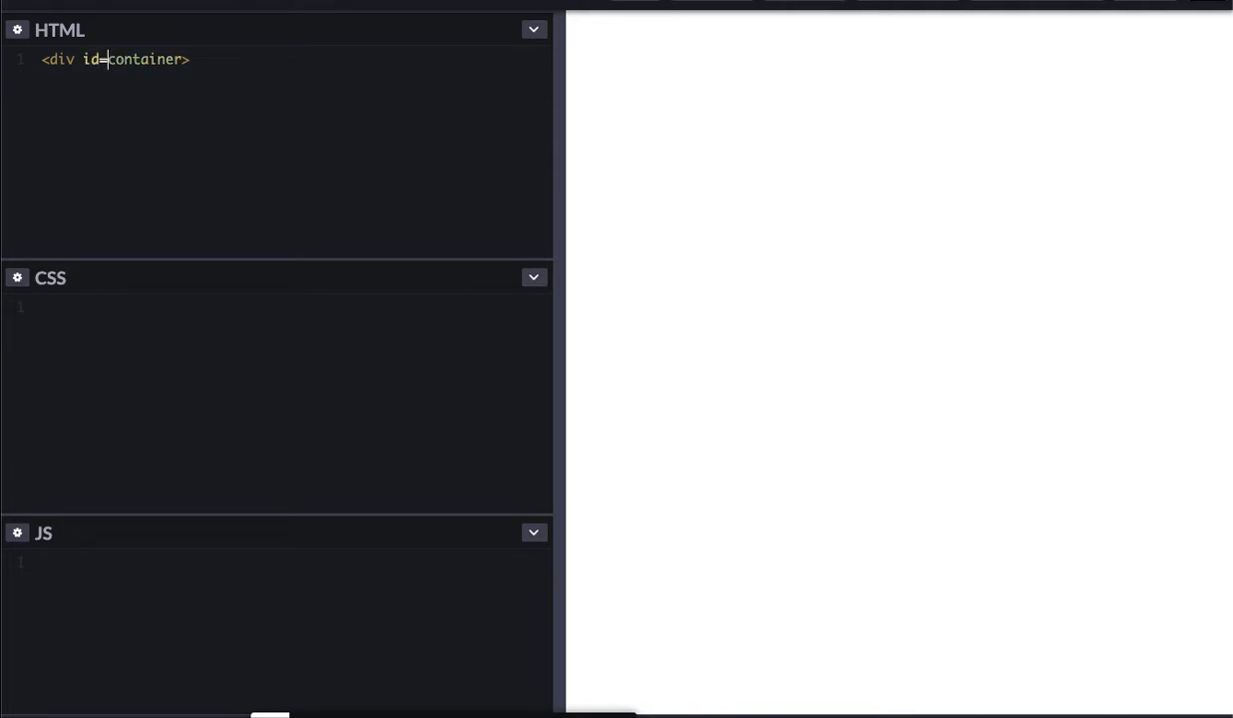
pyautogui.write('"container"')
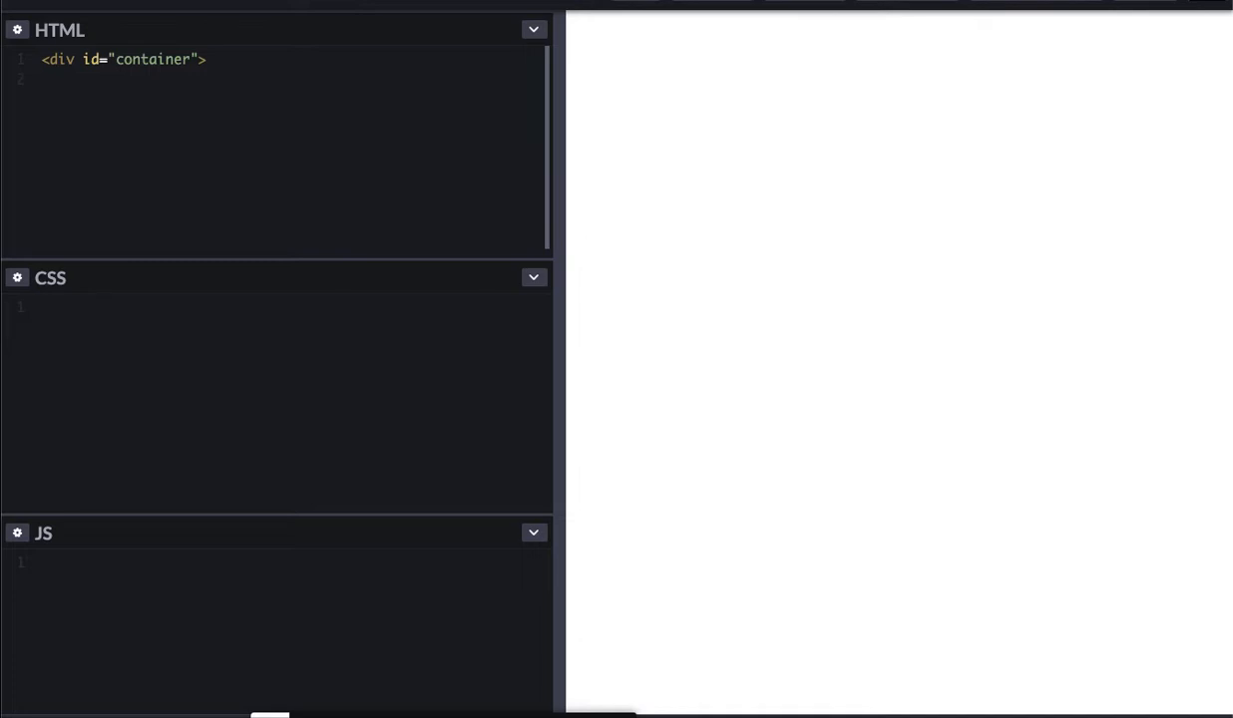
pyautogui.write('<div>')
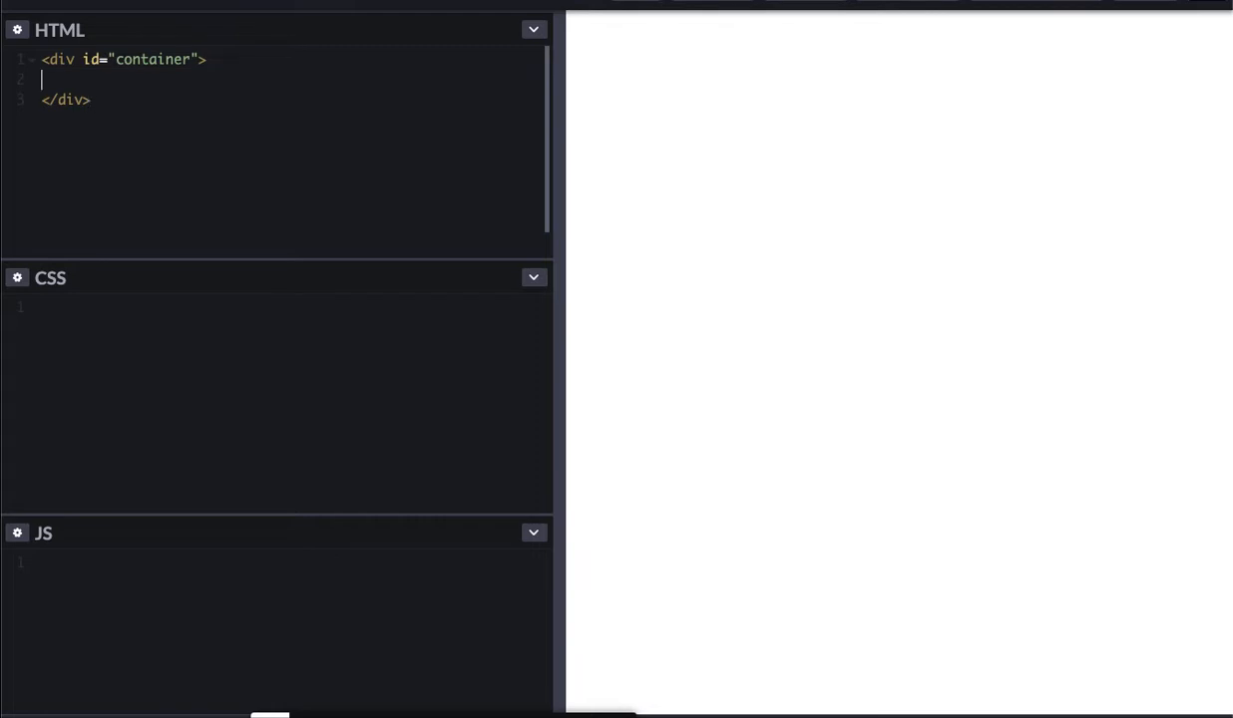
# Step: Add a header inside the container with the paragraph "I'm the Header"
pyautogui.write('<')
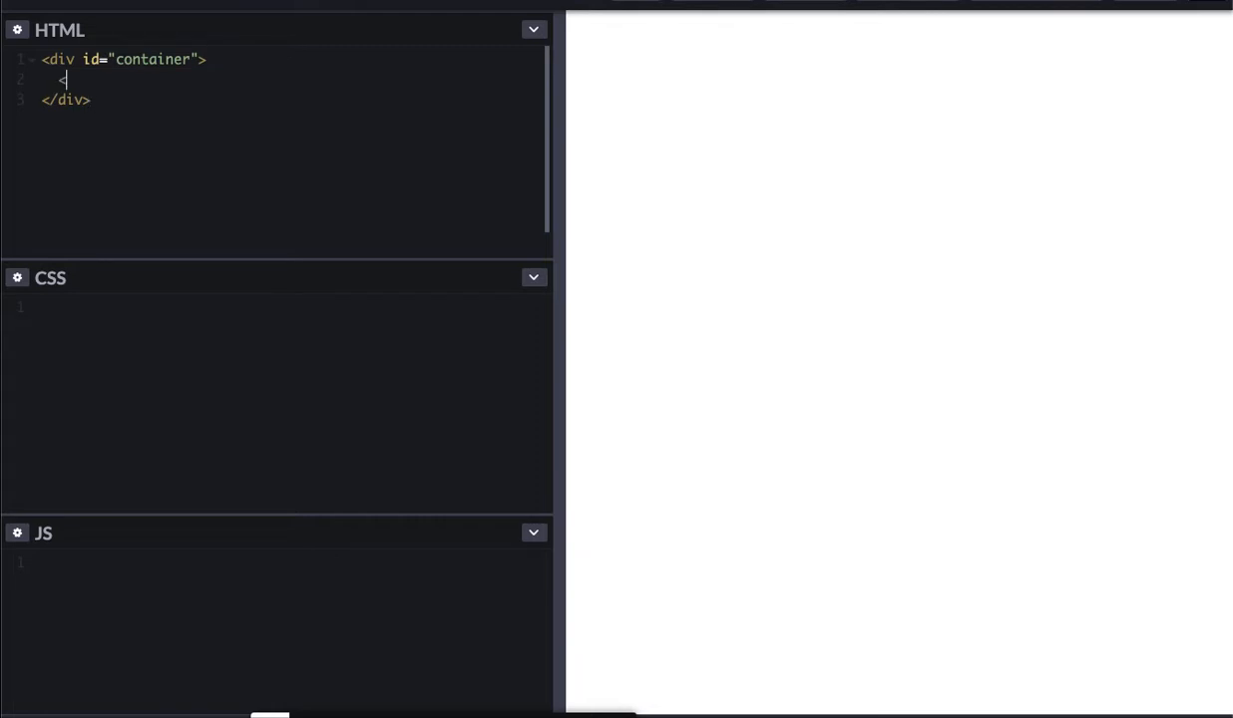
pyautogui.write('header>')
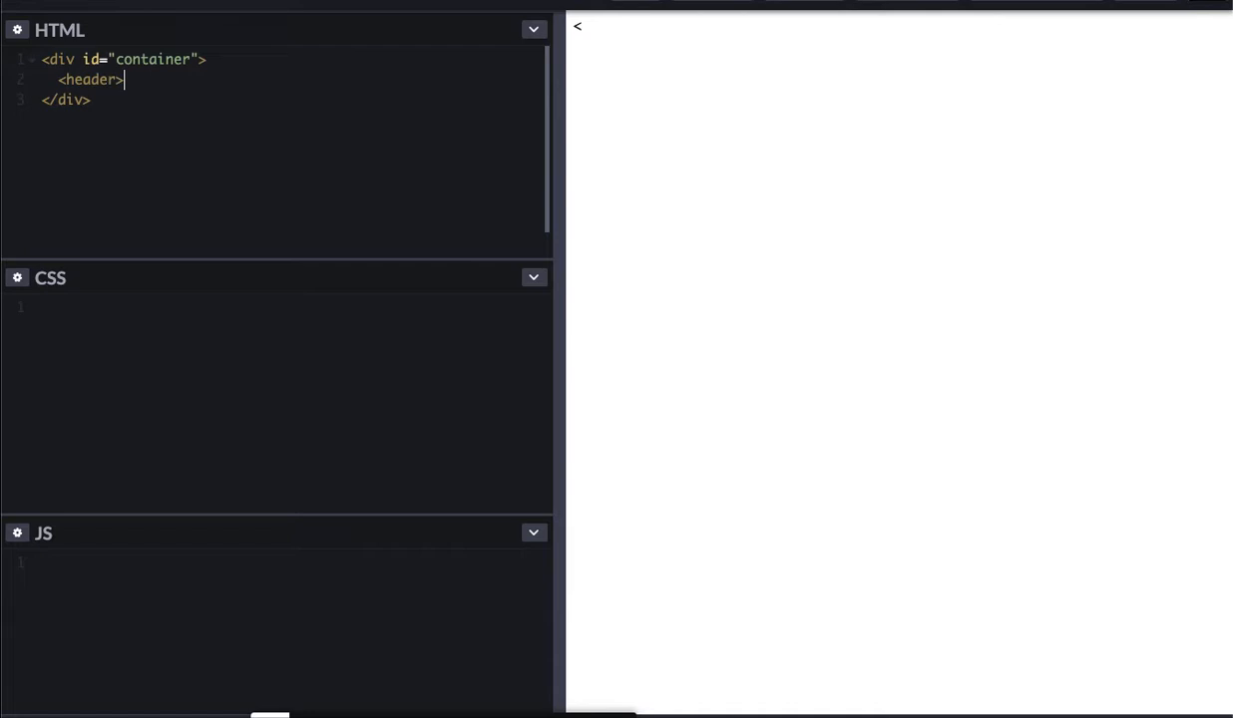
pyautogui.write('<')
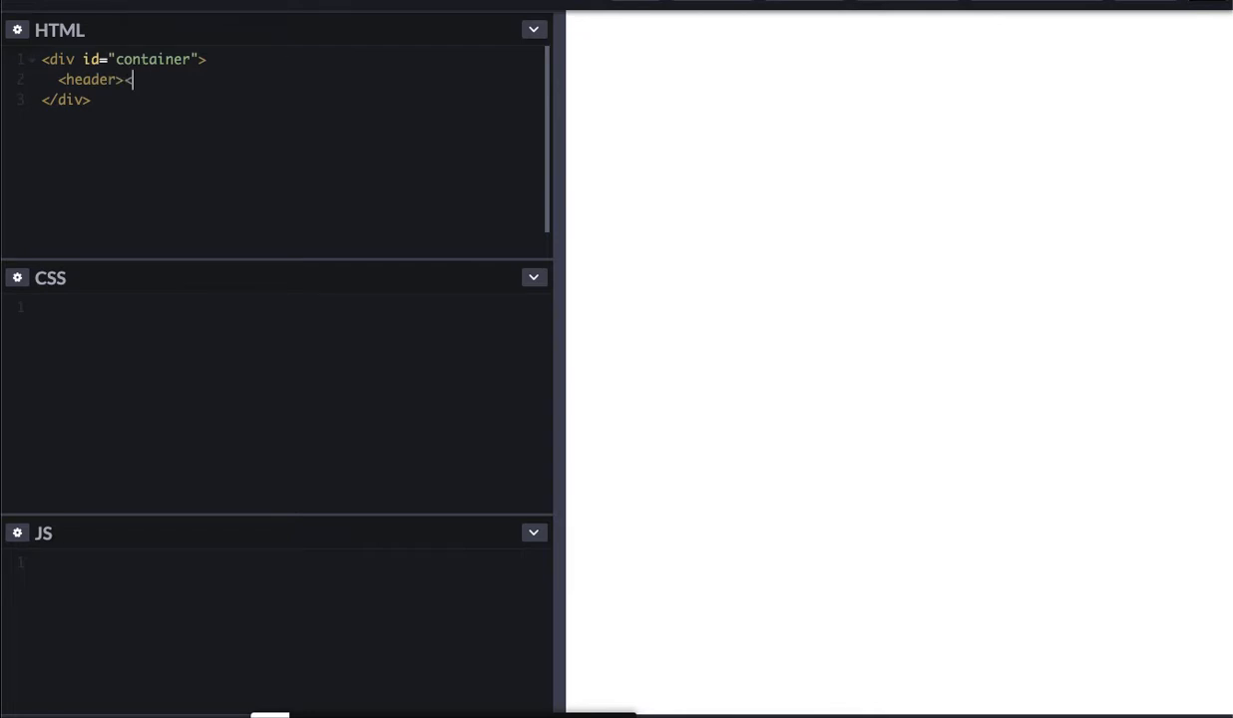
pyautogui.write("<p>I'm")
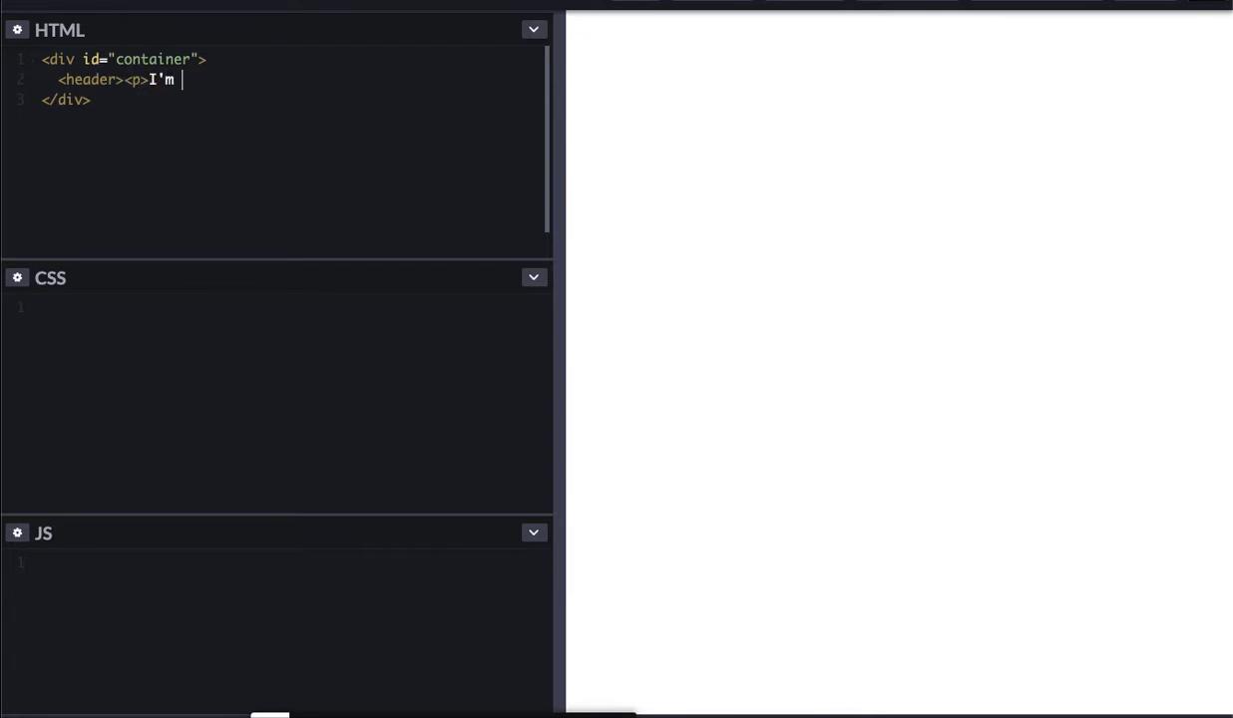
pyautogui.write('the Header')
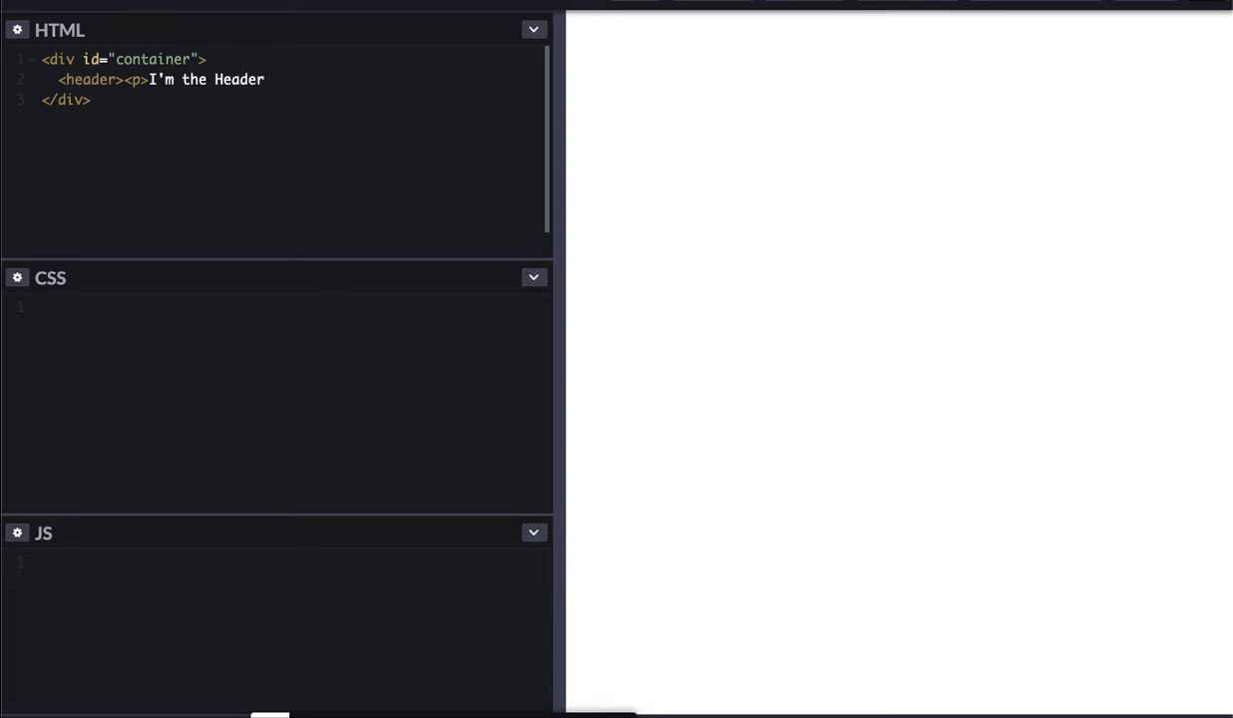
pyautogui.write('</p>')
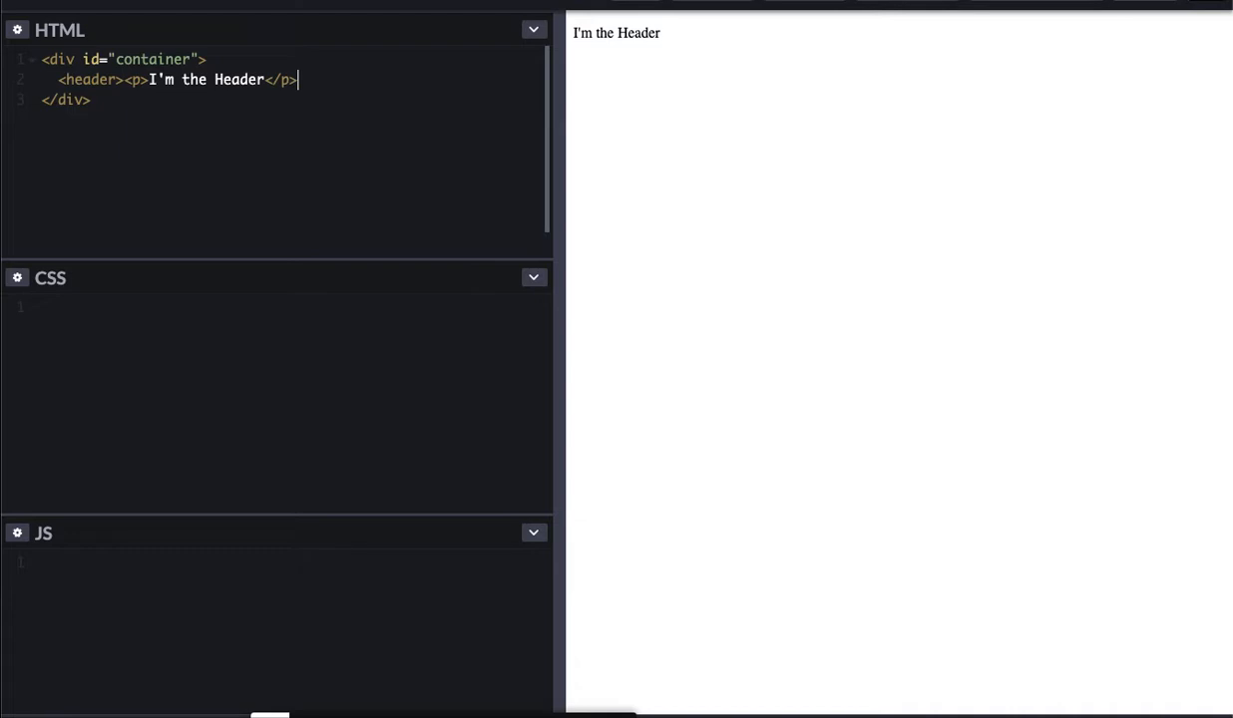
pyautogui.write('</header')
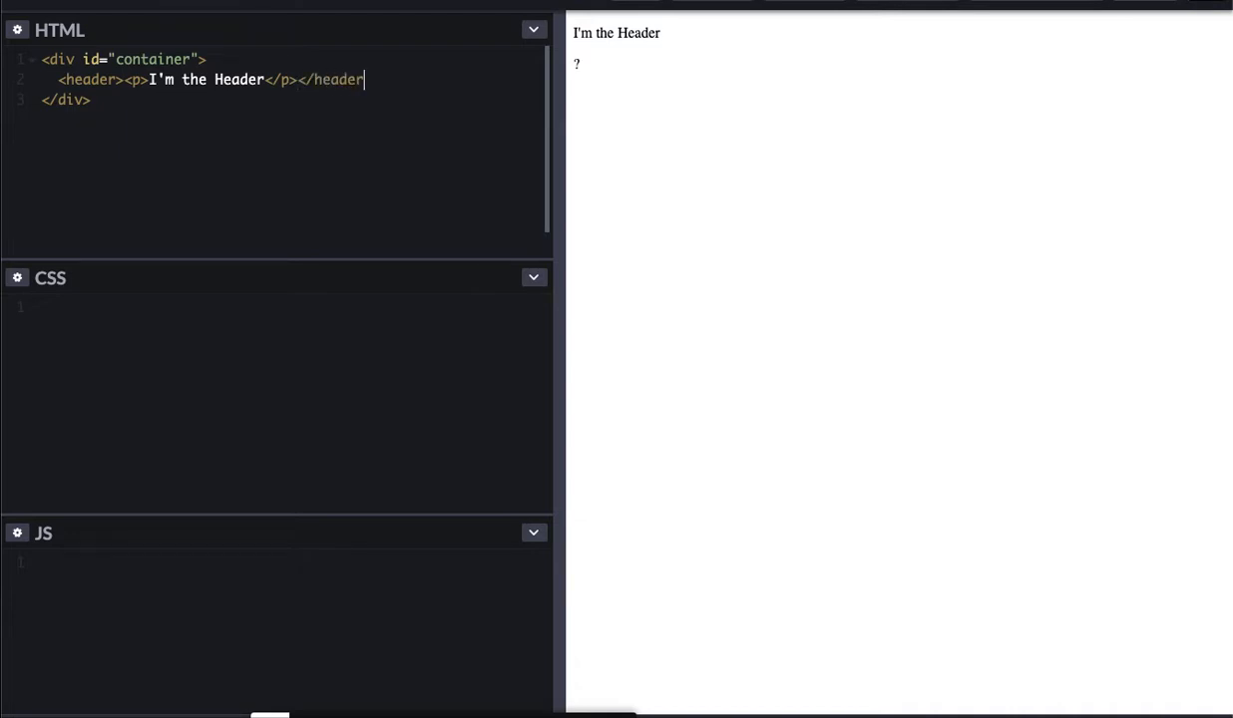
pyautogui.write('>')
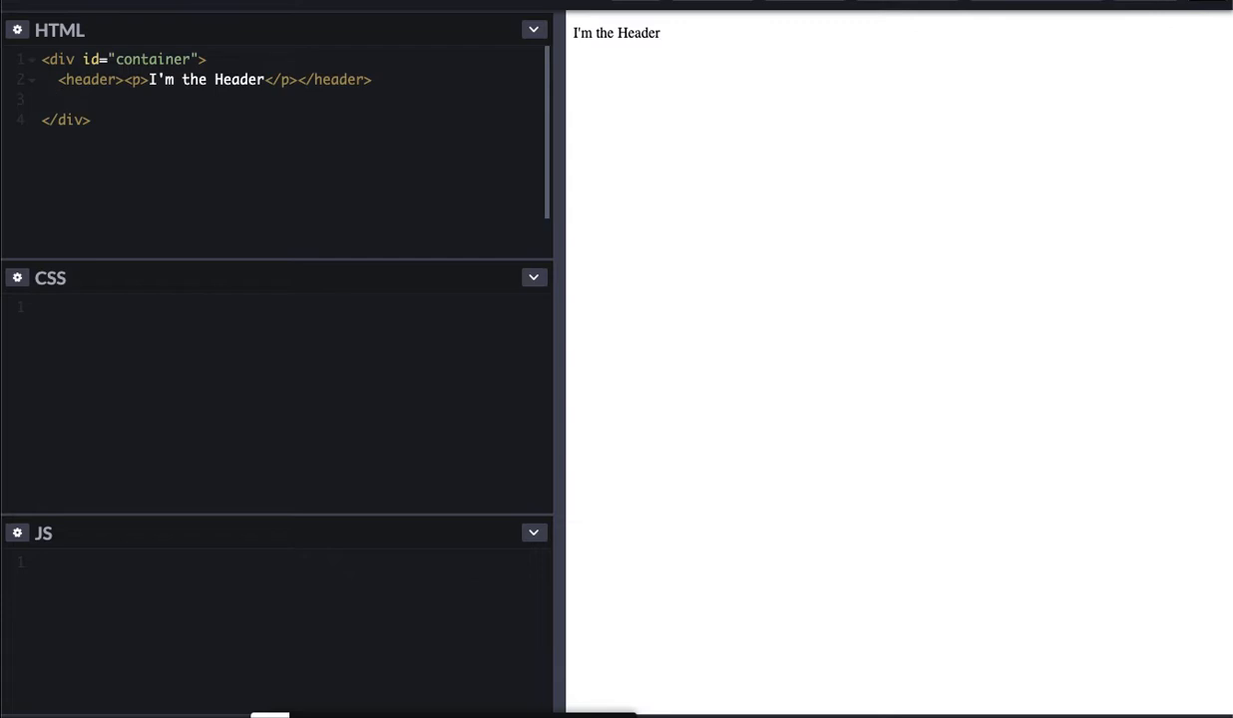
# Step: Add a main element containing the paragraph "I'm the Main Content"
pyautogui.write('<mian')
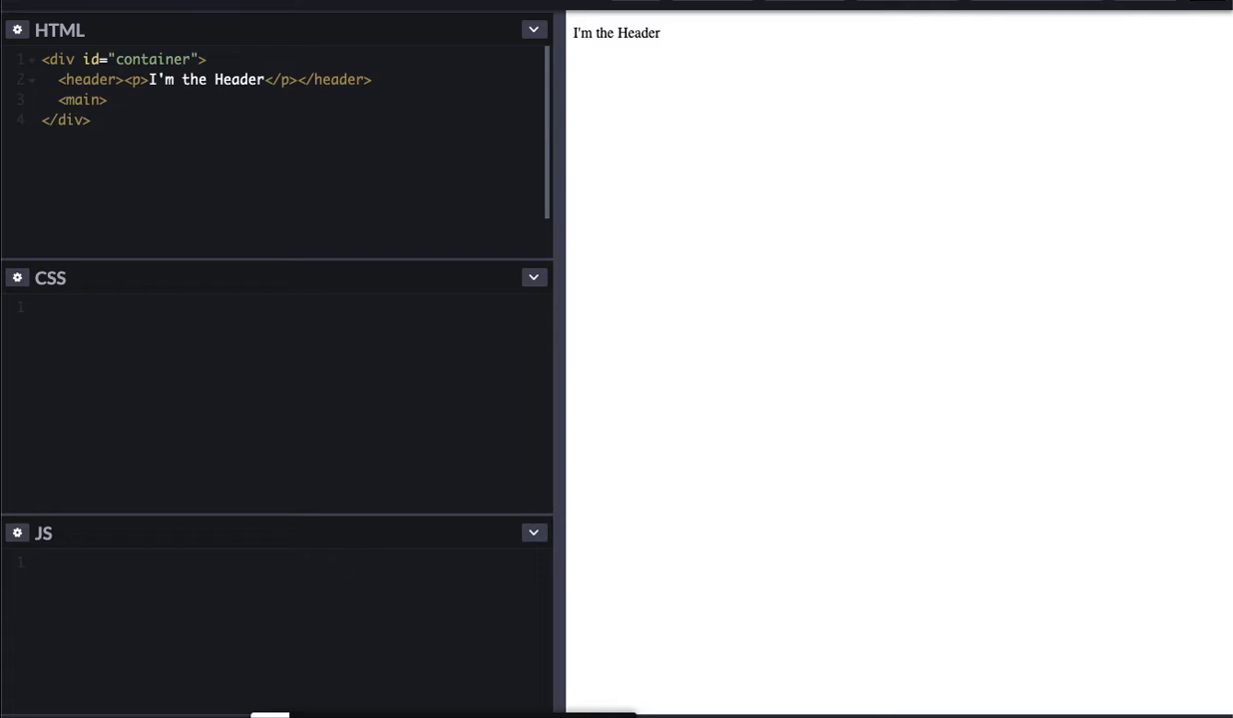
pyautogui.write('<p>')
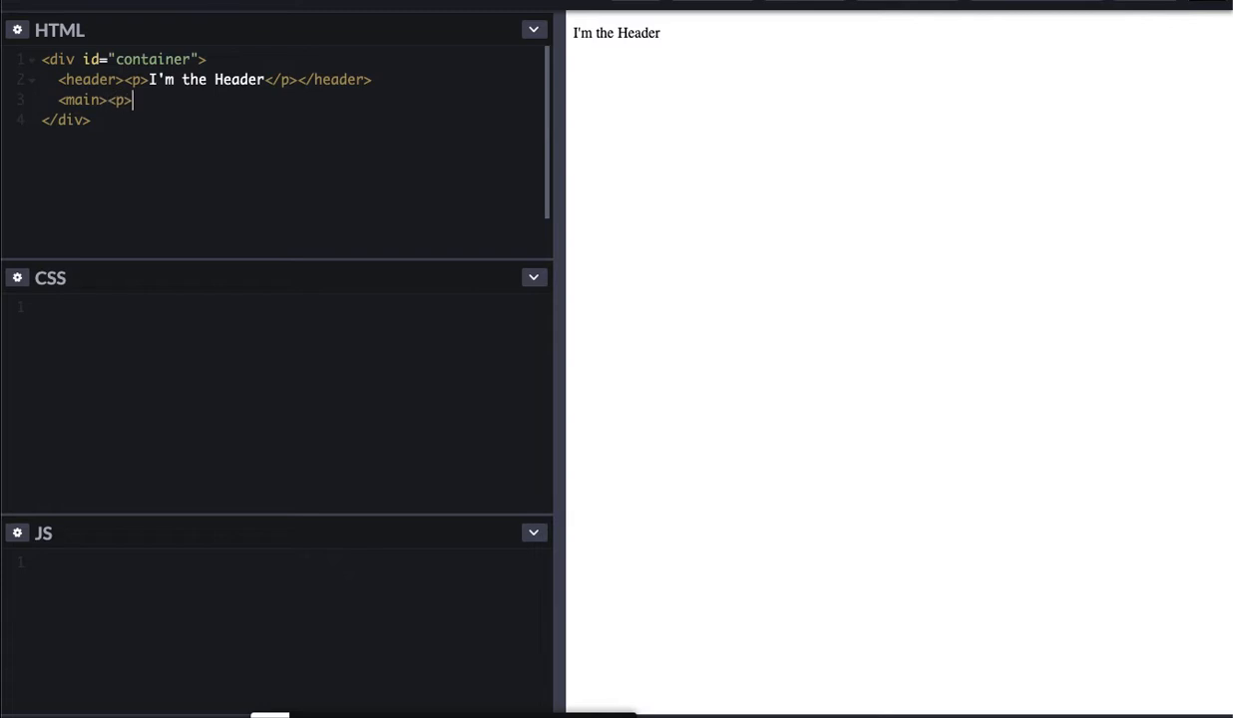
pyautogui.write("I'm the")
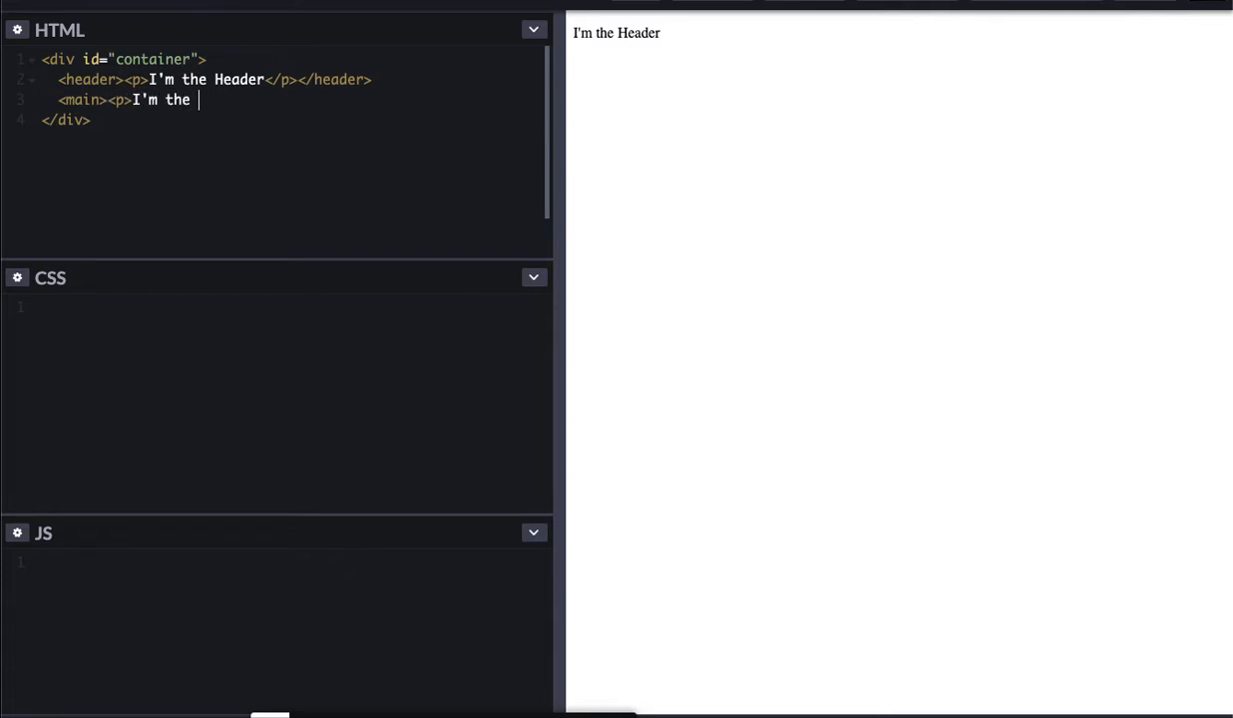
pyautogui.write('Main Content')
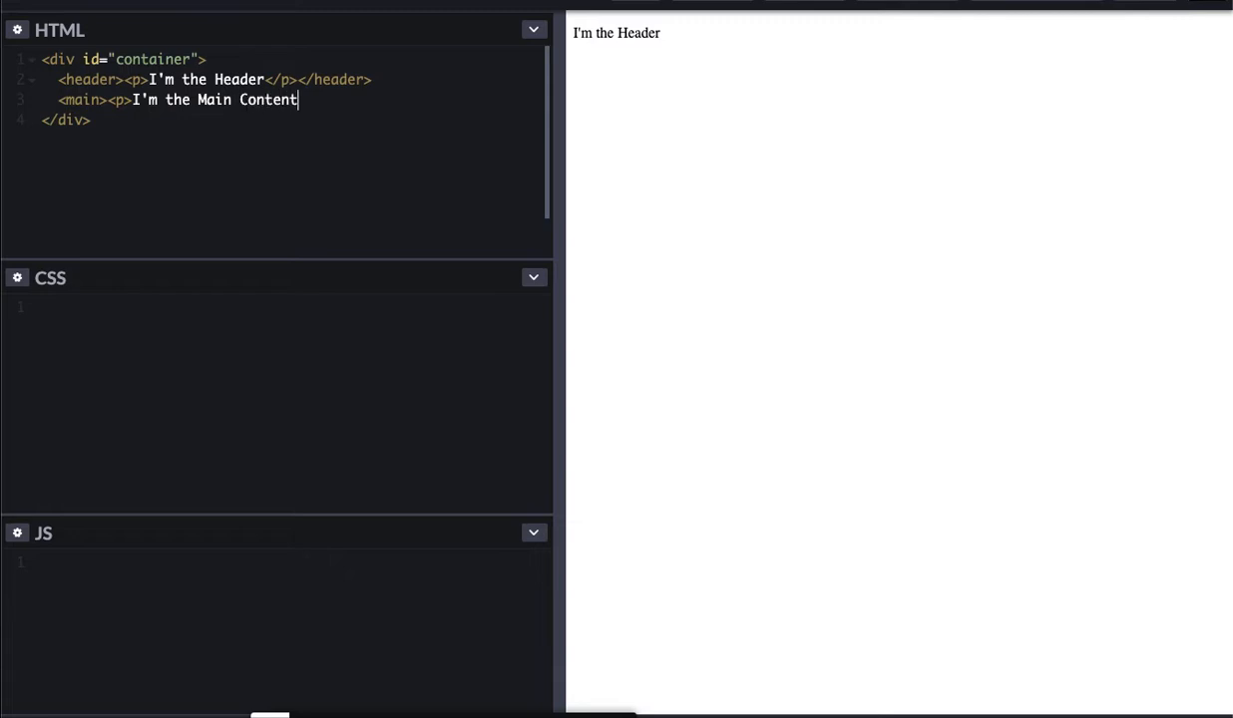
pyautogui.write('</p>')
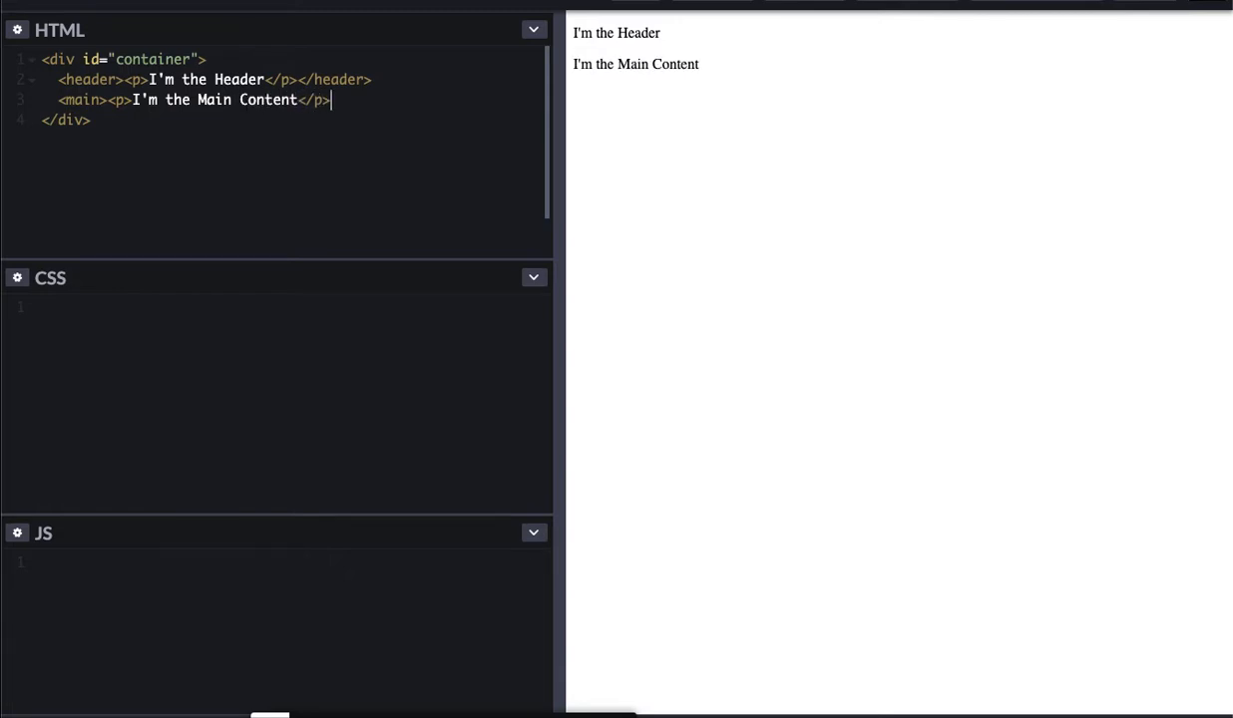
pyautogui.write('</m')
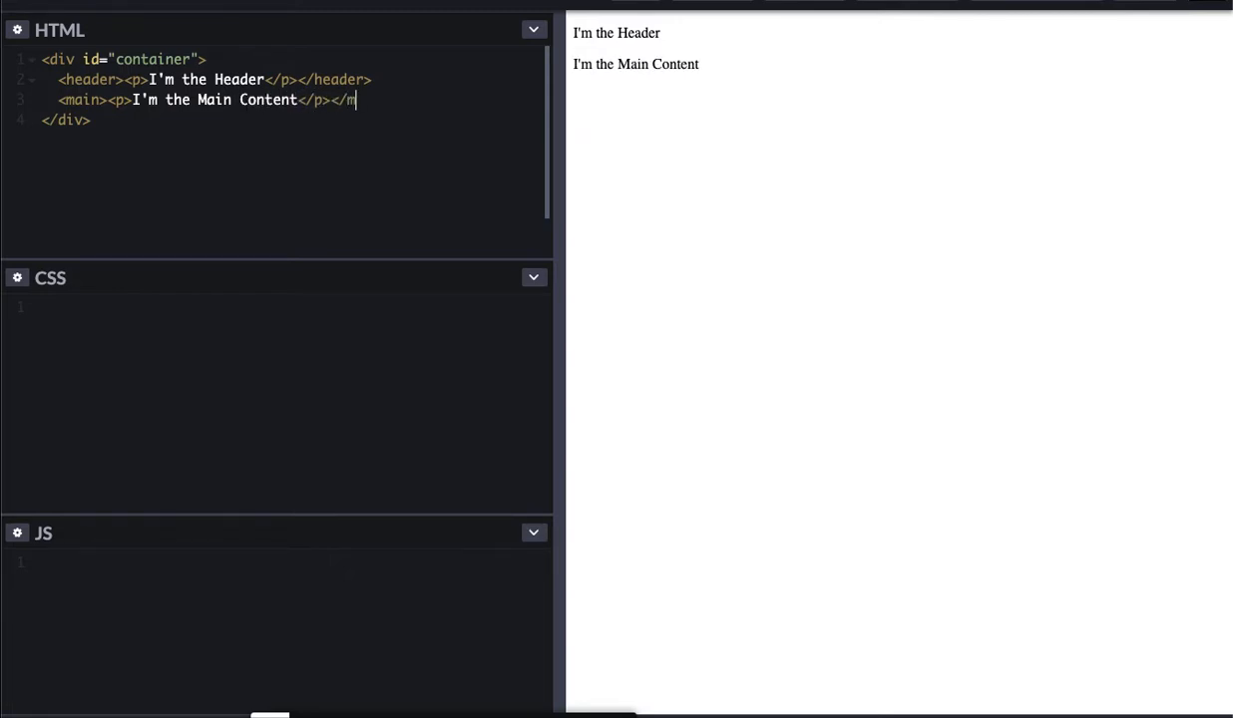
pyautogui.write('ain>')
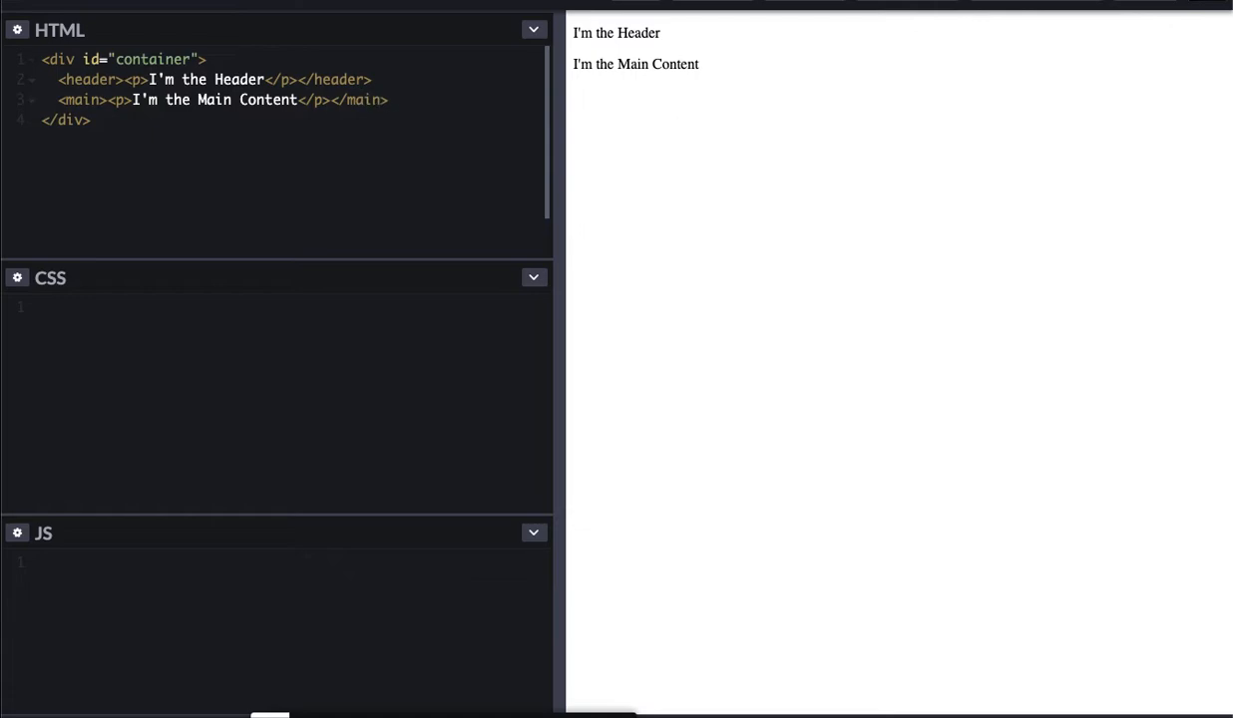
pyautogui.press('Enter')
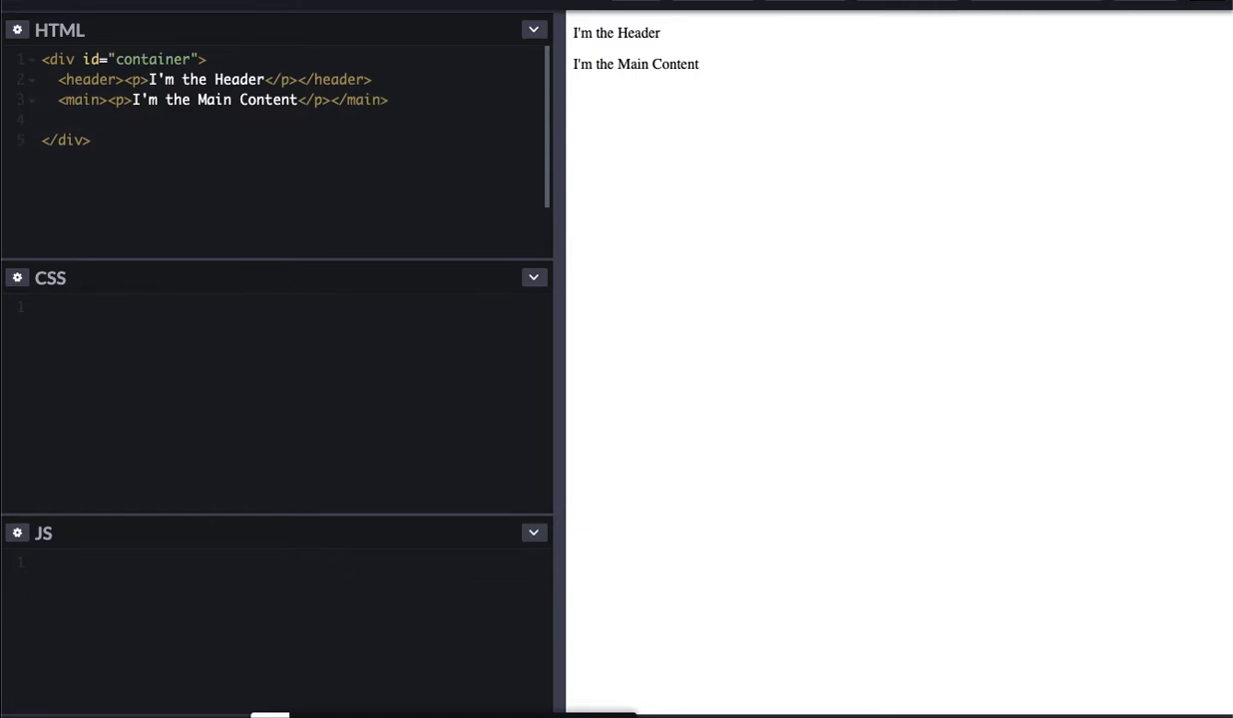
# Step: Add a footer element containing the paragraph "I'm the Footer"
pyautogui.write('<foot')
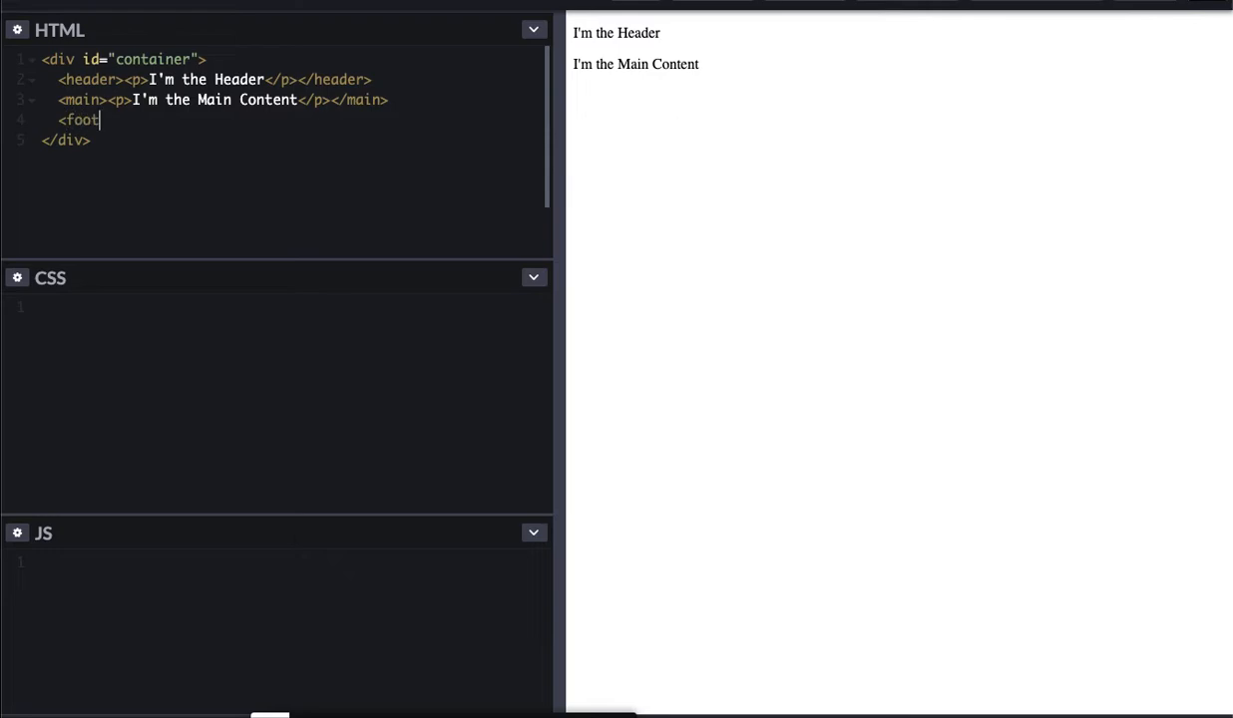
pyautogui.write('er><')
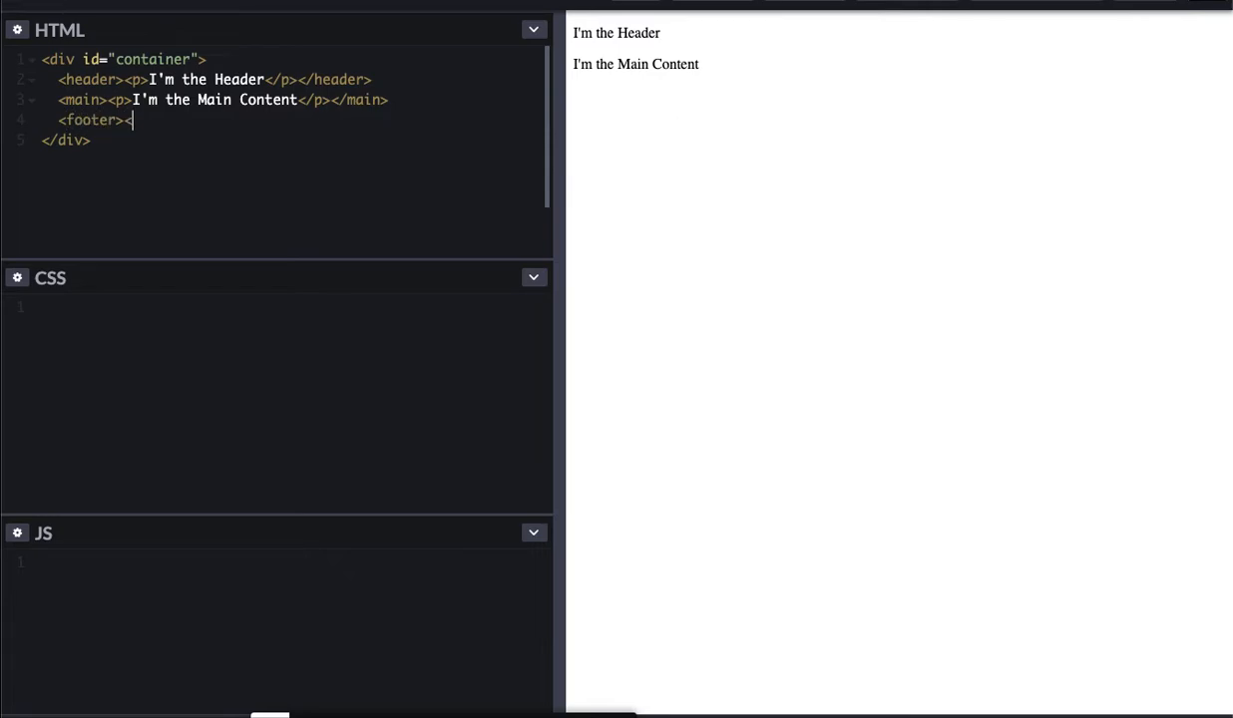
pyautogui.write('p')
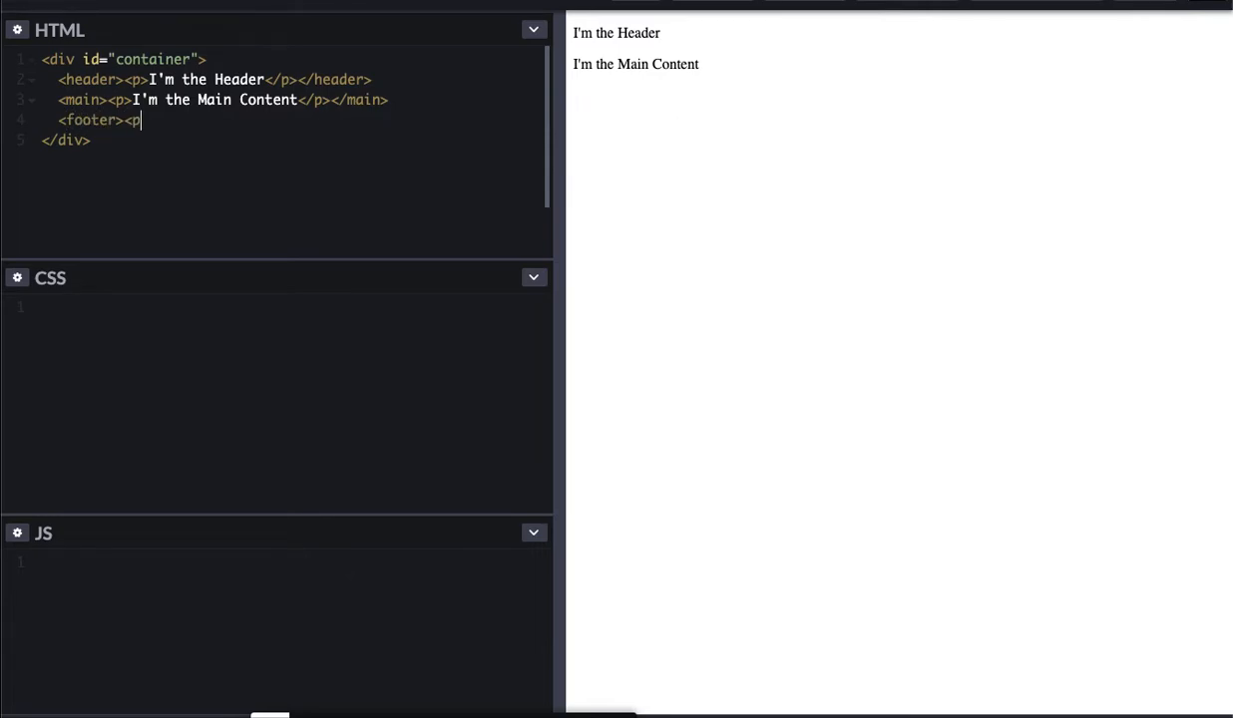
pyautogui.write("I'm the")
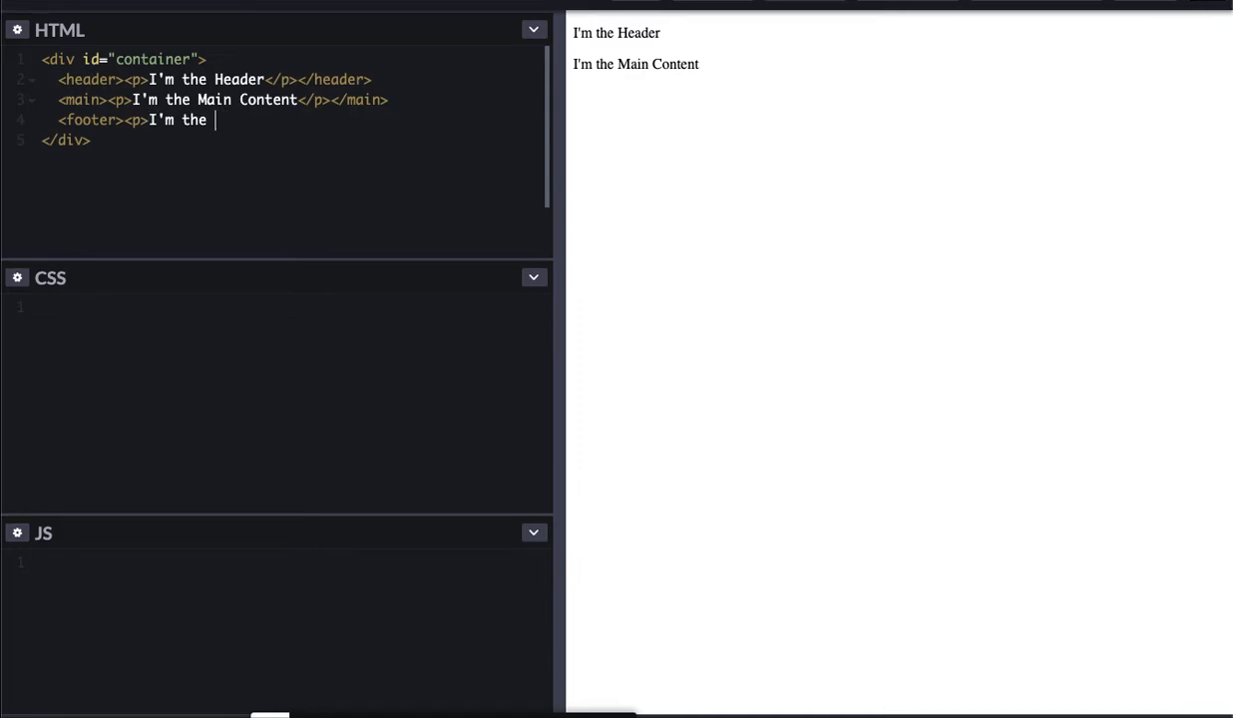
pyautogui.write('Footer</p')
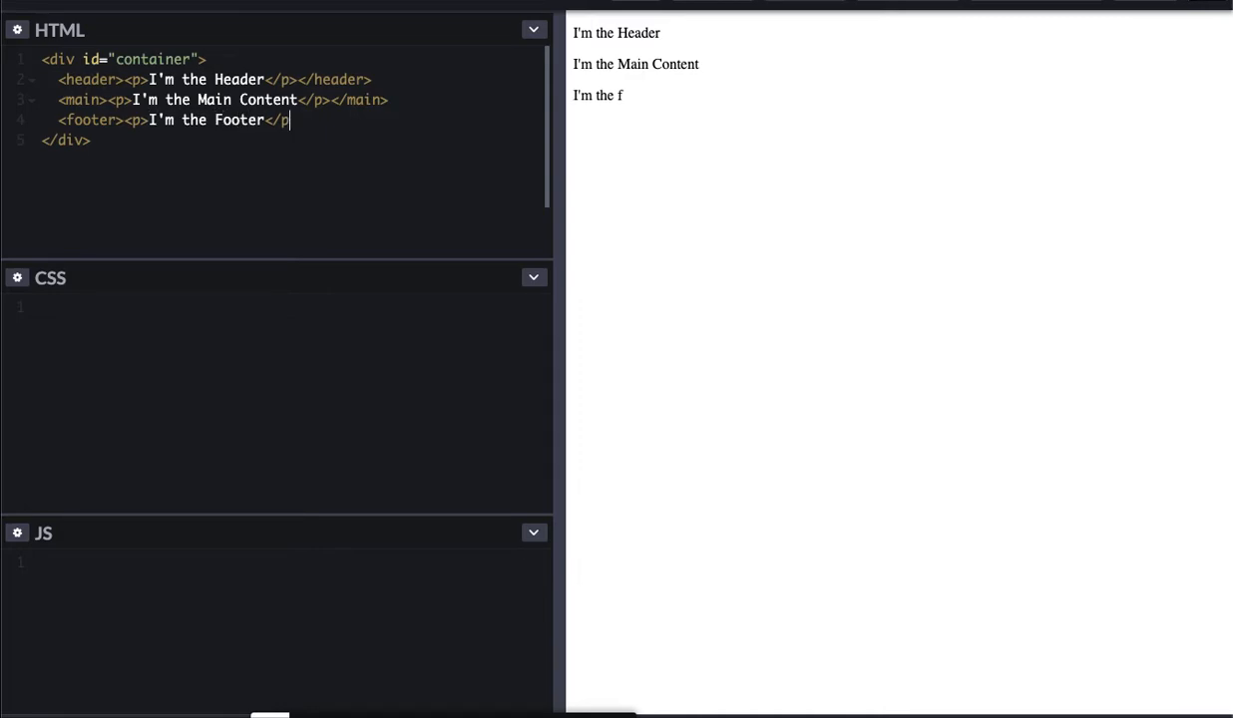
pyautogui.write('</f')
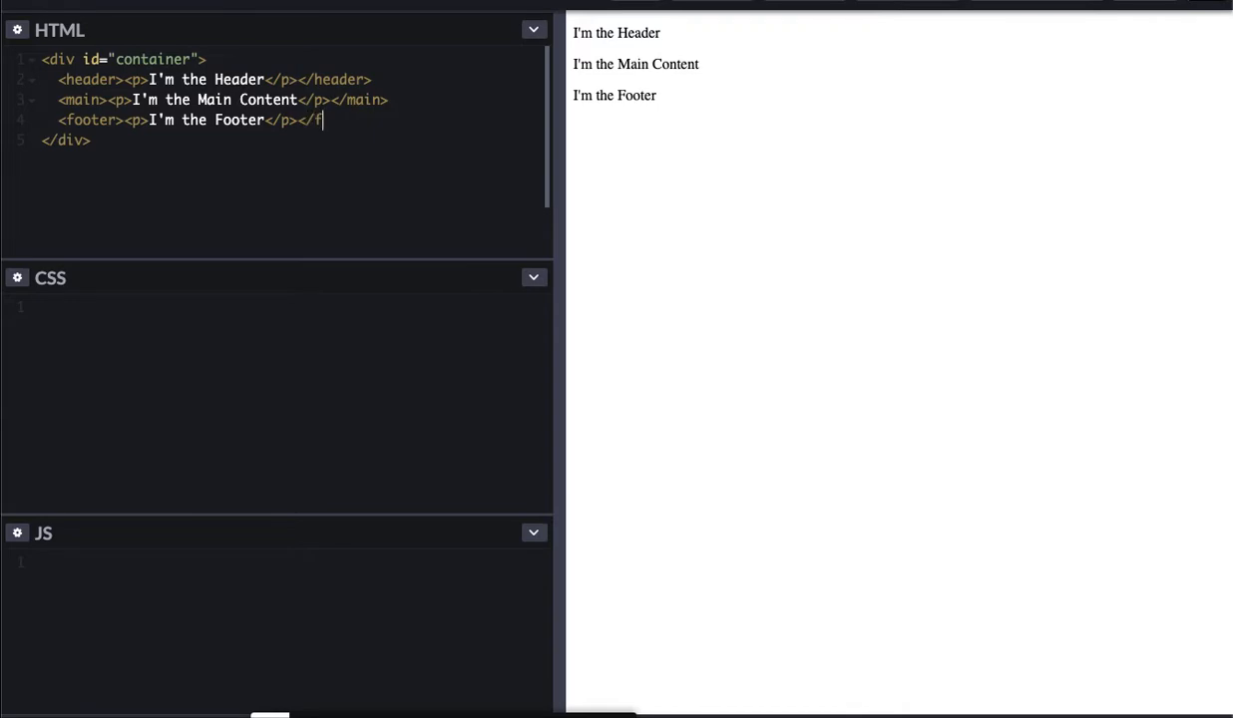
pyautogui.write('ooter>')
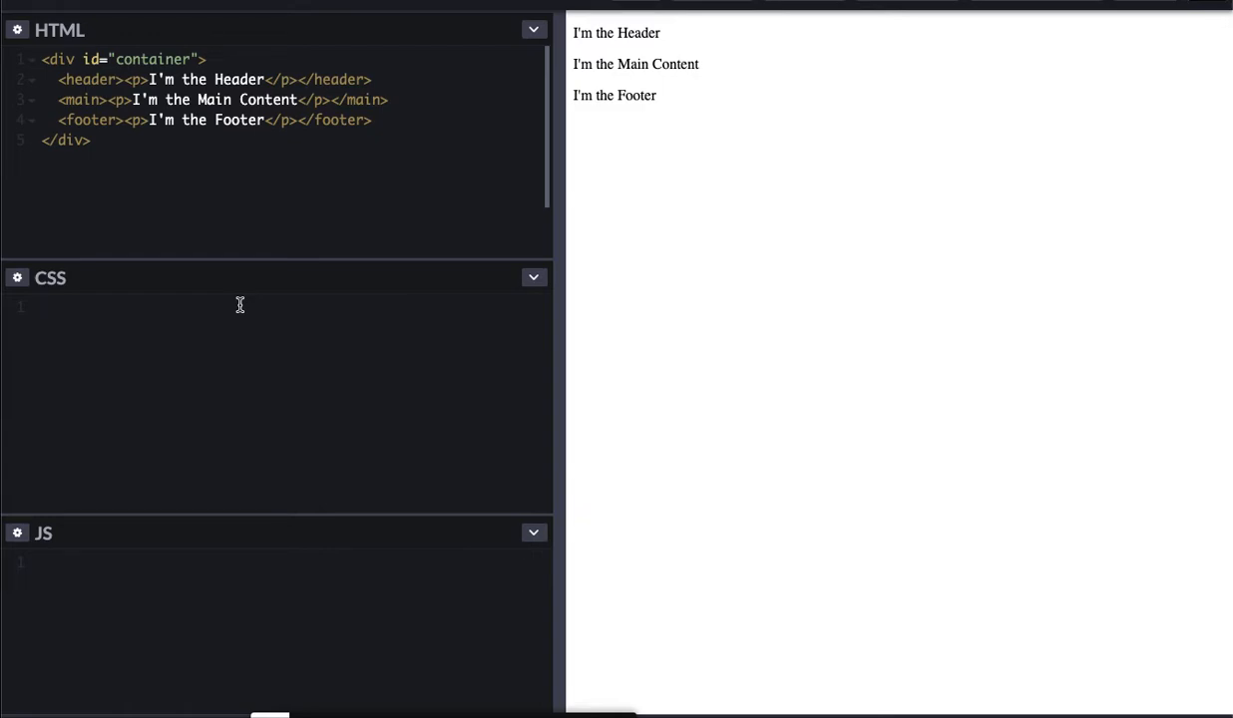
# Step: Add a body rule setting margin to 0
pyautogui.write('bd')
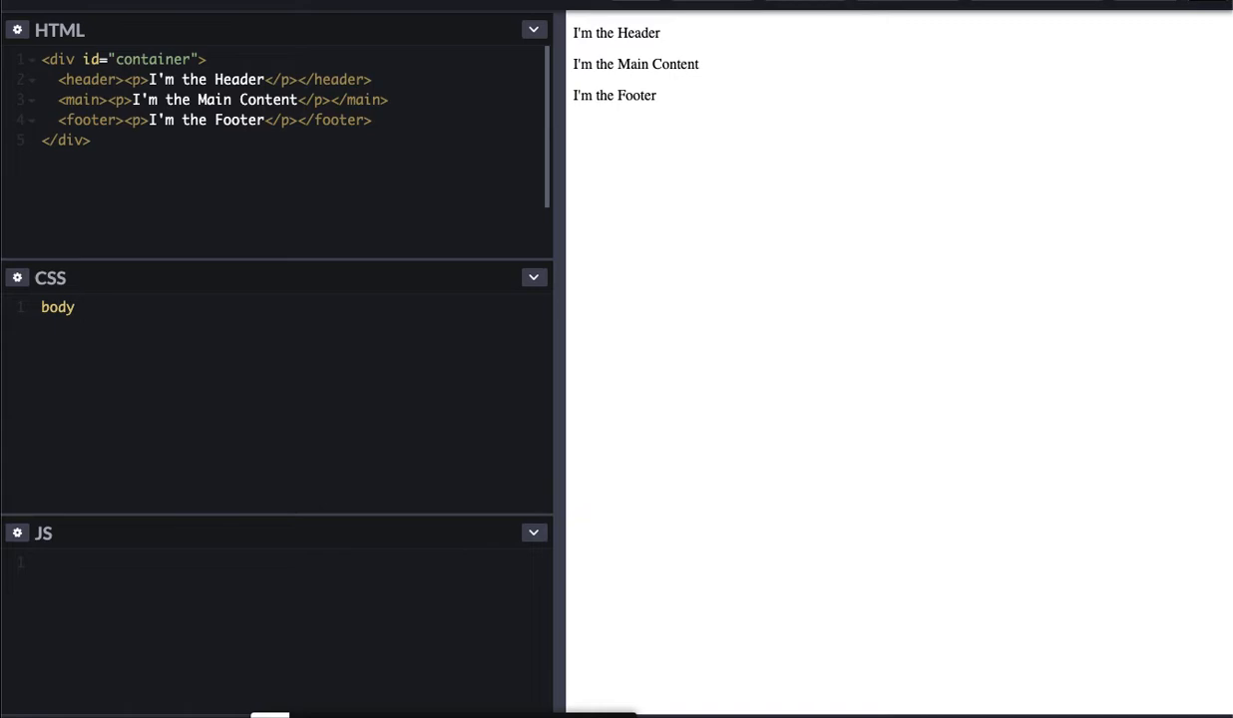
pyautogui.write('{')
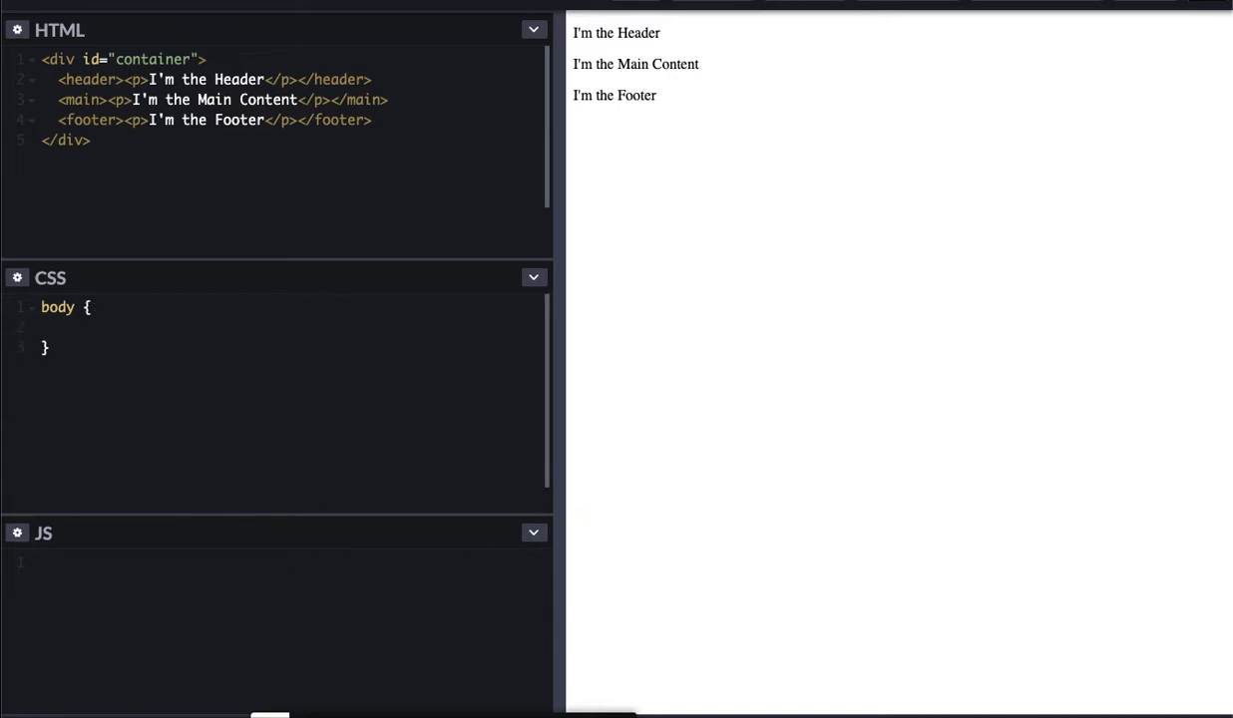
pyautogui.write('margin:')
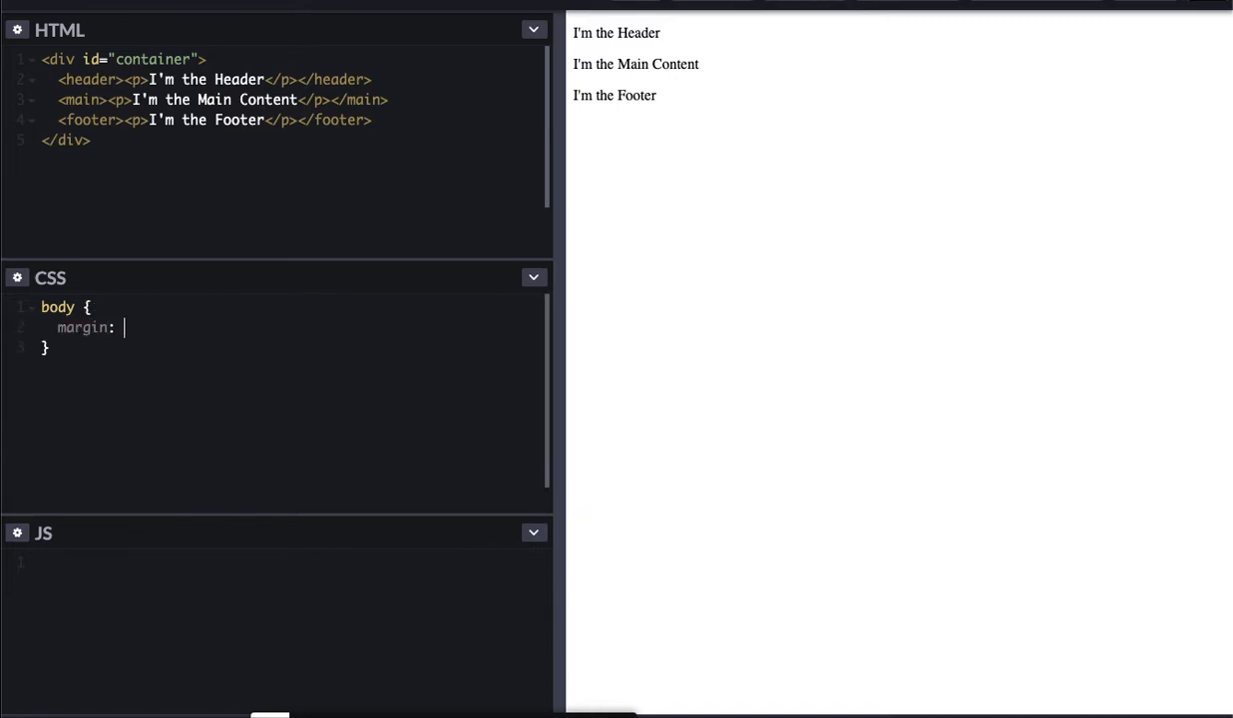
pyautogui.write('0;')
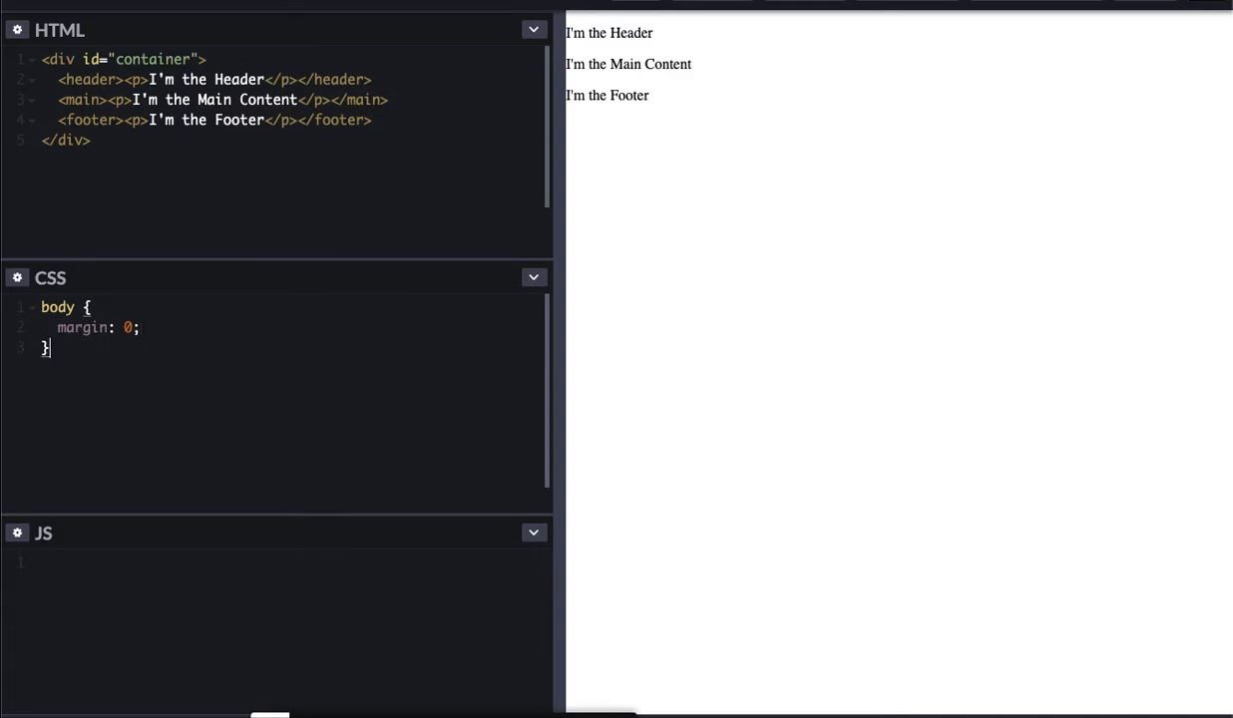
pyautogui.press('enter')
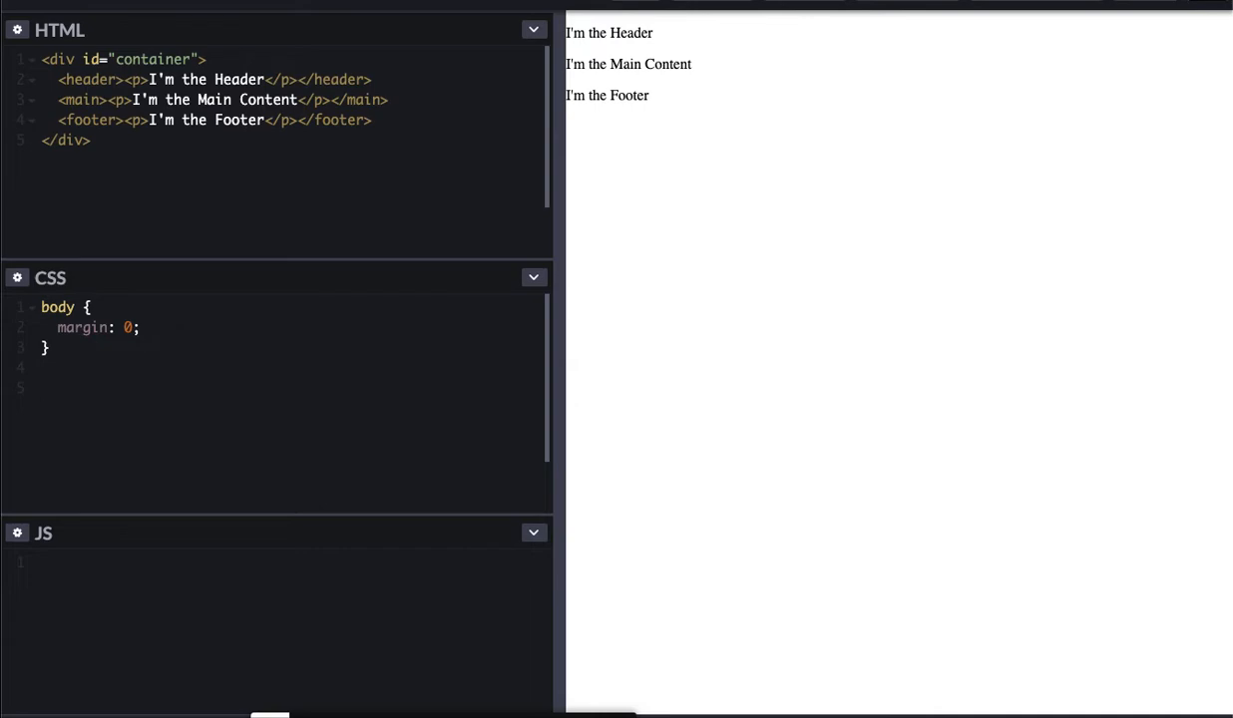
# Step: Add a #container rule with height 150vh
pyautogui.write('#')
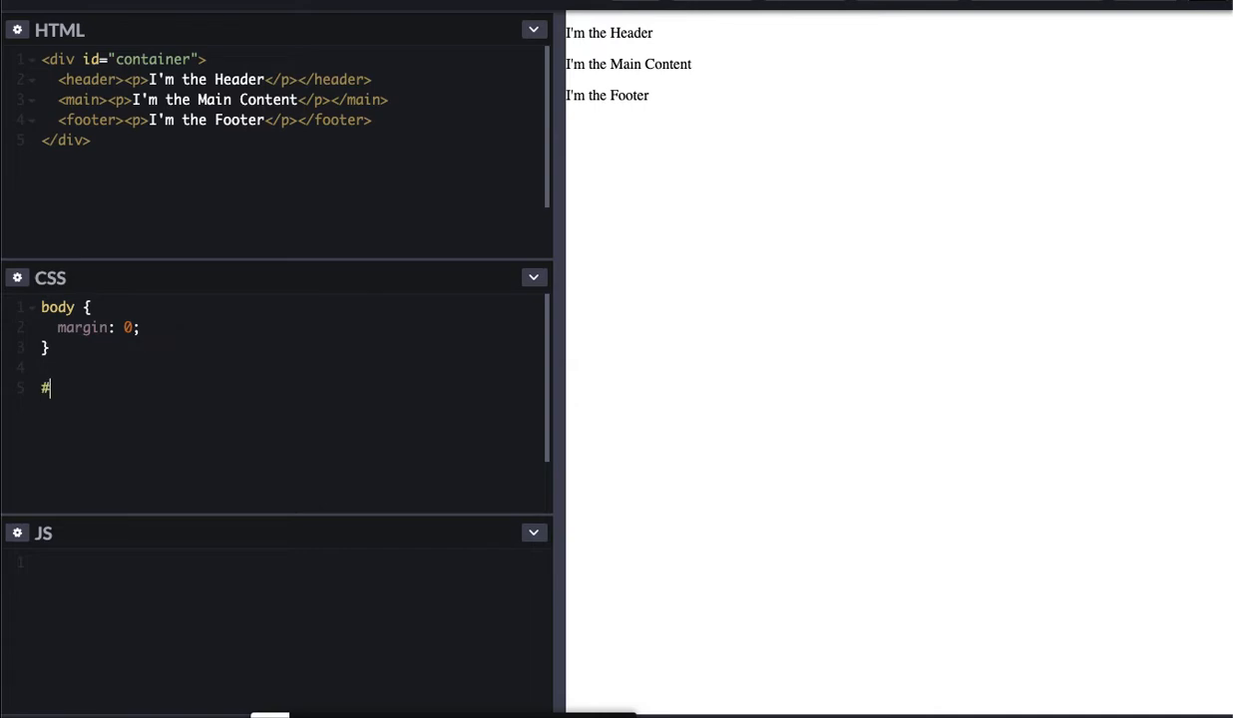
pyautogui.write('container {}')
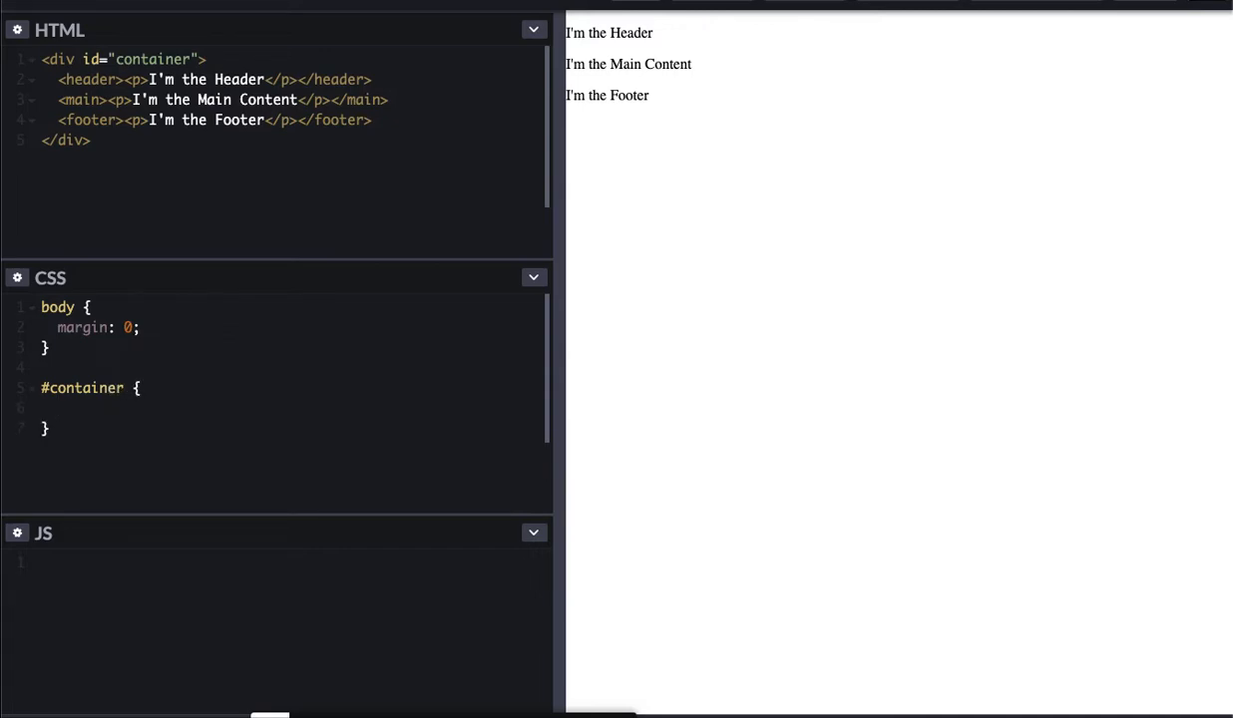
pyautogui.write('height: 150v')
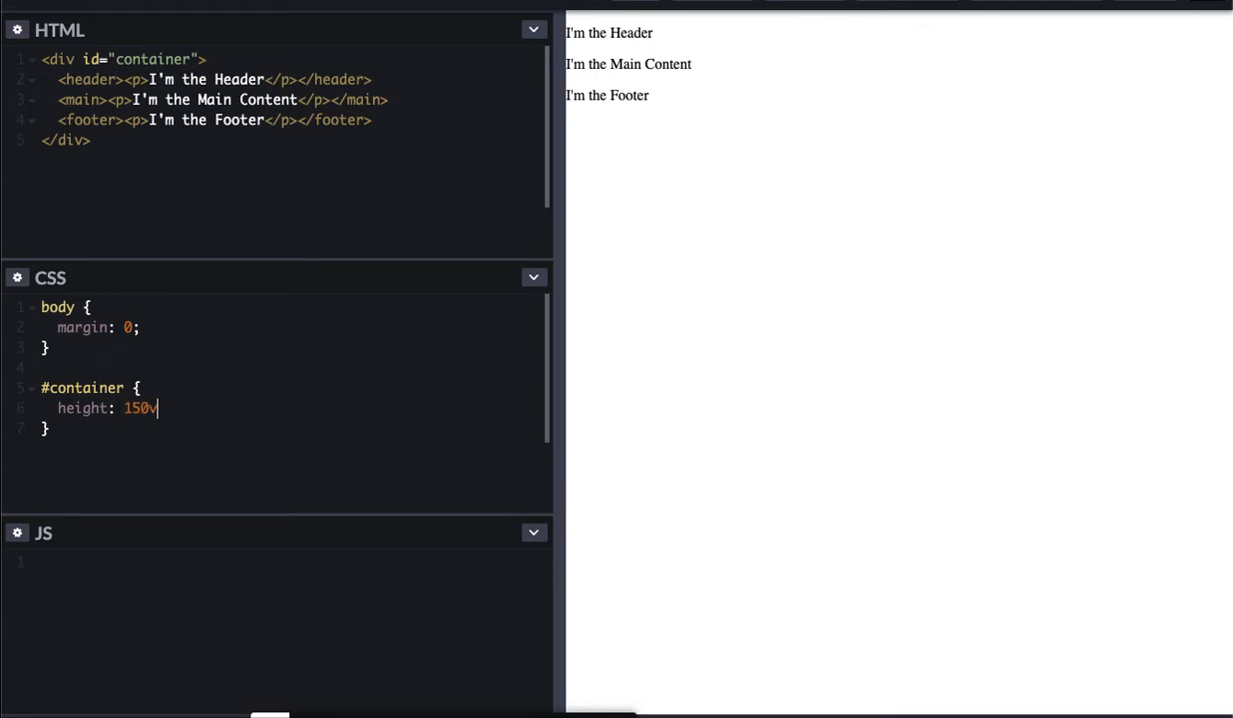
pyautogui.write('h;')
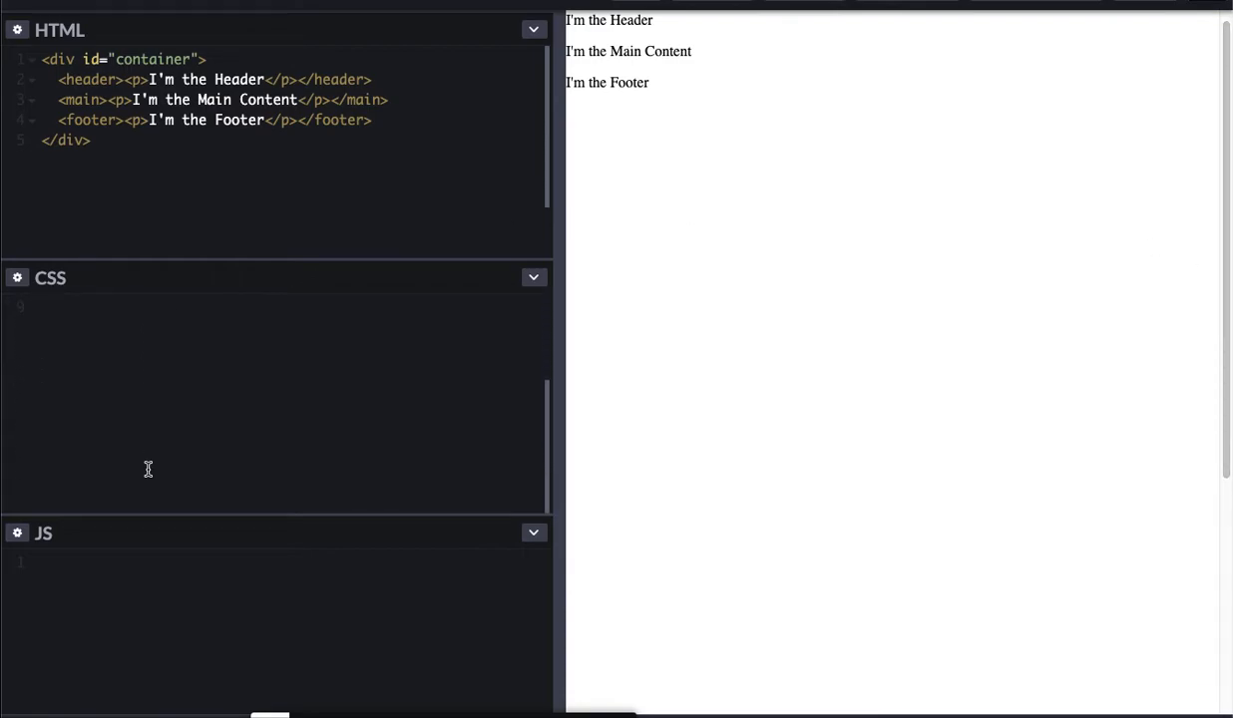
# Step: Start a header, main, footer rule with height 33% and display flex
pyautogui.write('h')
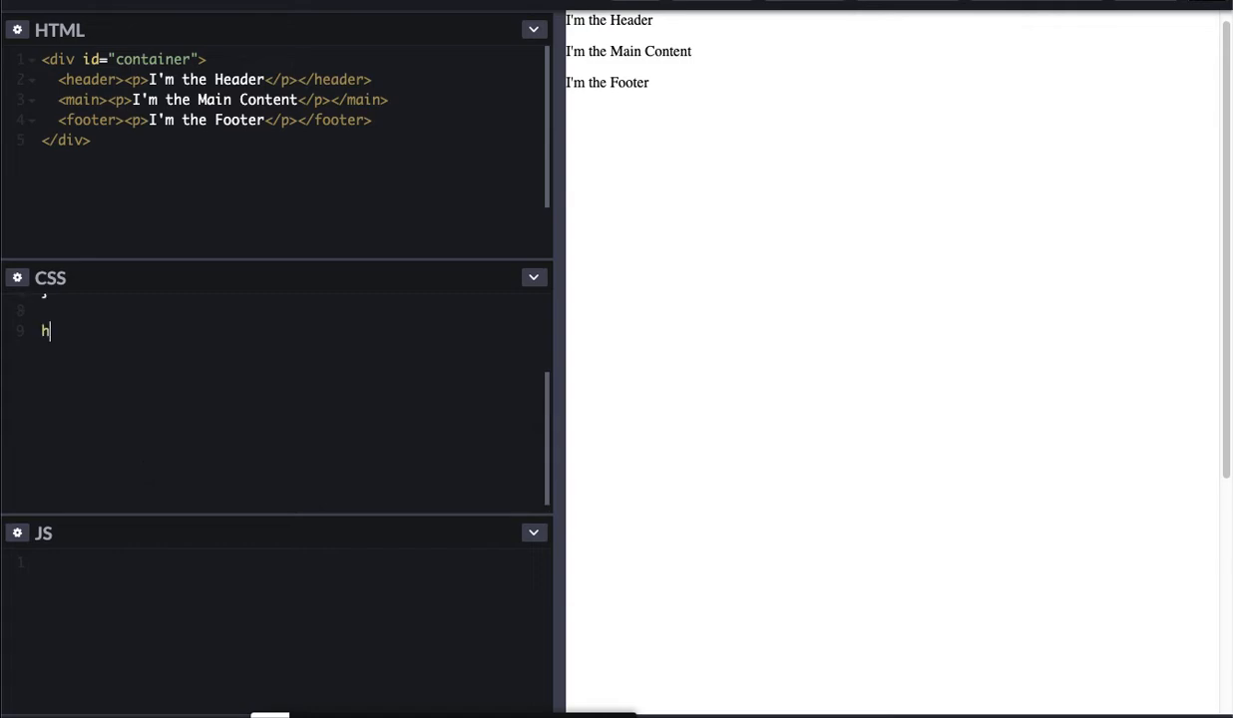
pyautogui.write('eader')
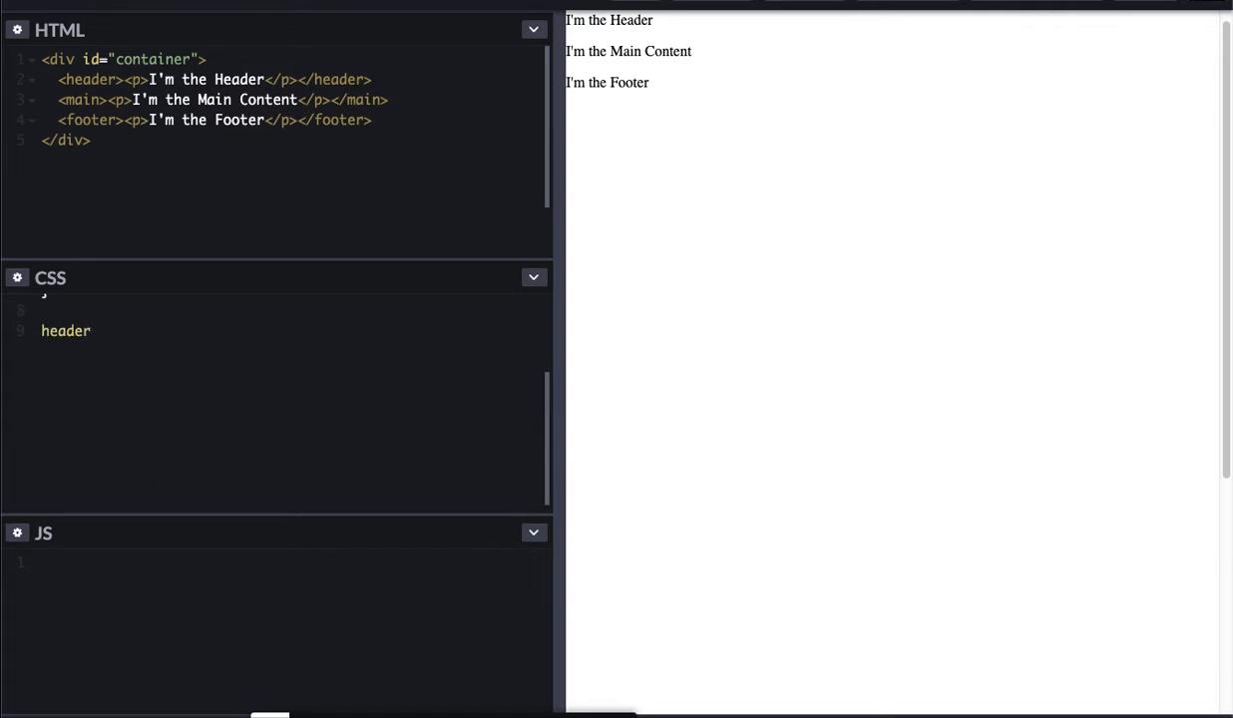
pyautogui.click(89, 330)
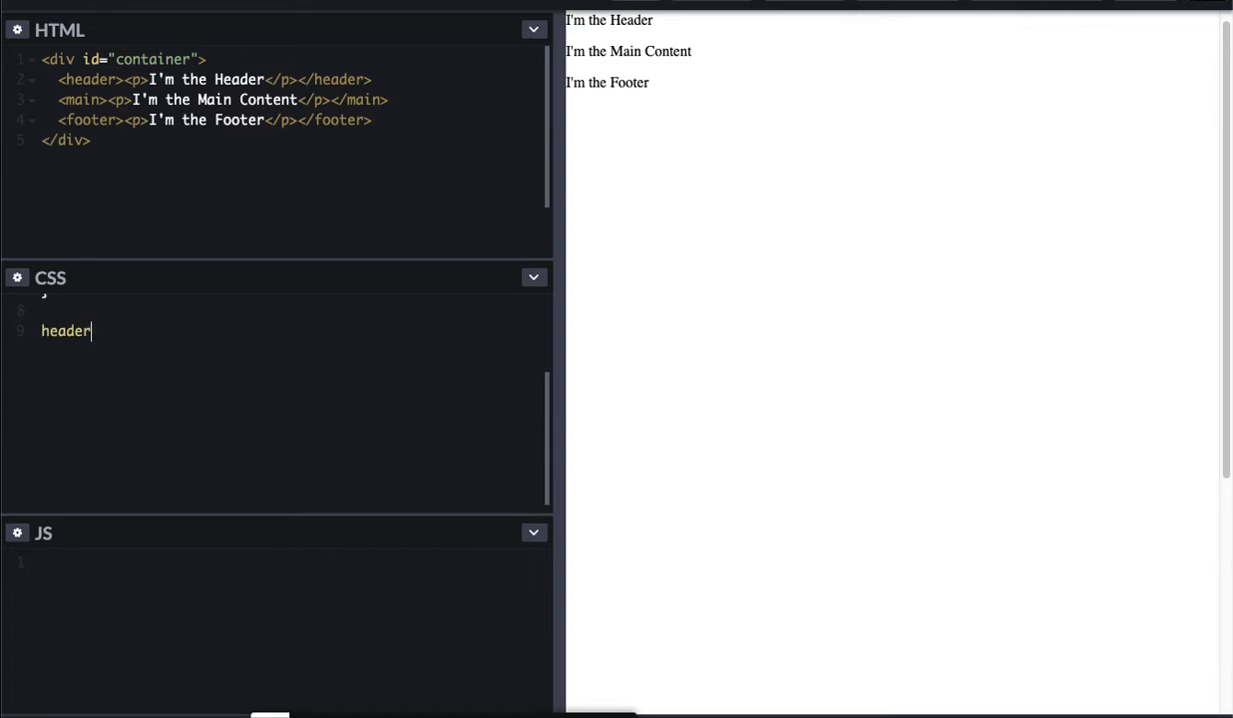
pyautogui.write(', main, footer {')
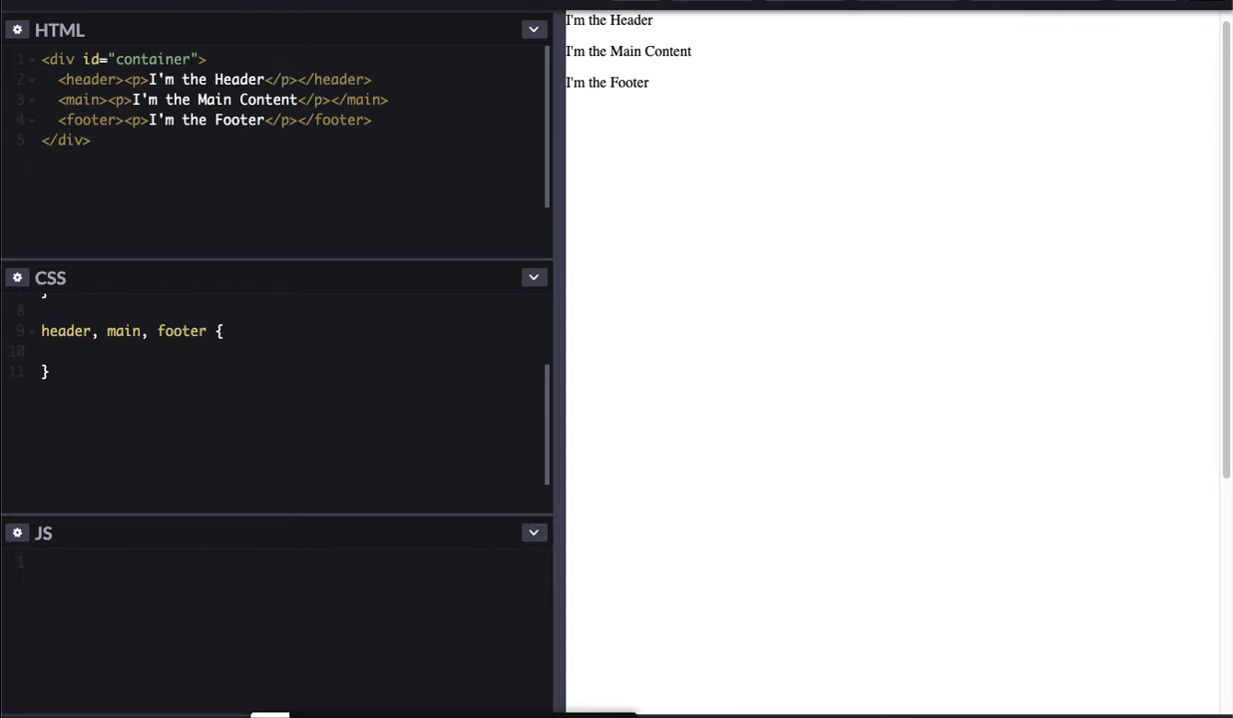
pyautogui.write('height: 33')
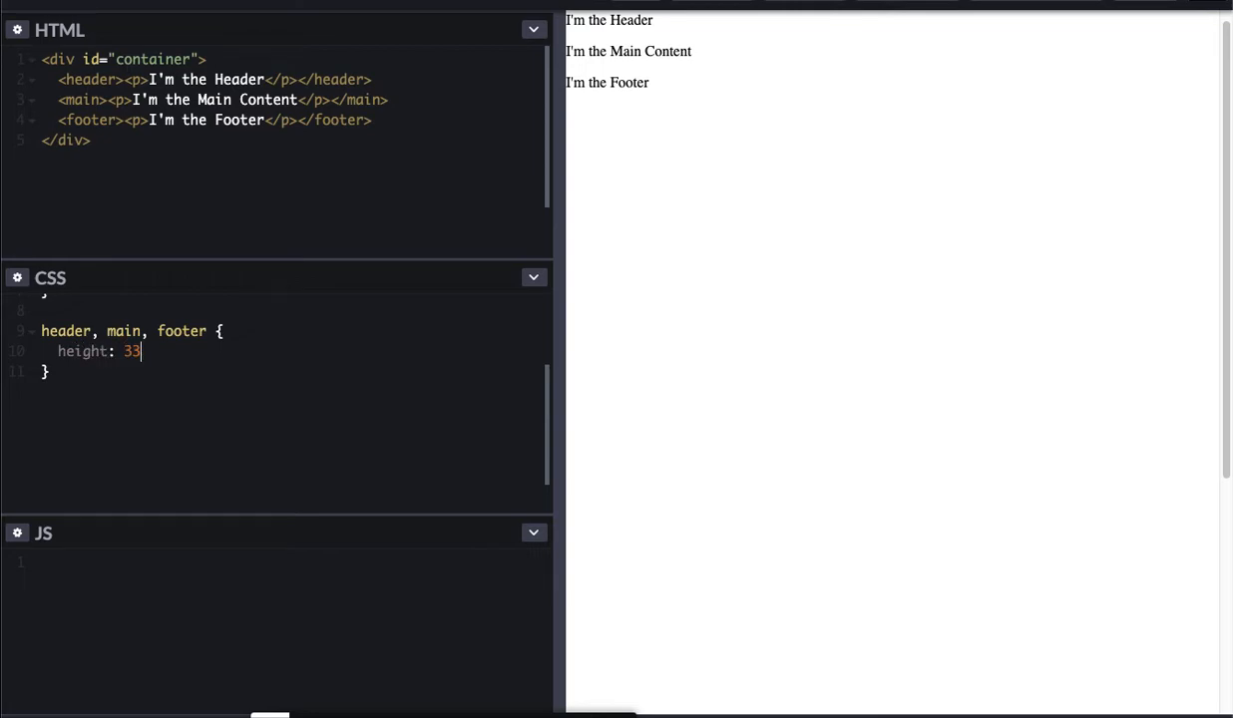
pyautogui.write('%;')
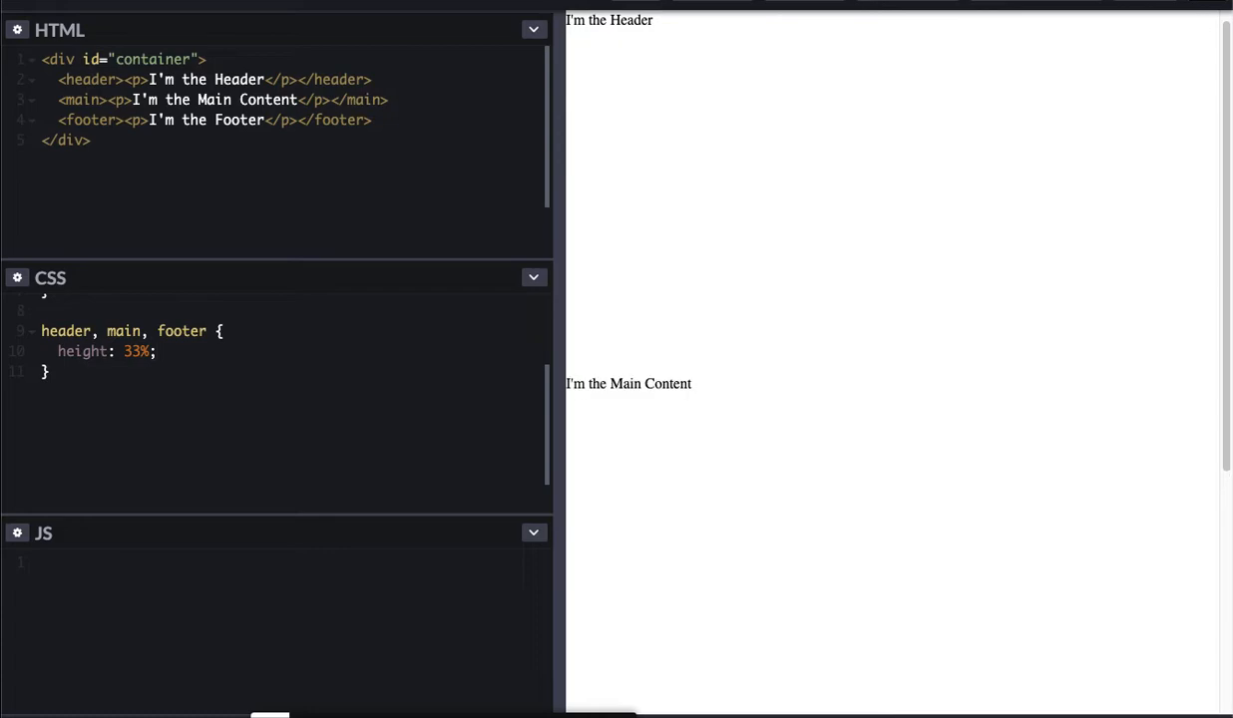
pyautogui.write('disp')
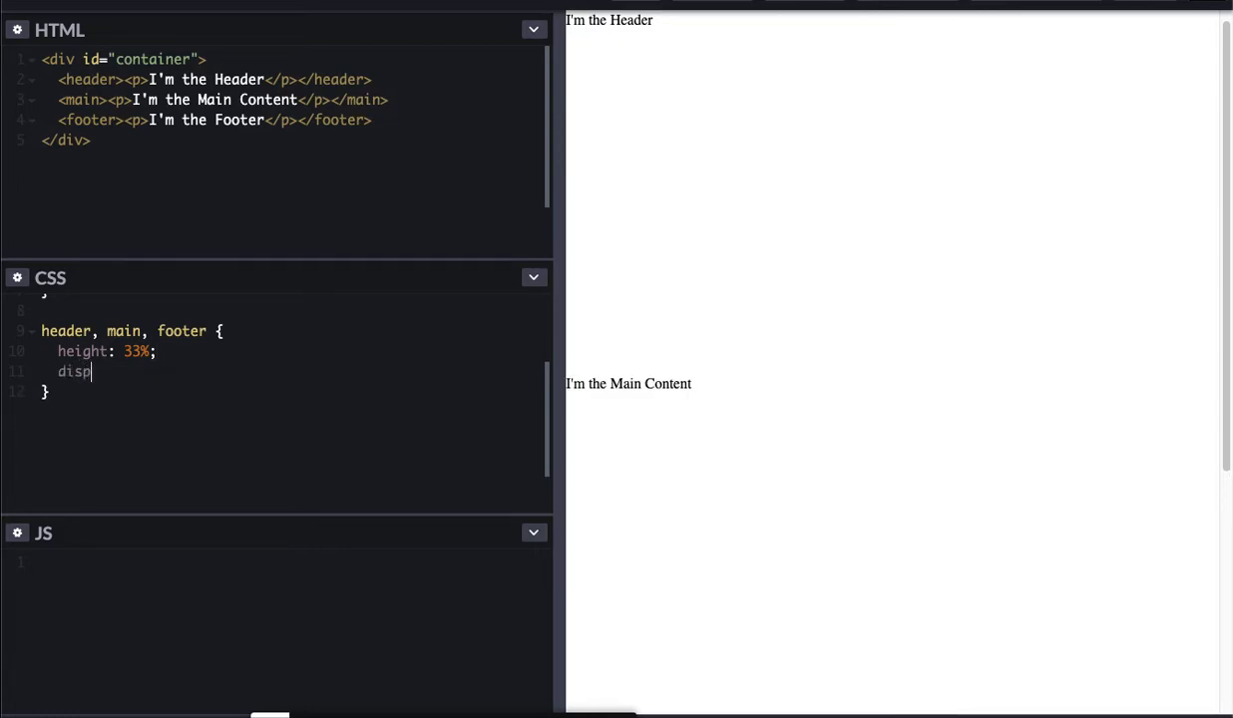
pyautogui.write("lay: flex';")
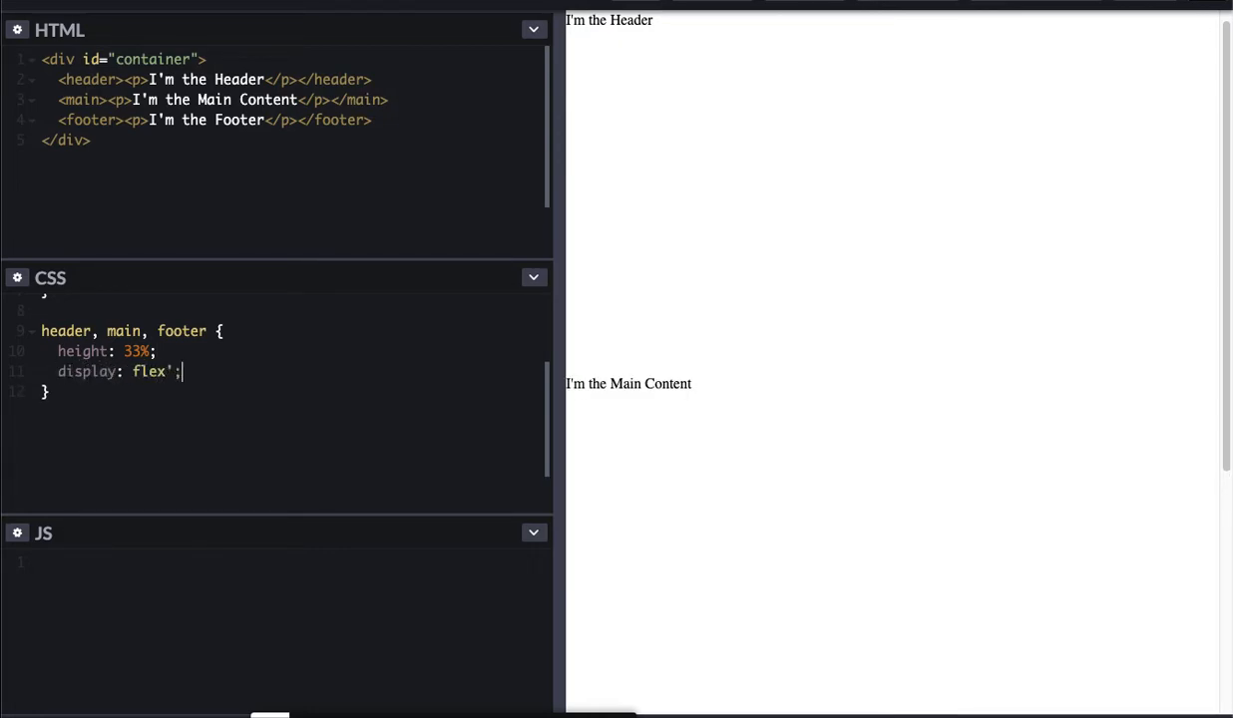
pyautogui.press('Backspace')
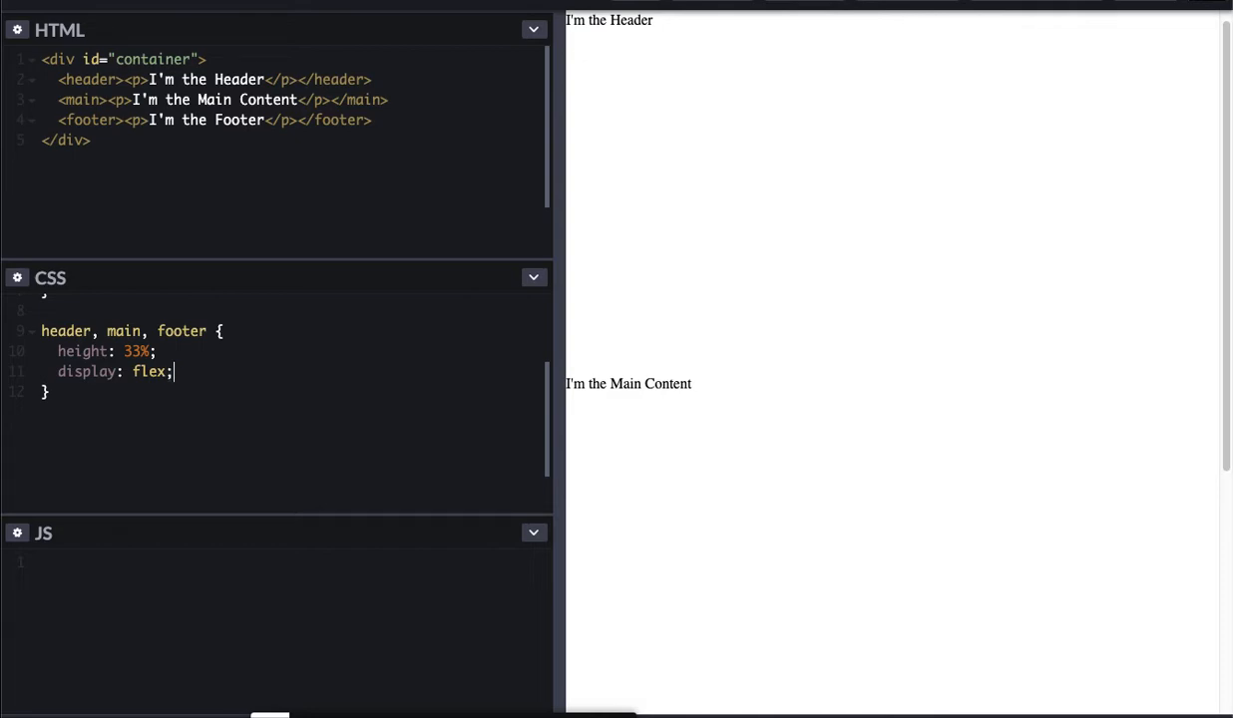
# Step: Center the section text with align-items and justify-content set to center
pyautogui.write('align')
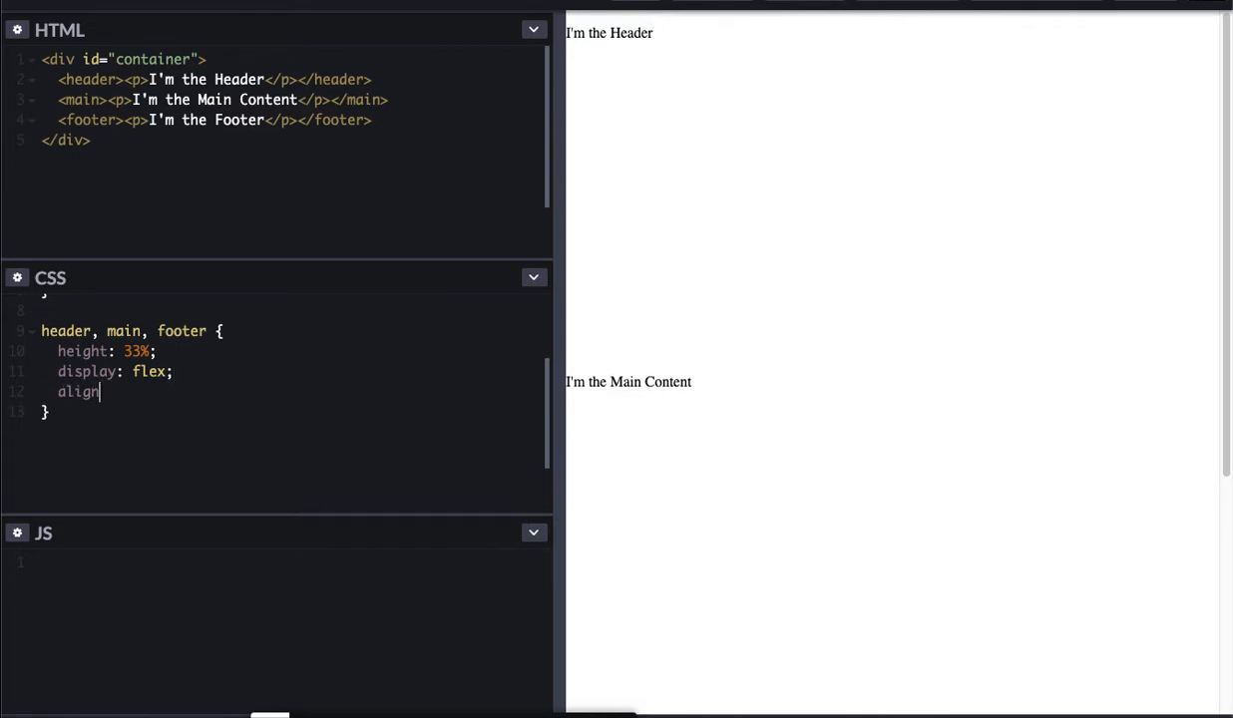
pyautogui.write('-items')
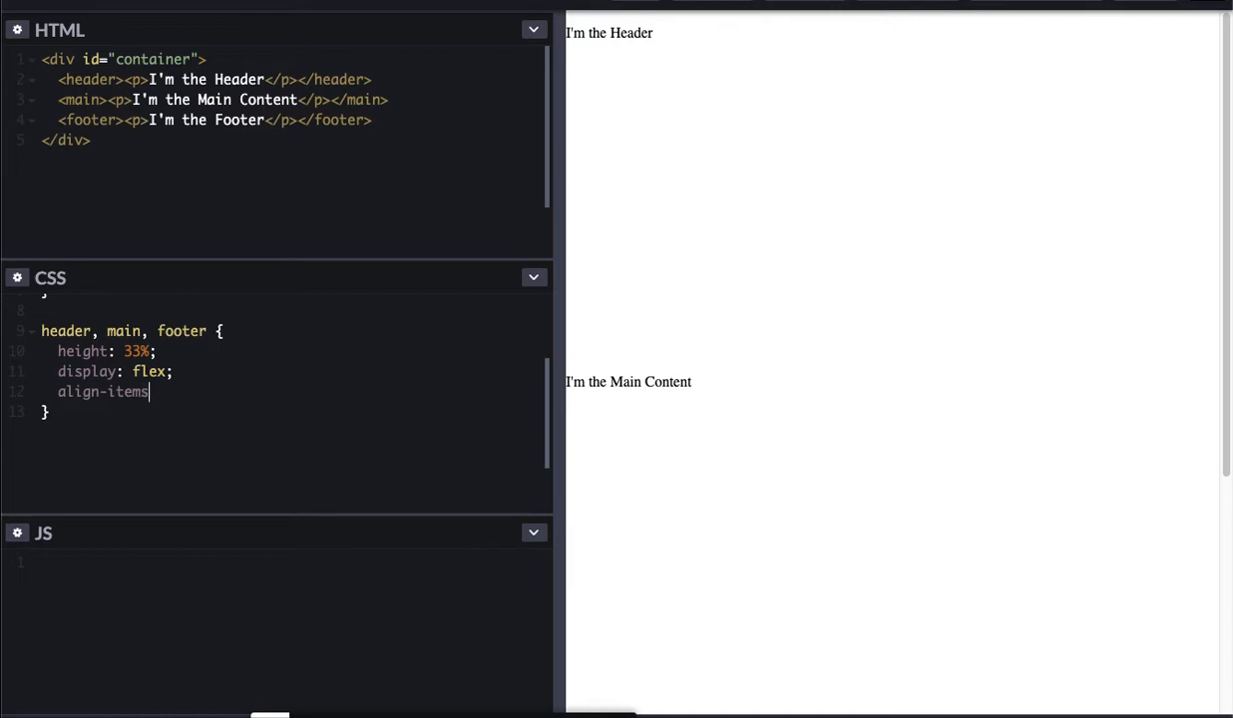
pyautogui.write(': cent')
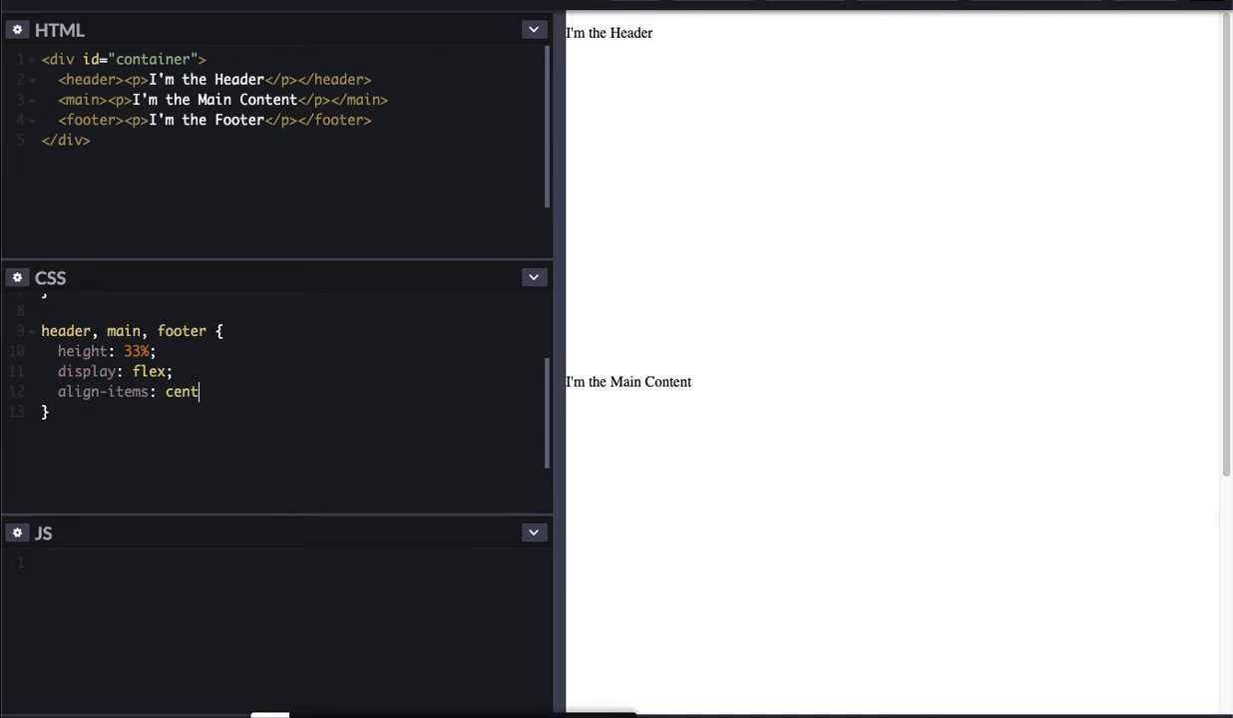
pyautogui.write('er;')
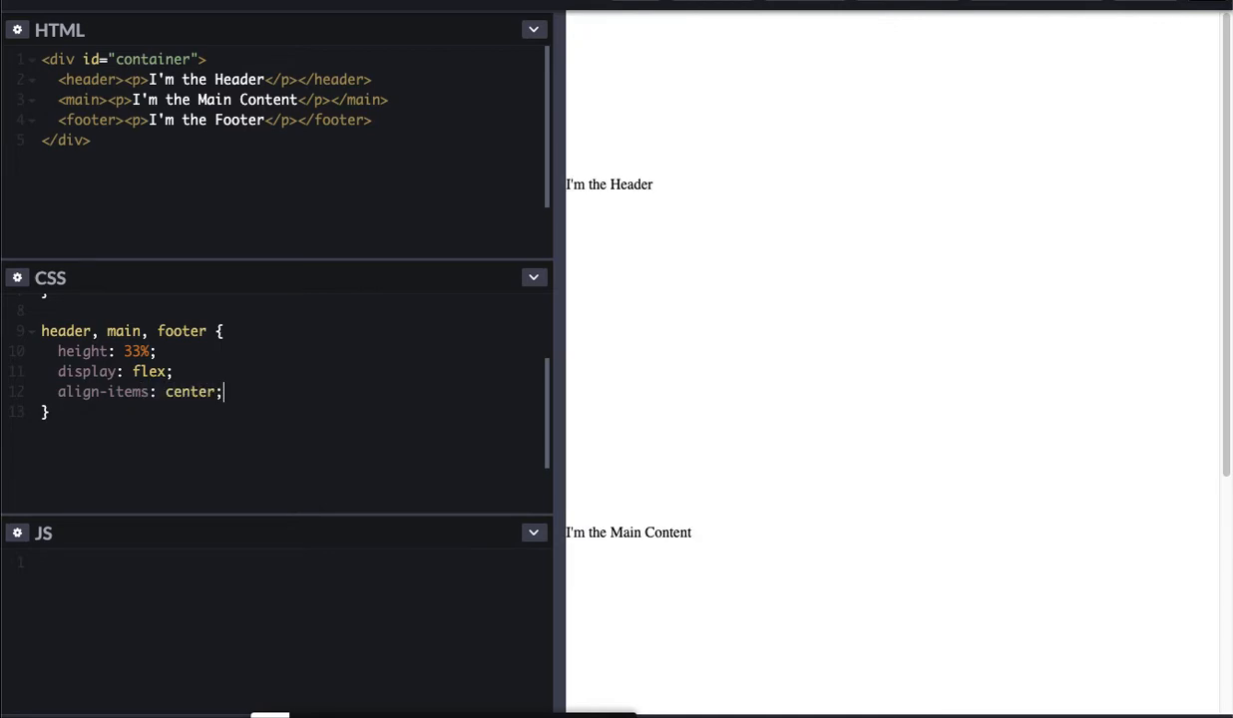
pyautogui.write('justif')
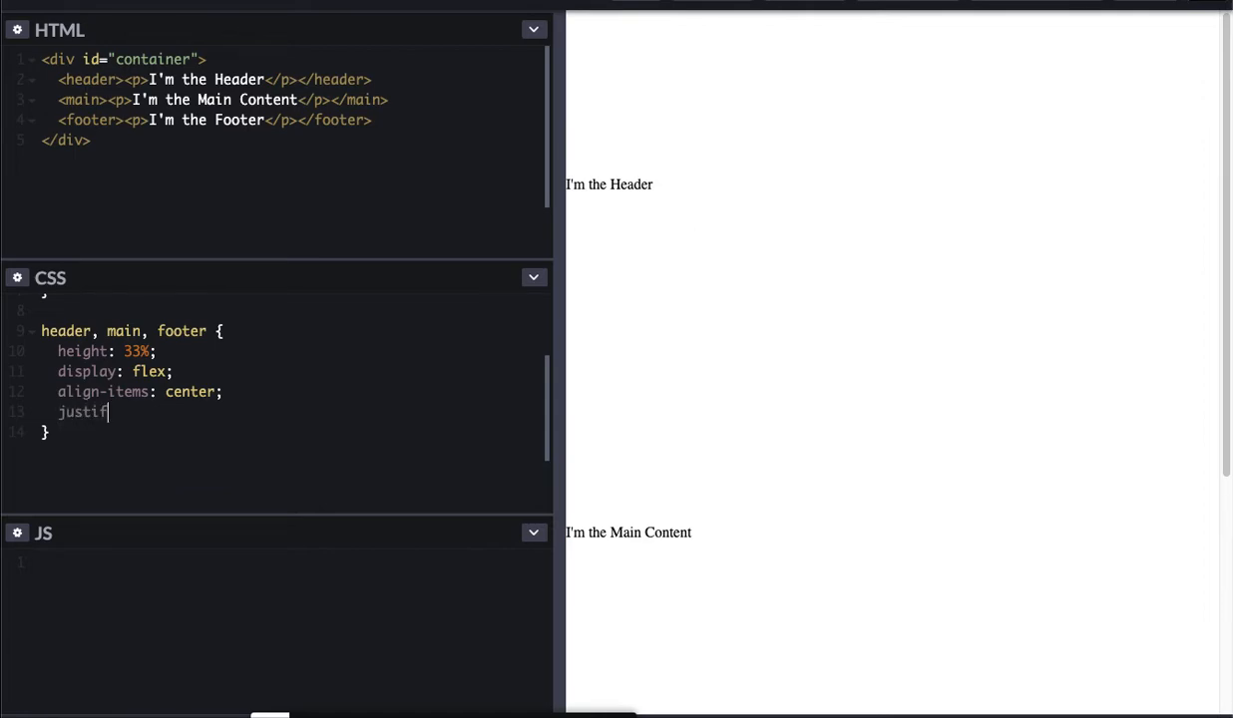
pyautogui.write('y-content')
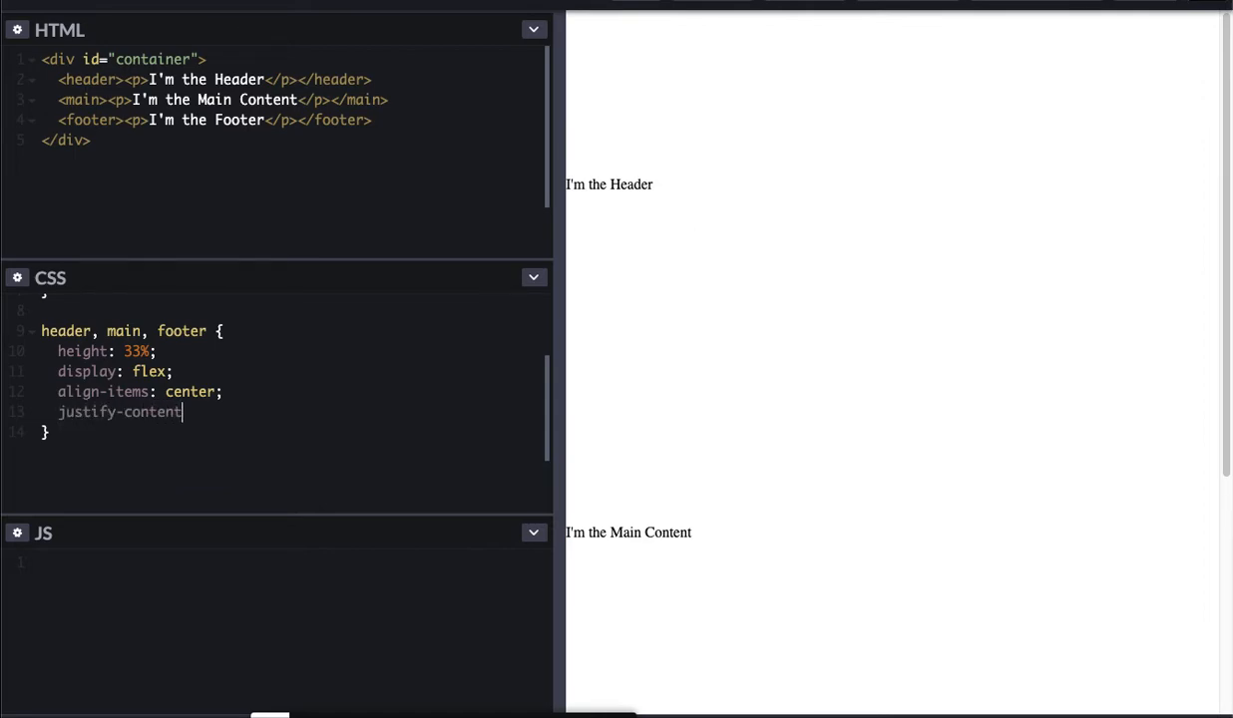
pyautogui.write(': center')
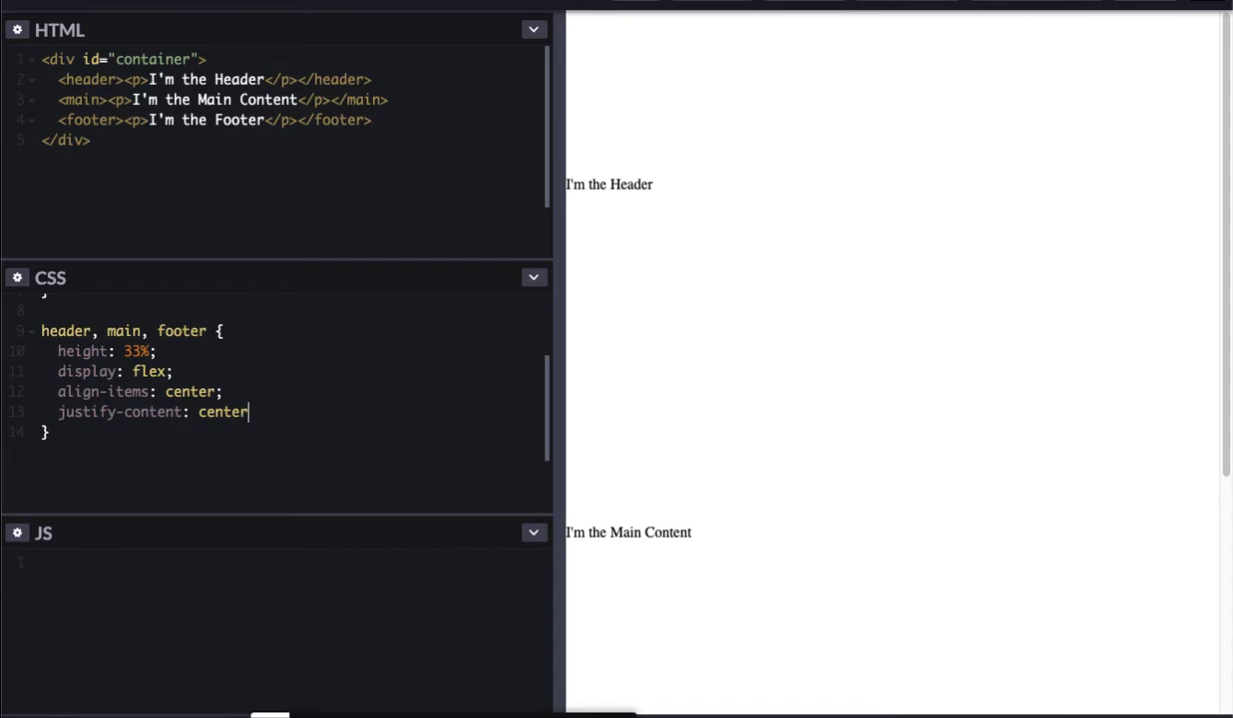
pyautogui.write(';')
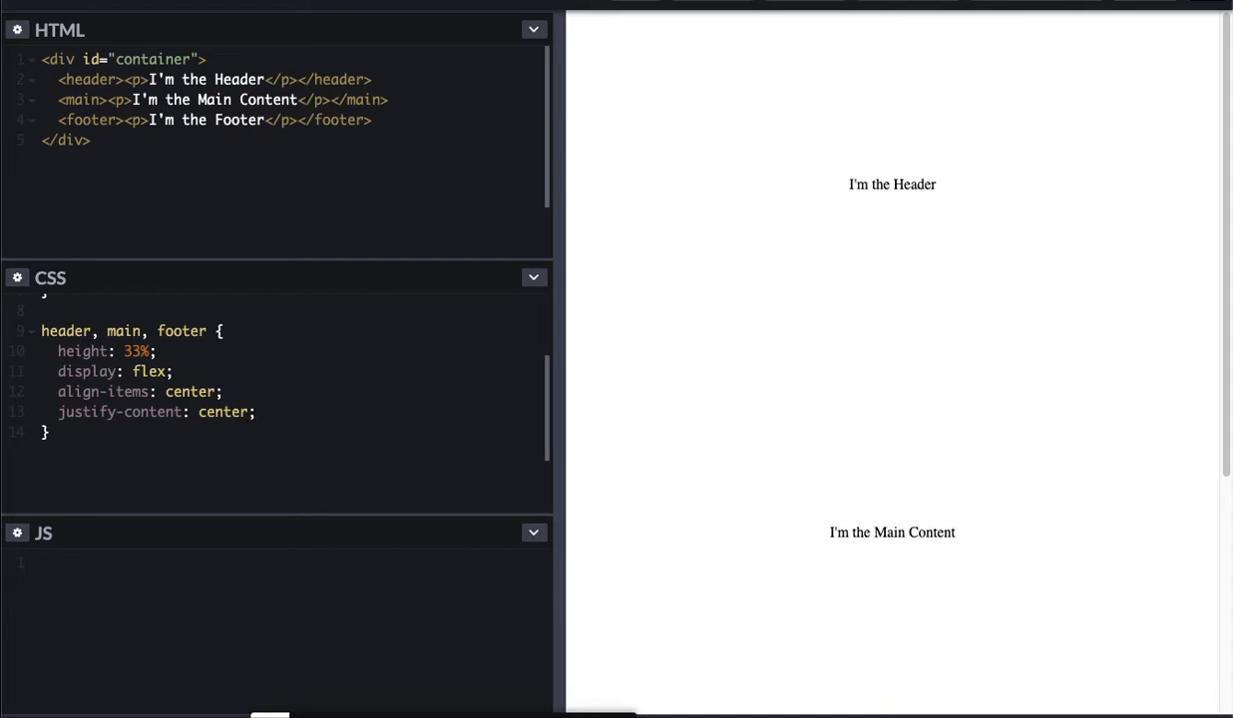
pyautogui.moveTo(1035, 294)
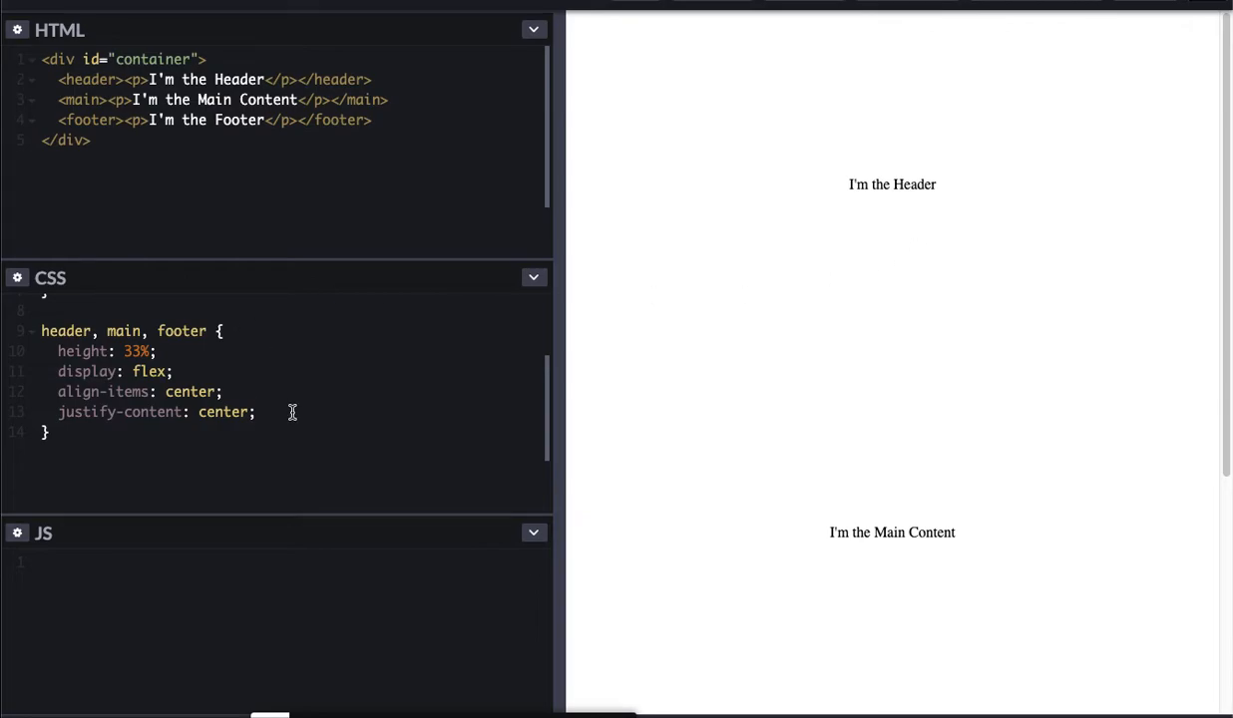
# Step: Try a 2px solid black border, then delete that declaration
pyautogui.write('border:')
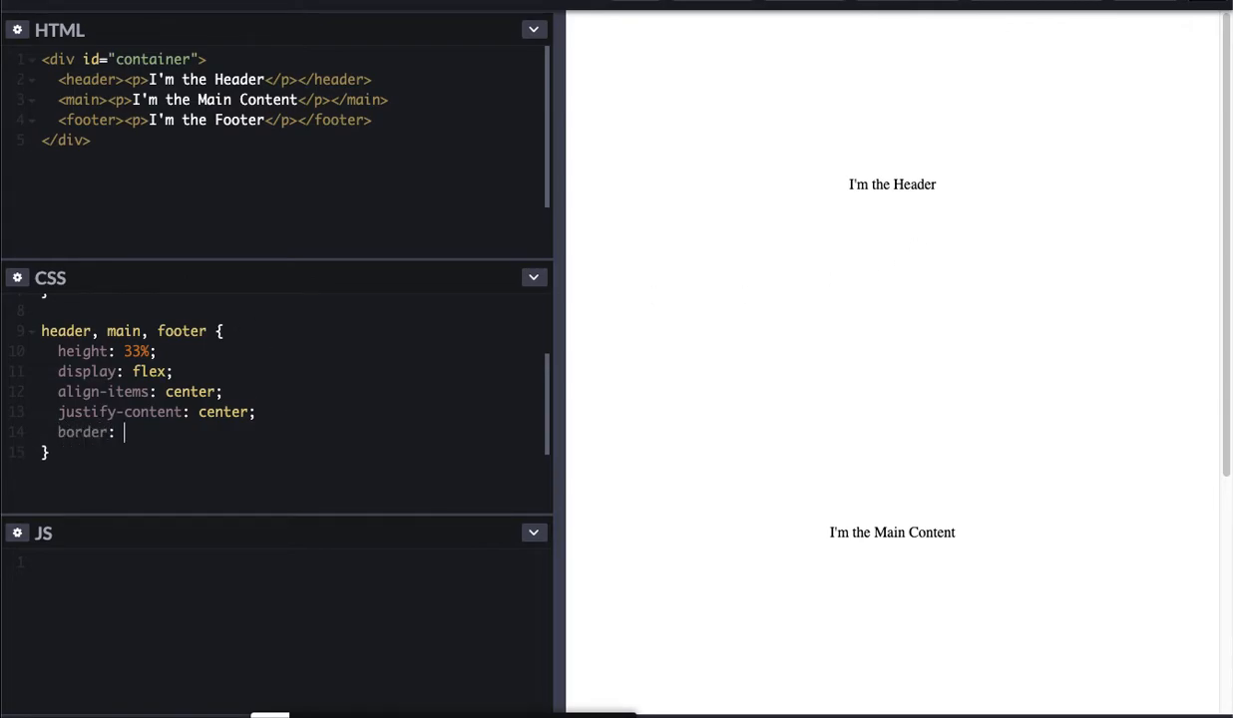
pyautogui.write('2px solid black')
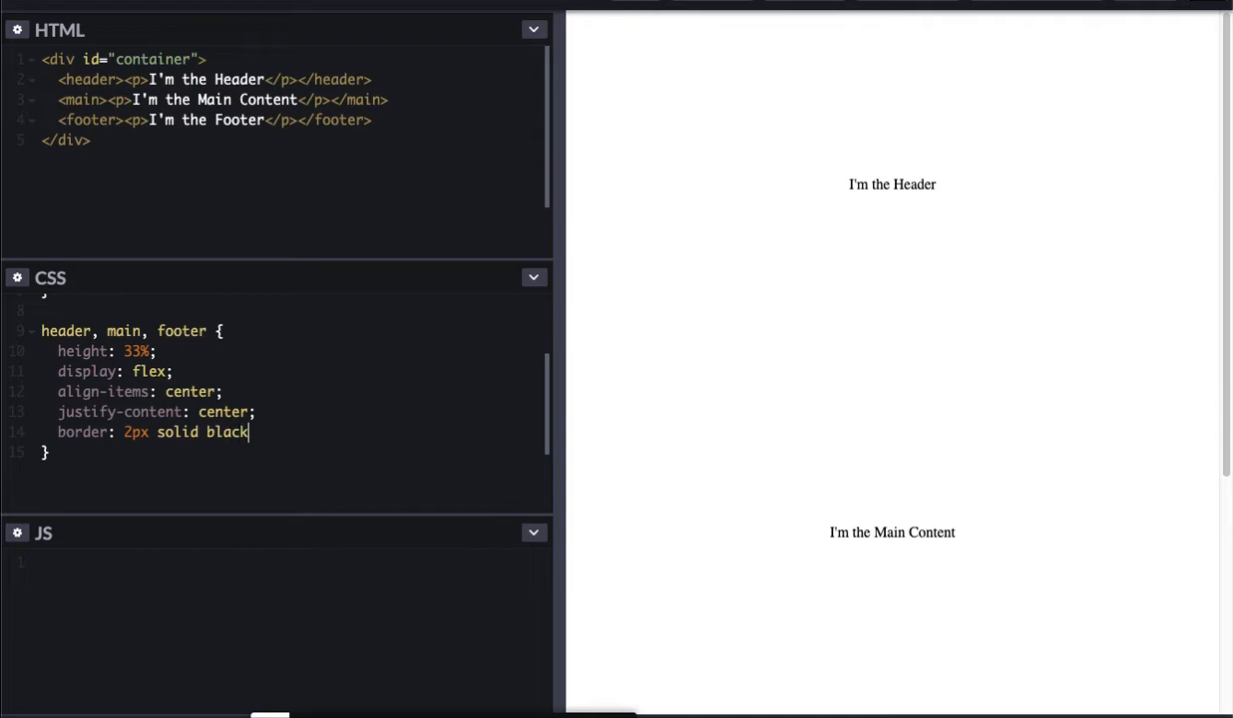
pyautogui.write(';')
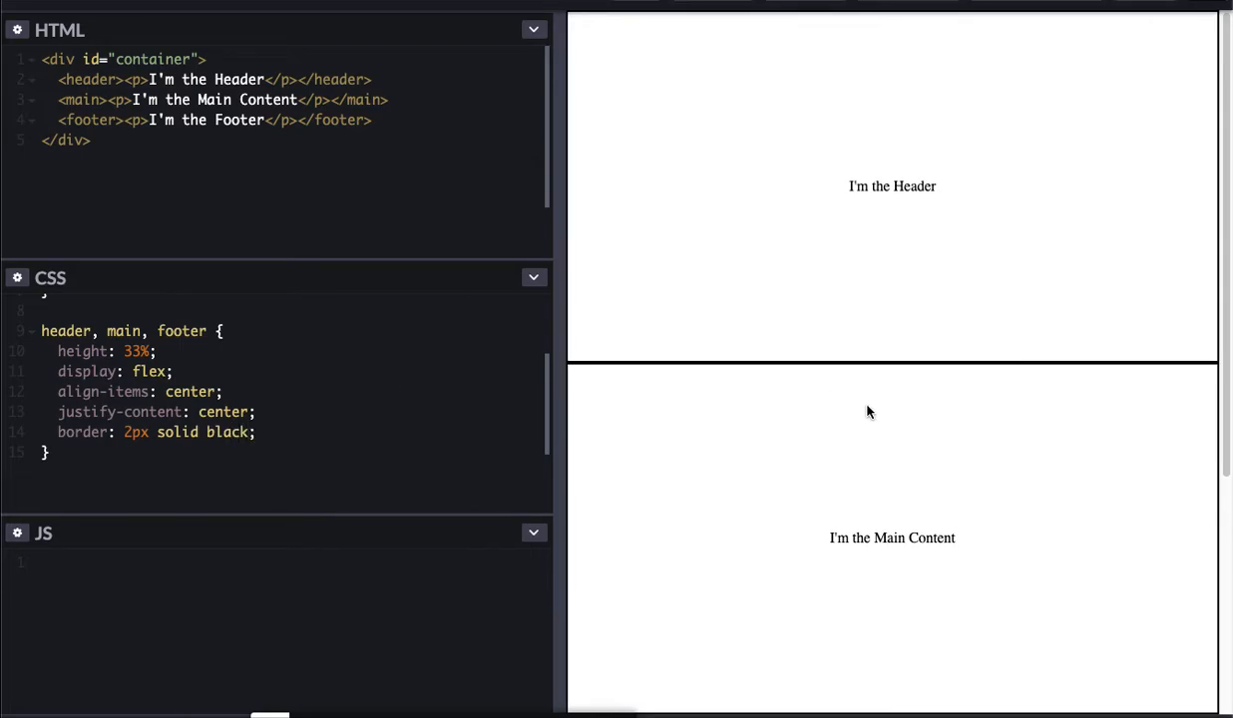
pyautogui.scroll(-3)
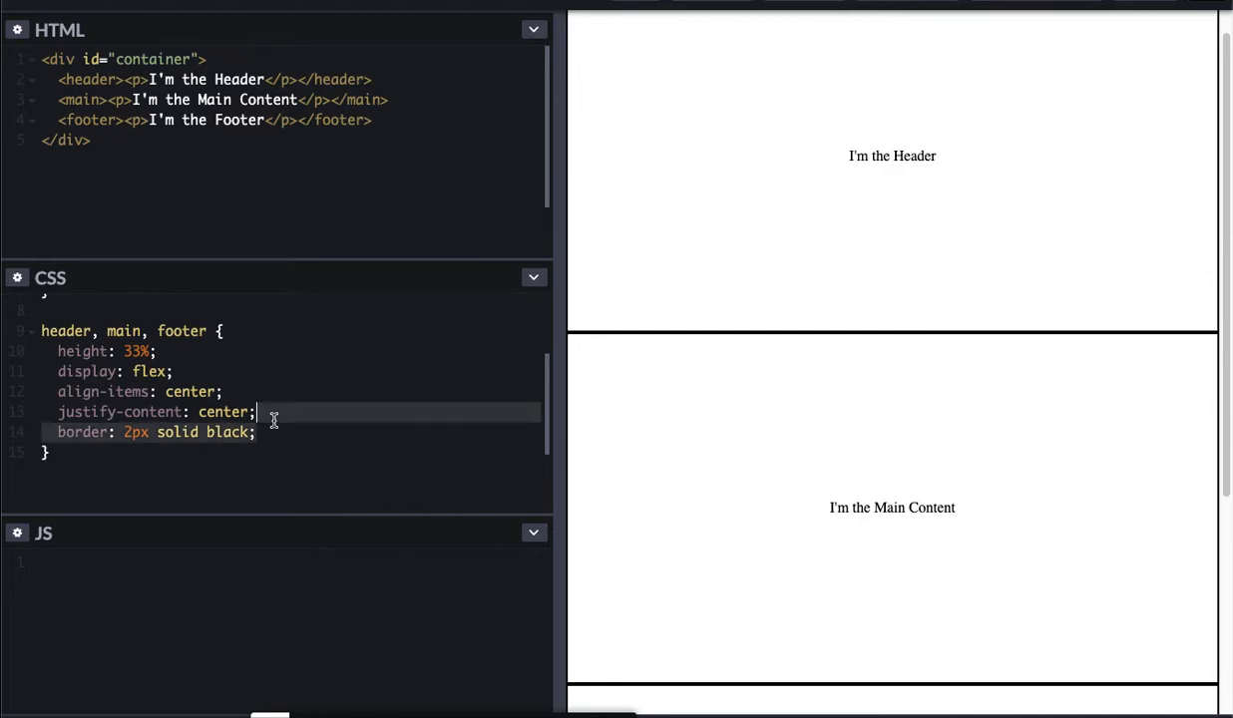
pyautogui.press('Delete')
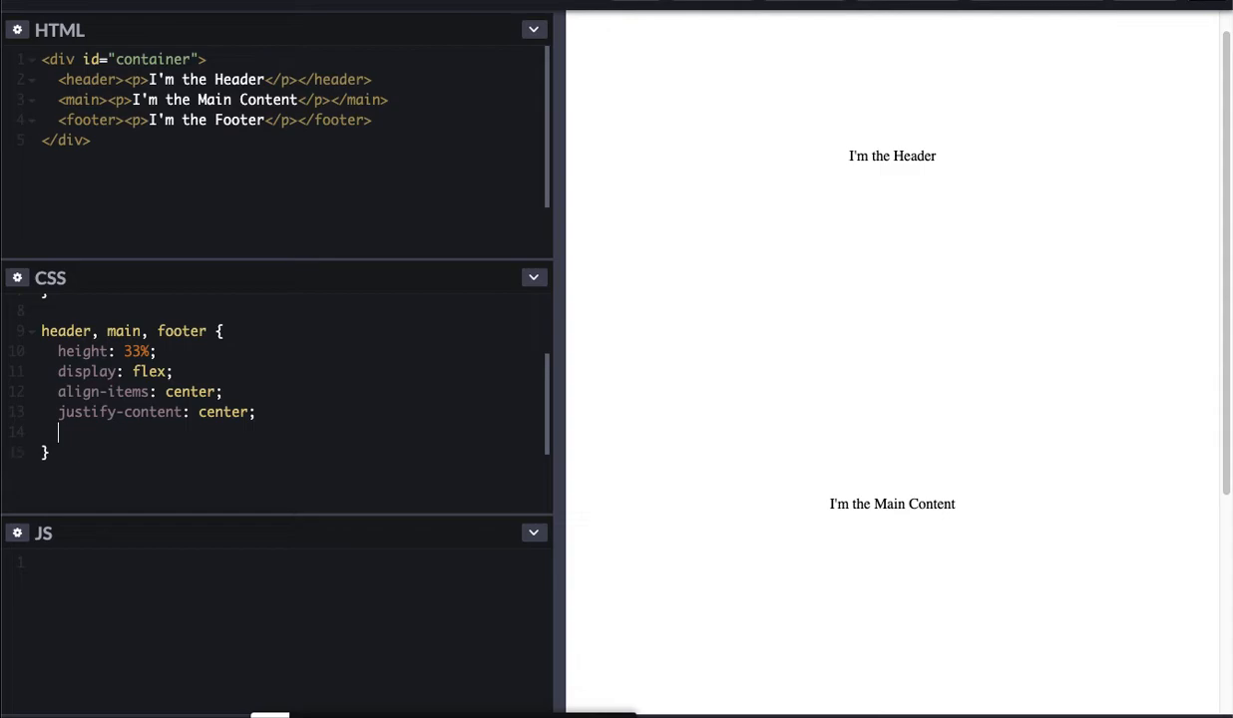
# Step: Add font-family "Montserrat" and font-size 3em to the header, main, footer rule
pyautogui.write('font-f')
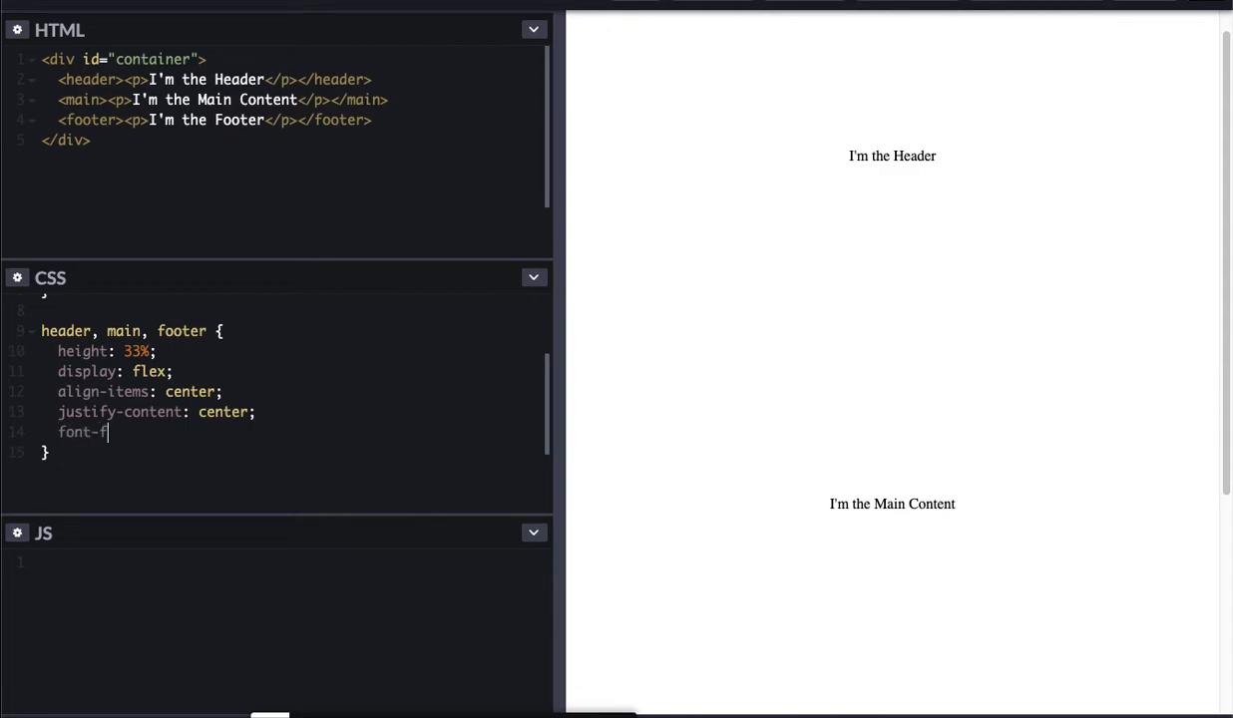
pyautogui.write('amily: "')
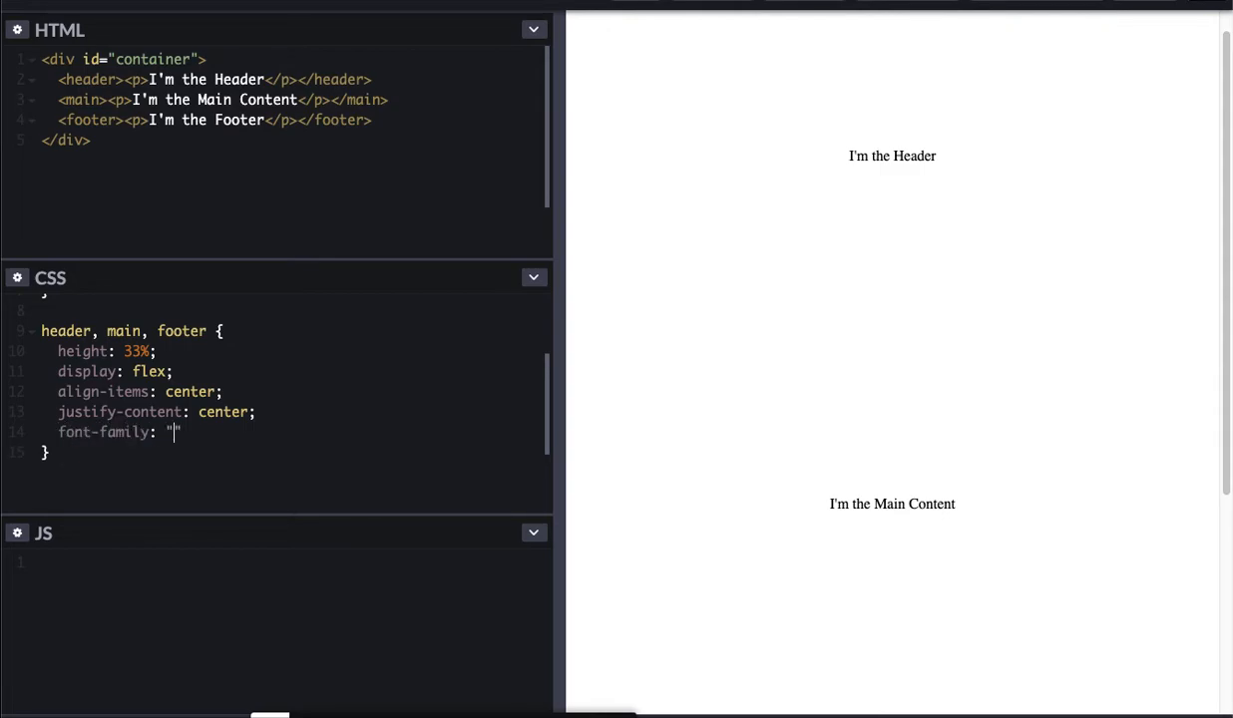
pyautogui.write('Montser')
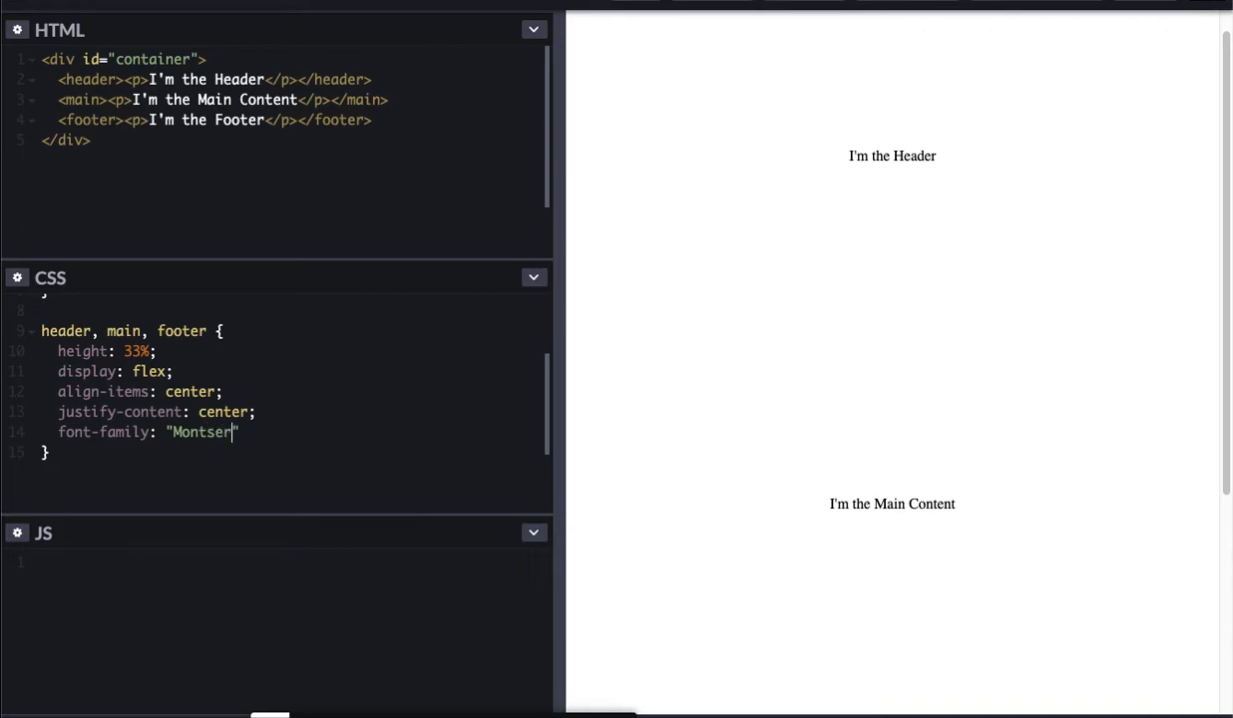
pyautogui.write('rat')
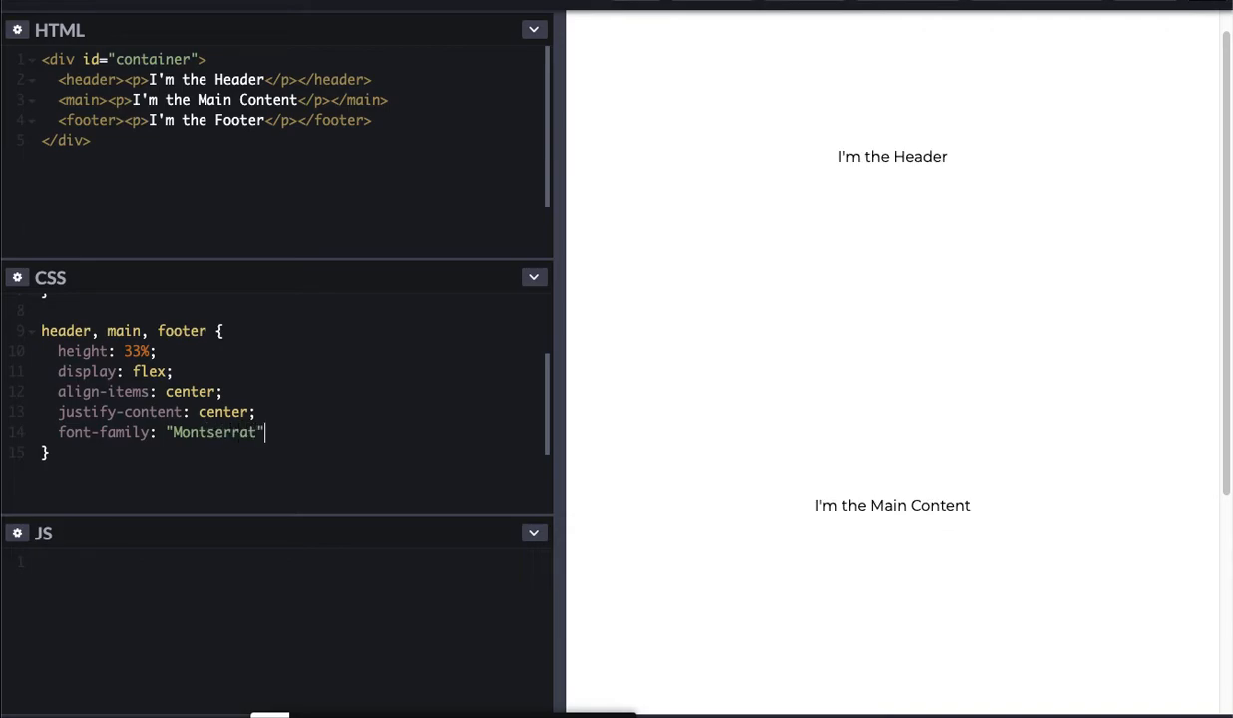
pyautogui.write(';')
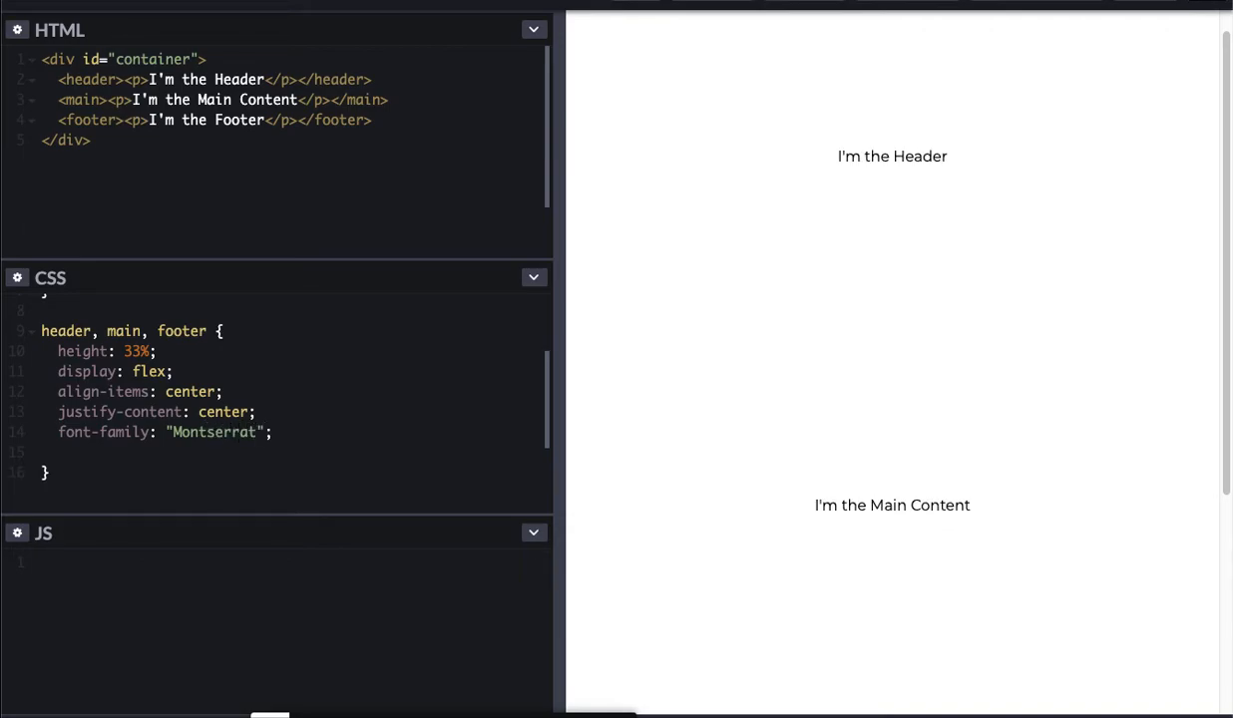
pyautogui.write('font-size')
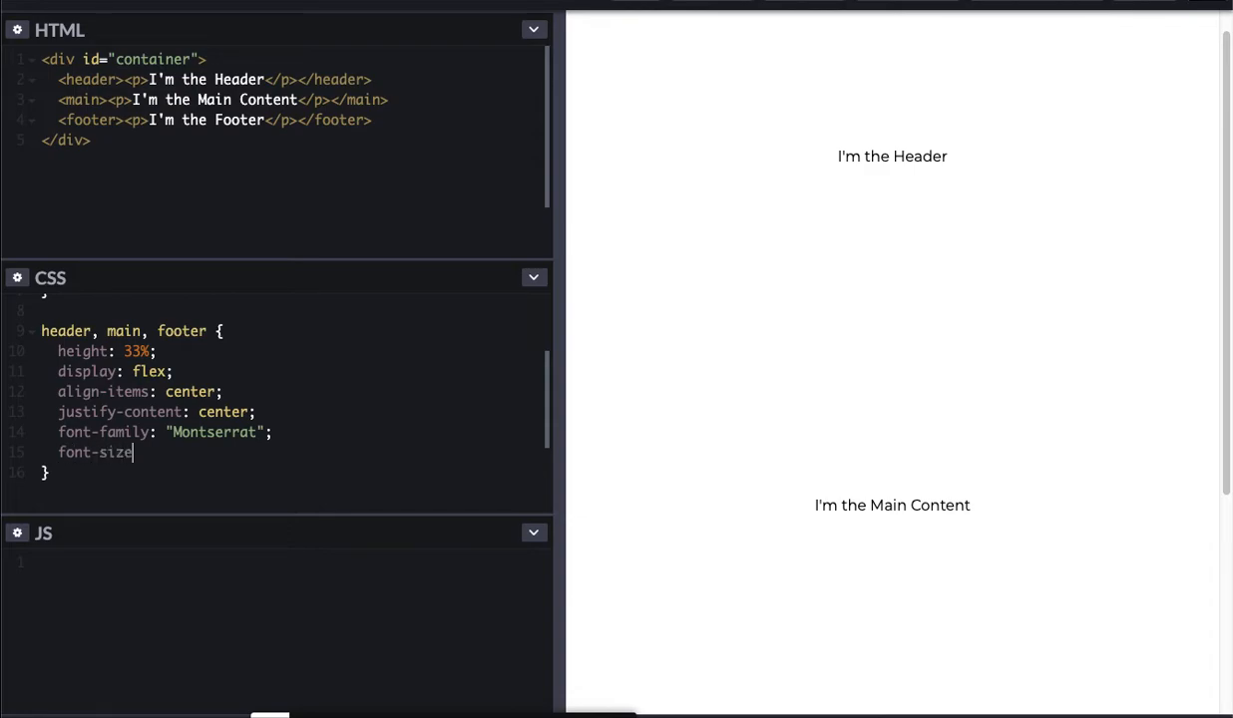
pyautogui.write(': 3em;')
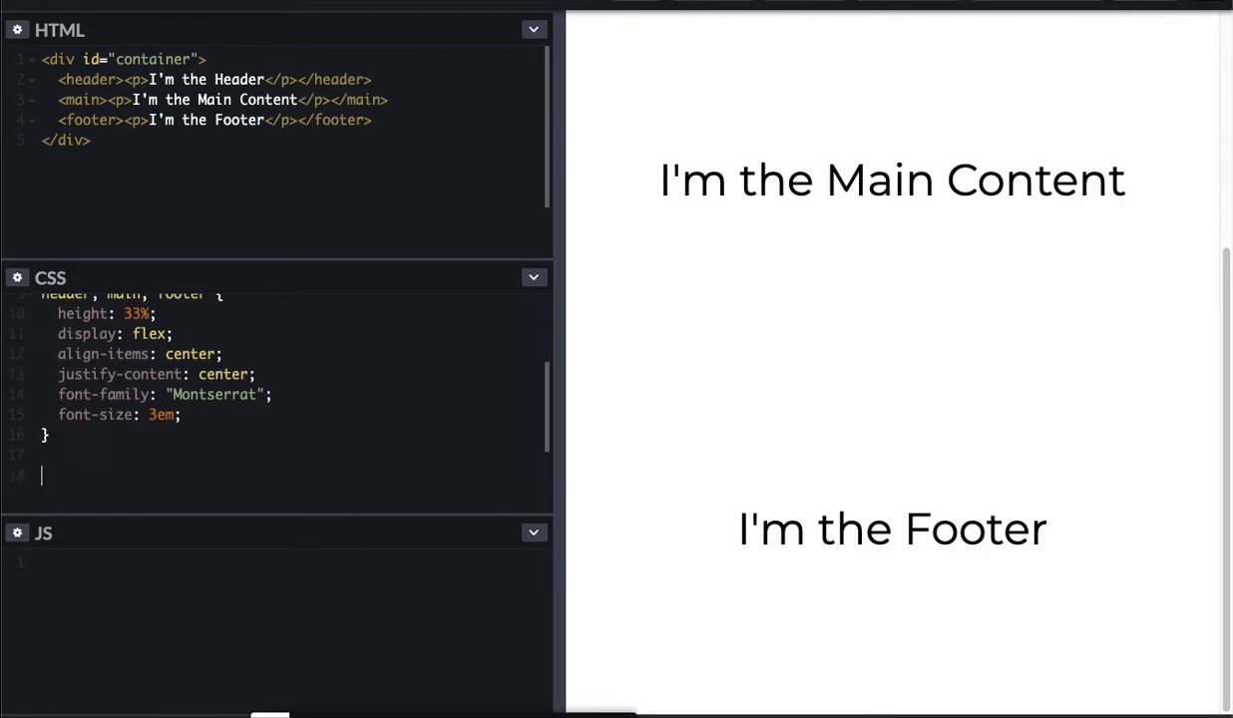
# Step: Add a header, footer rule with background-color black and color white
pyautogui.write('header')
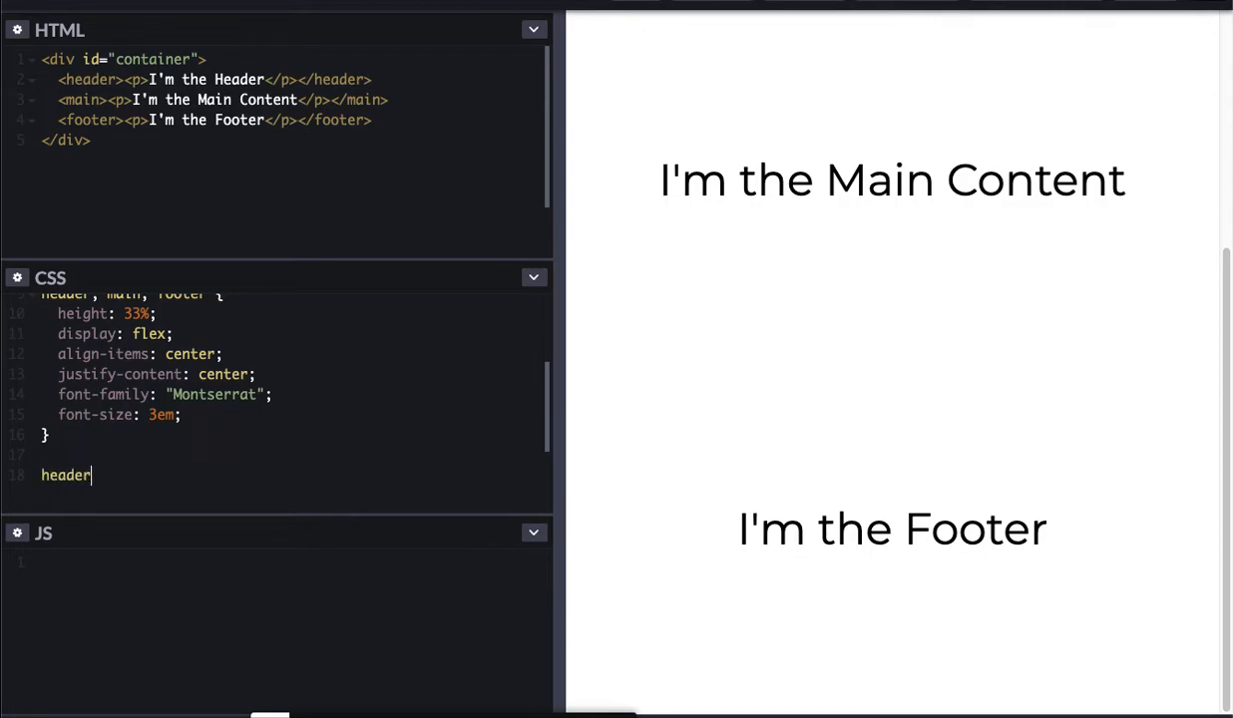
pyautogui.write(', footer {')
pyautogui.write('backgrou')
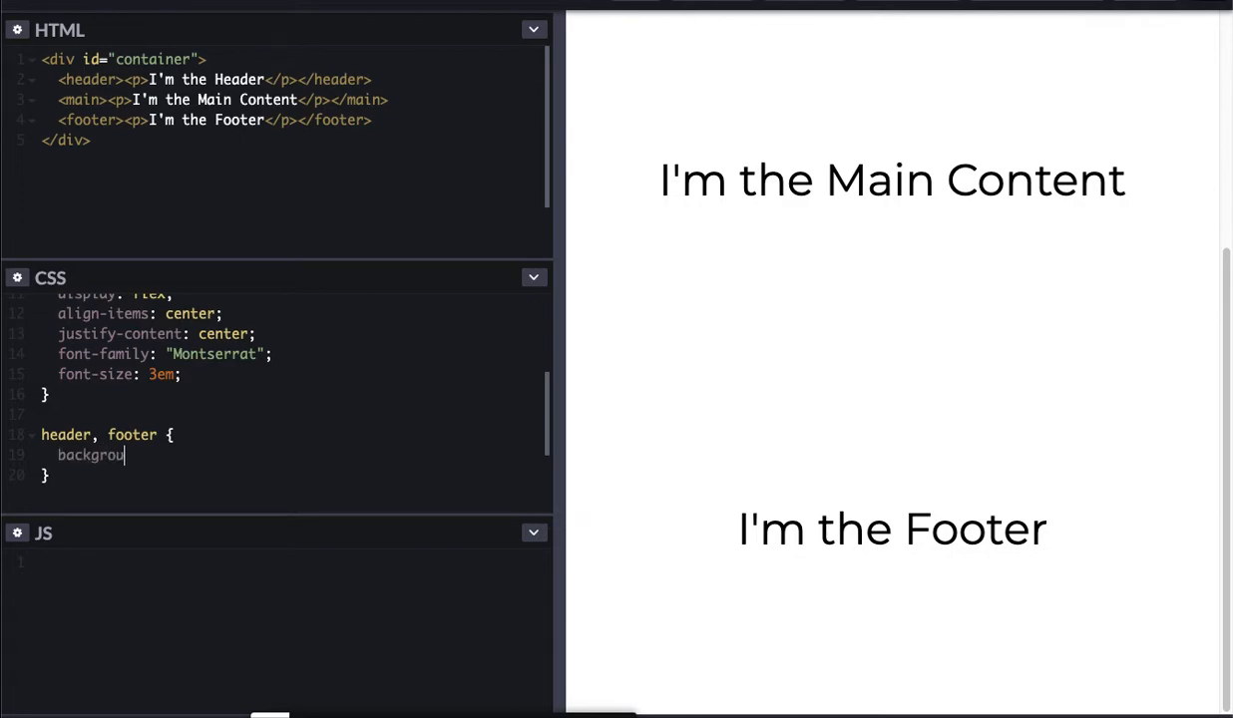
pyautogui.write('nd-color: black')
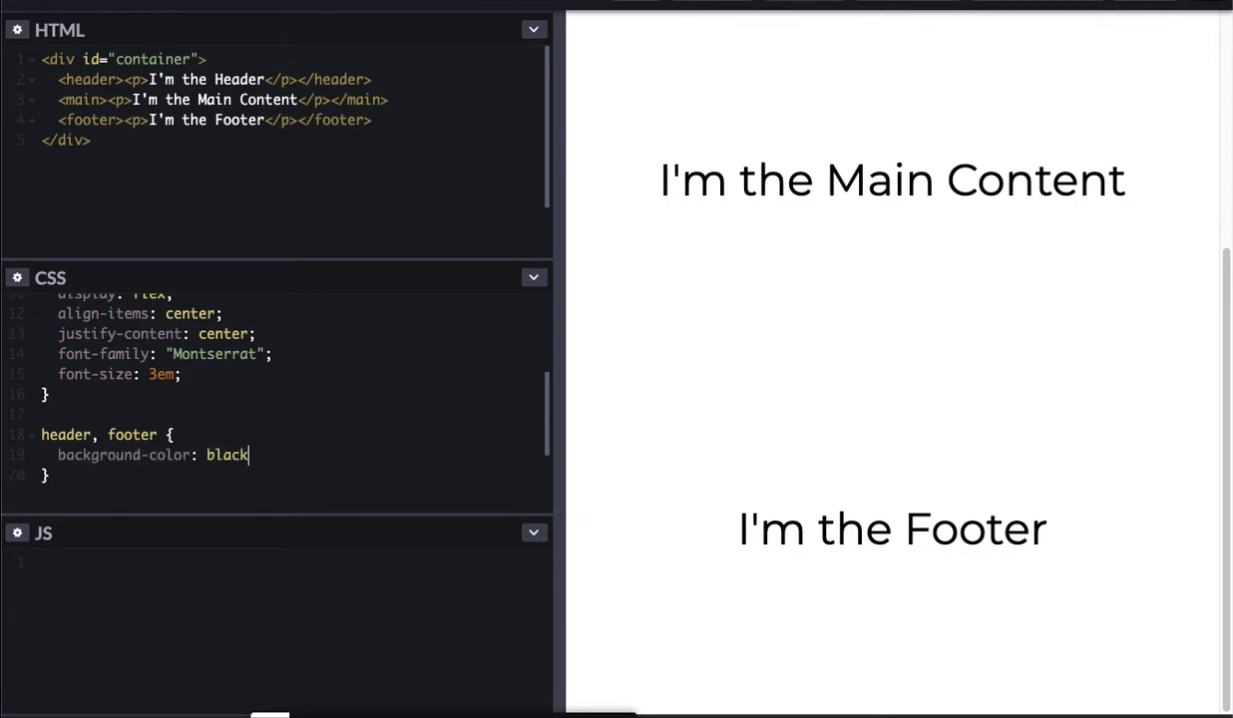
pyautogui.write(';')
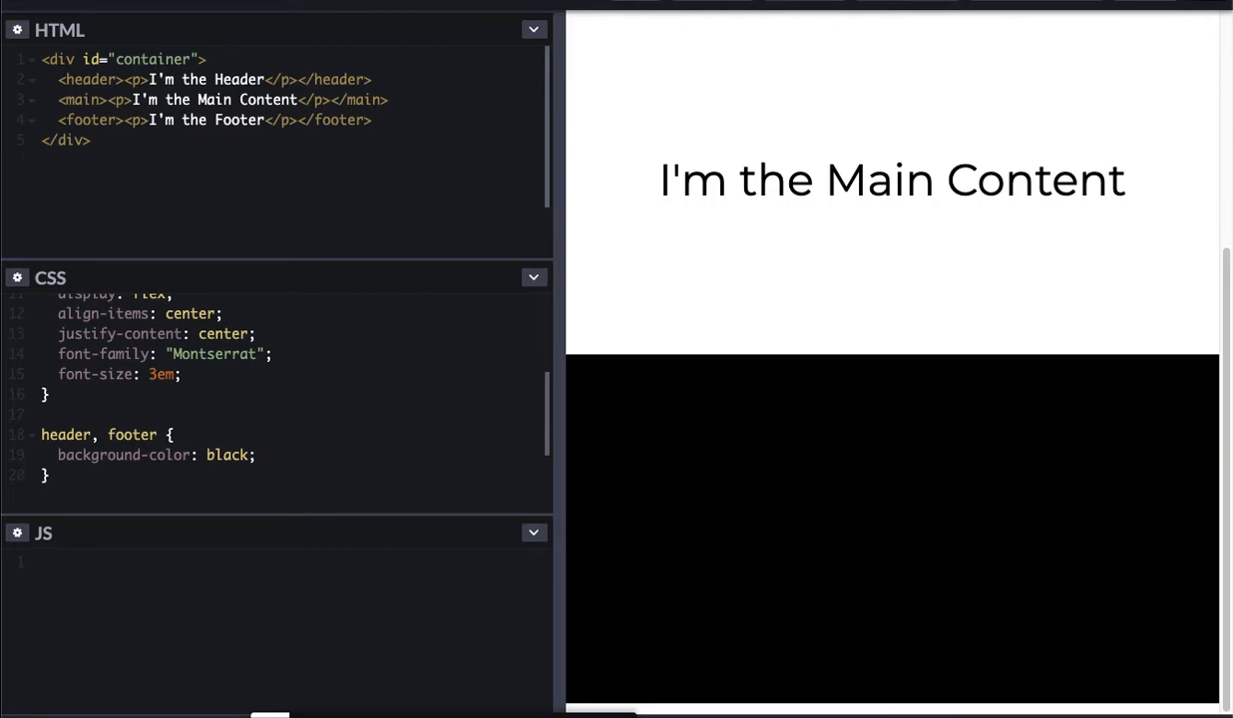
pyautogui.moveTo(721, 352)
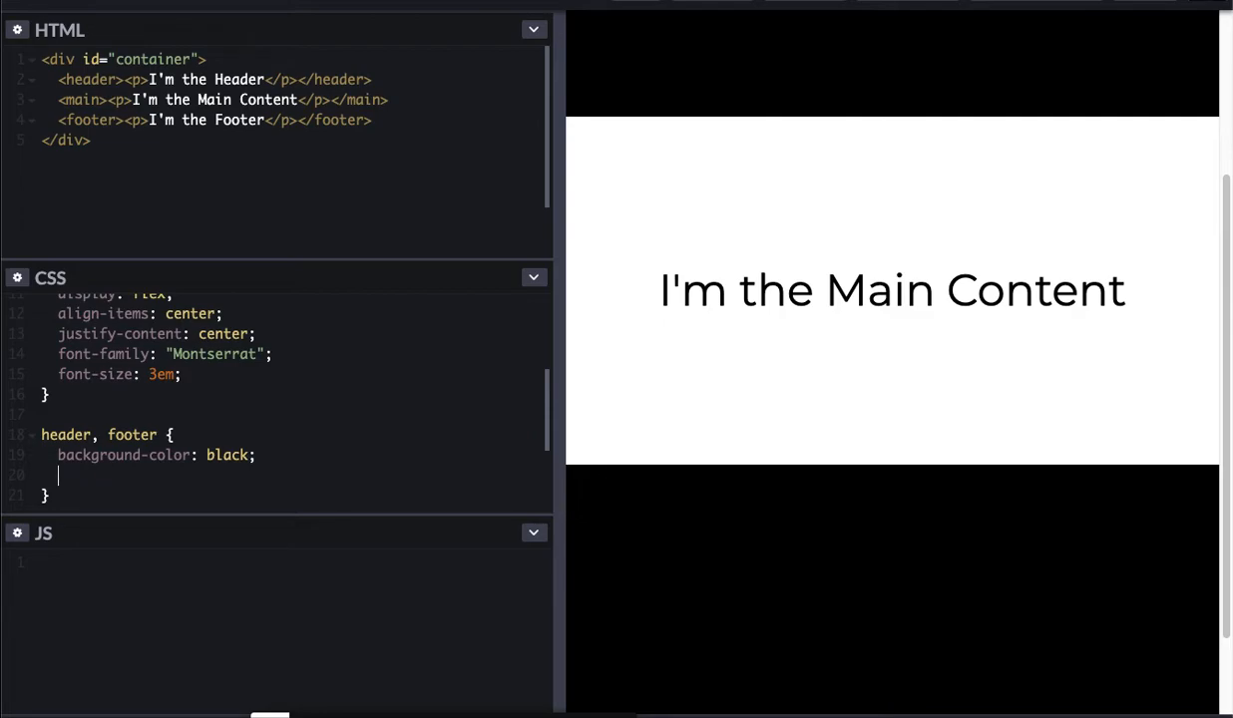
pyautogui.write('color: white;')
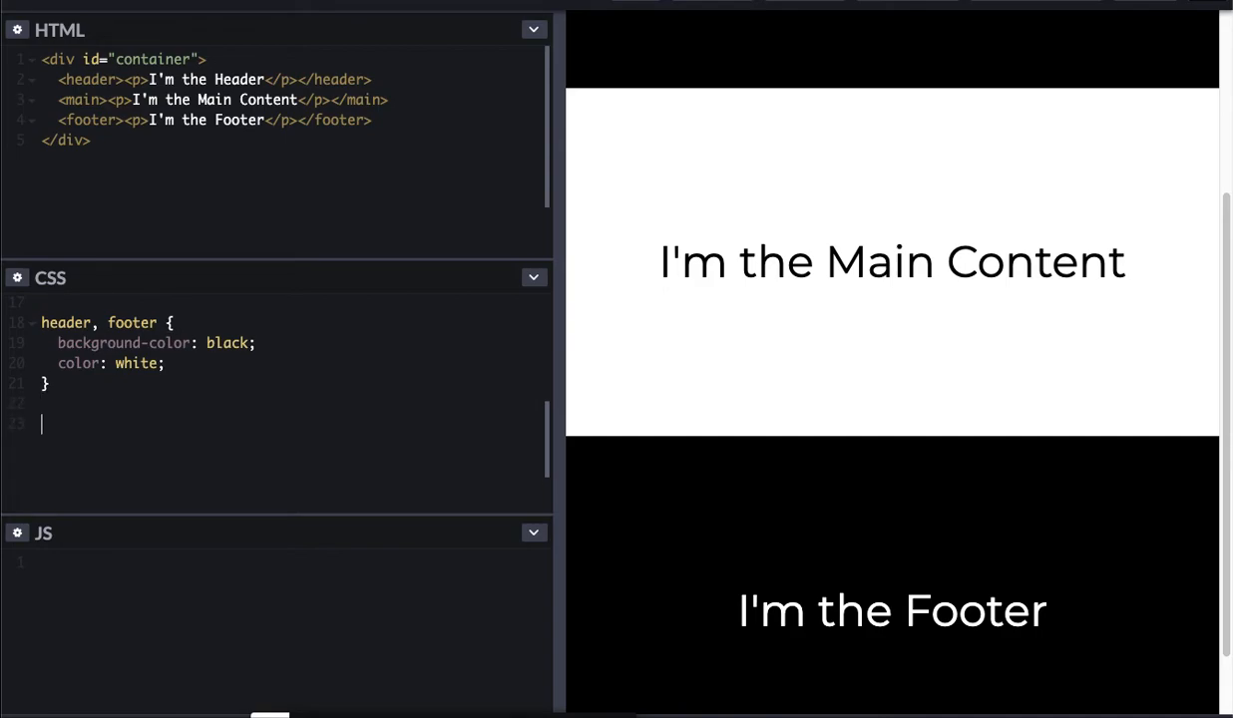
# Step: Add a main rule whose background-image uses the Unsplash mountain photo URL
pyautogui.write('main {')
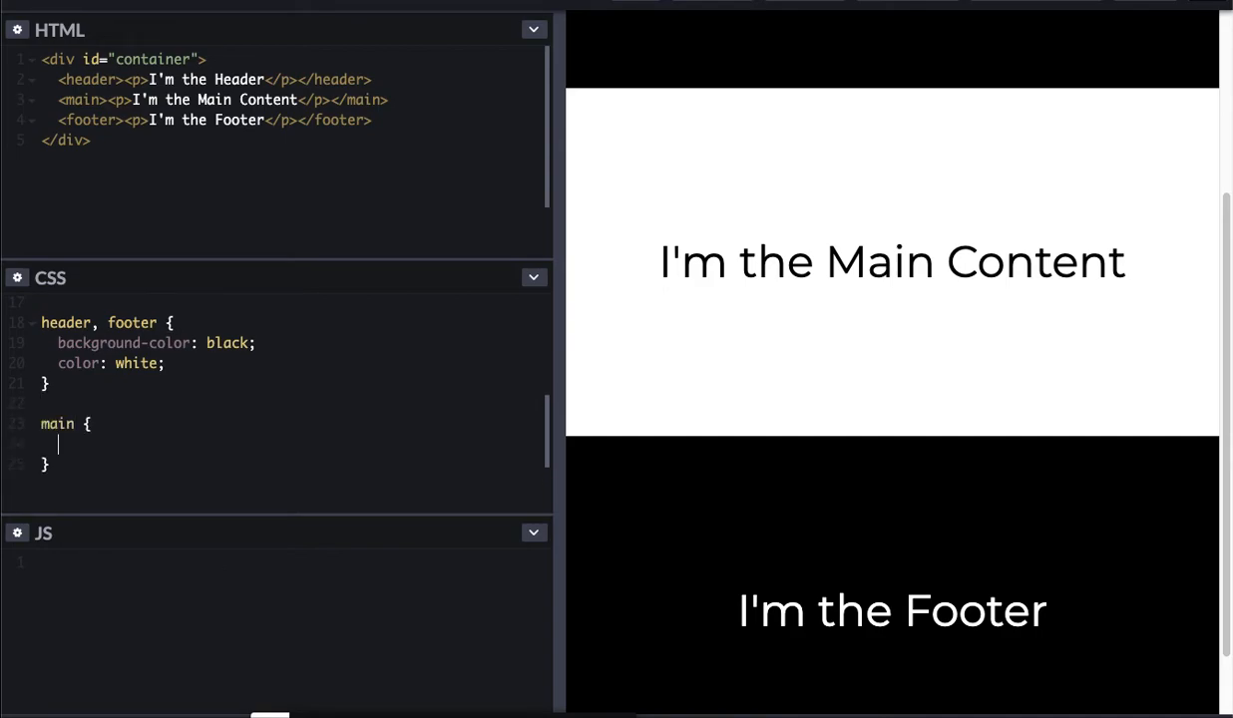
pyautogui.write('background')
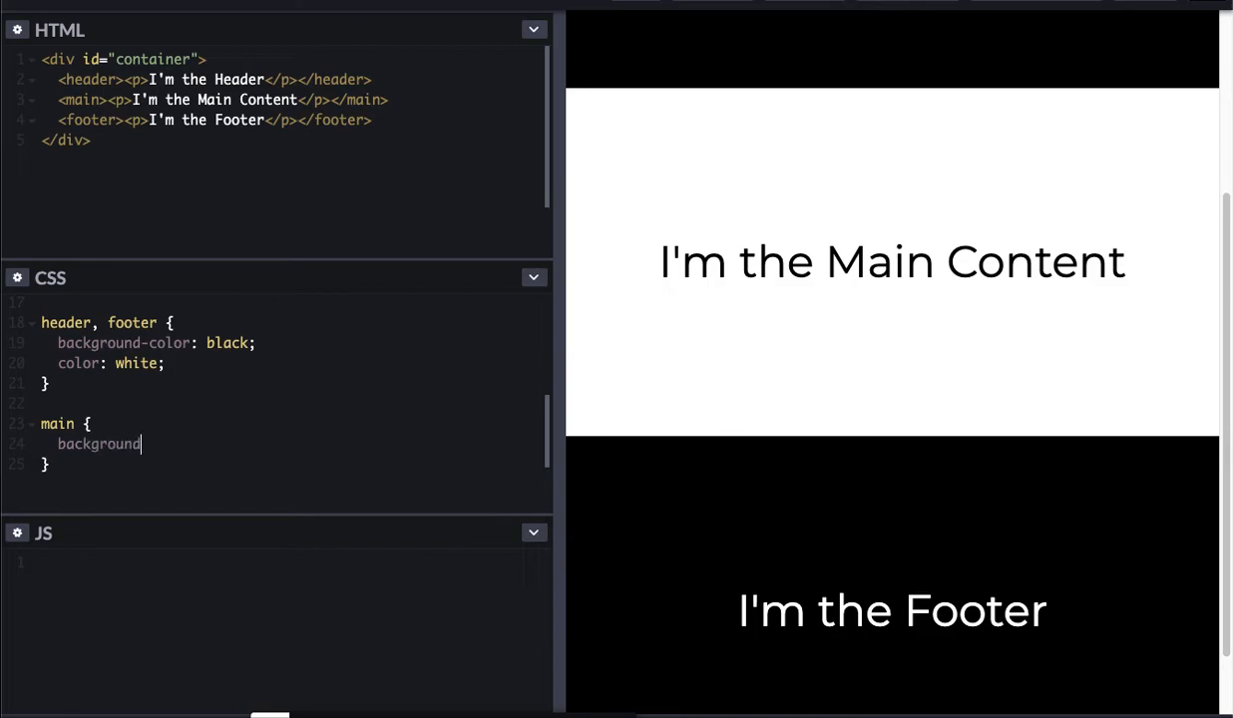
pyautogui.write('-image:')
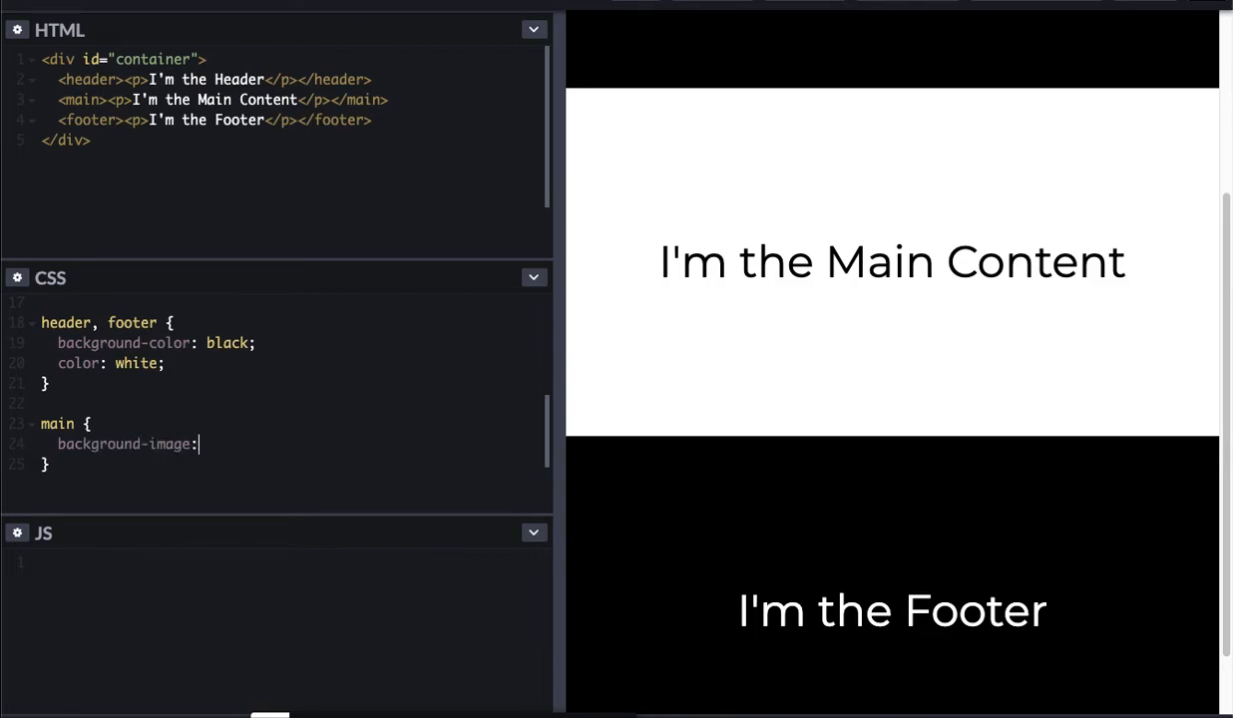
pyautogui.write('url()')
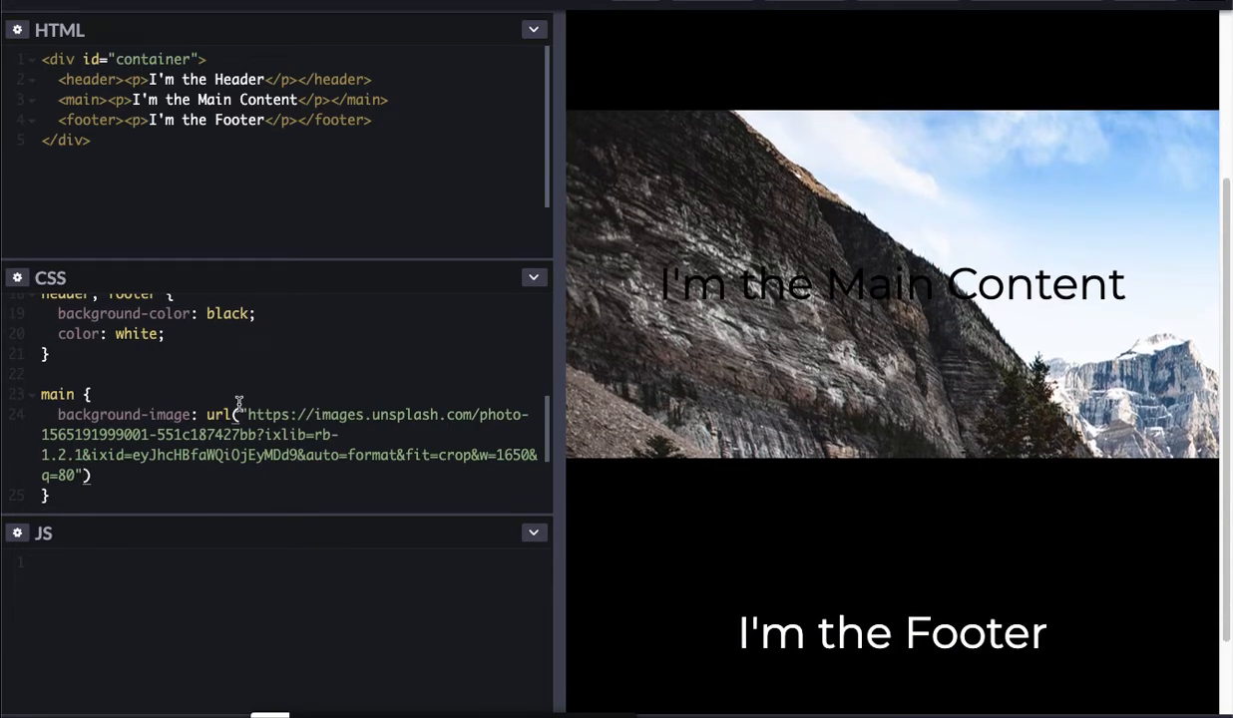
pyautogui.scroll(-3)
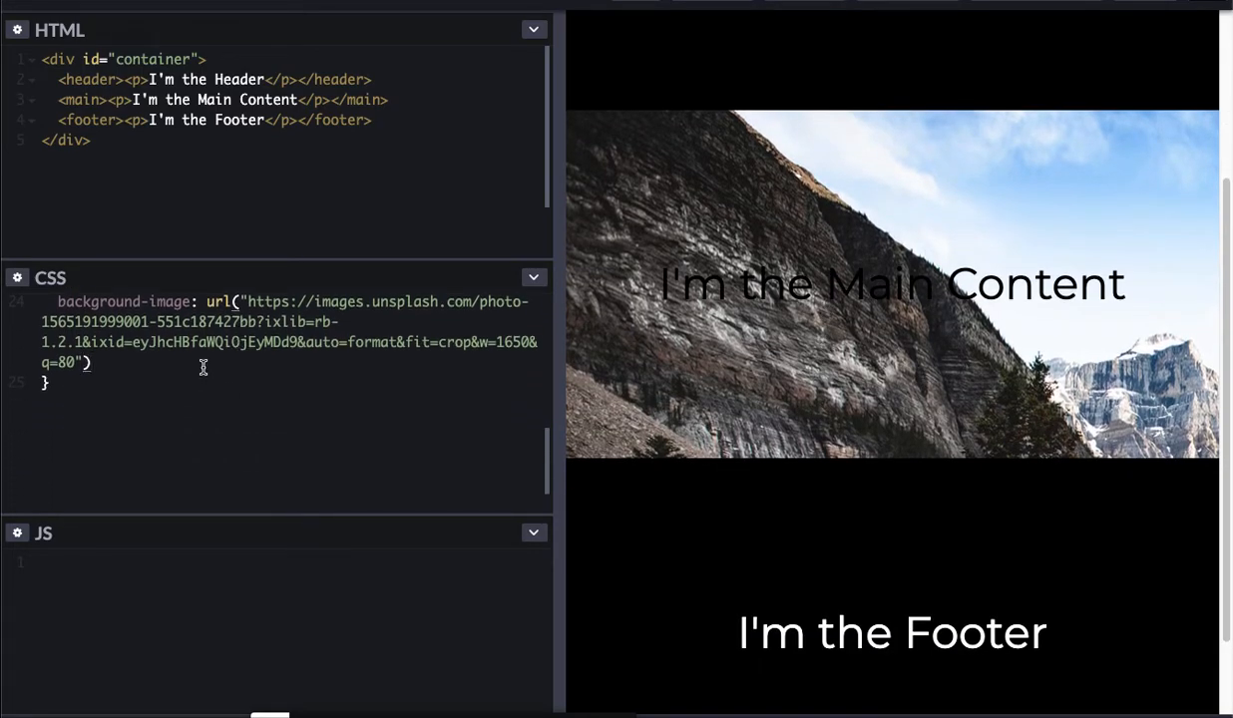
pyautogui.write(';')
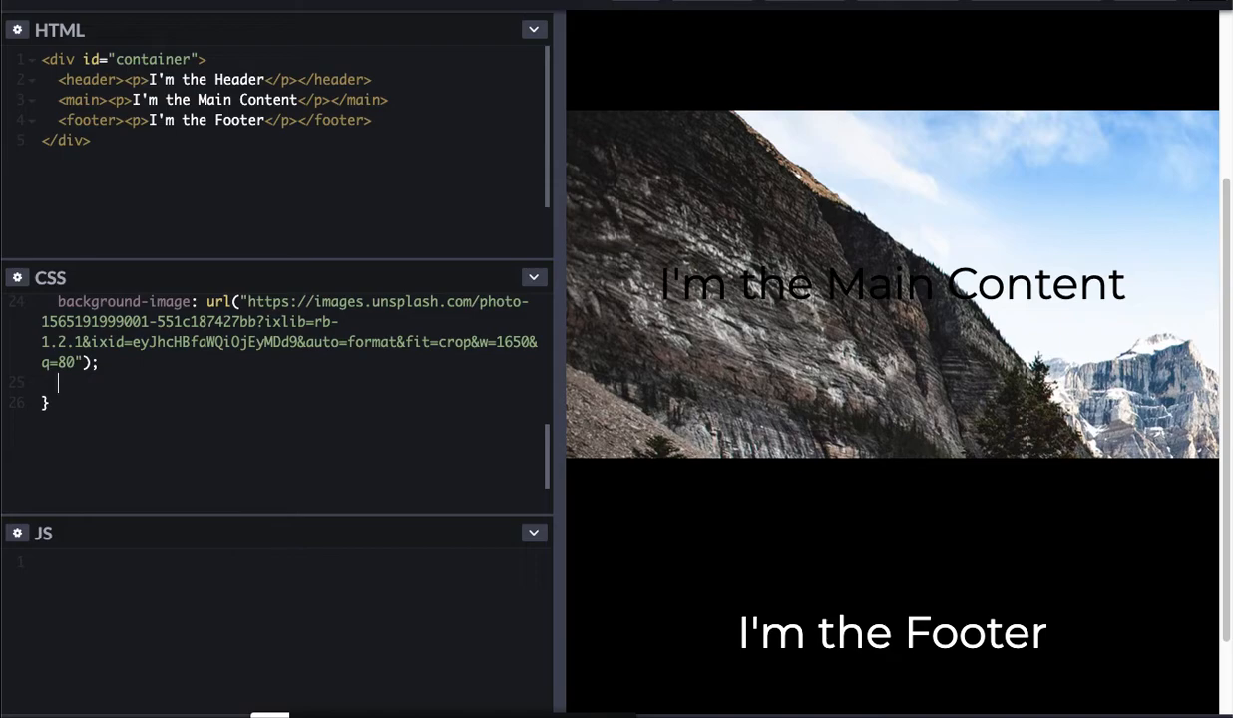
# Step: Set main's background-position to 0px -100px and its text color to white
pyautogui.write('bac')
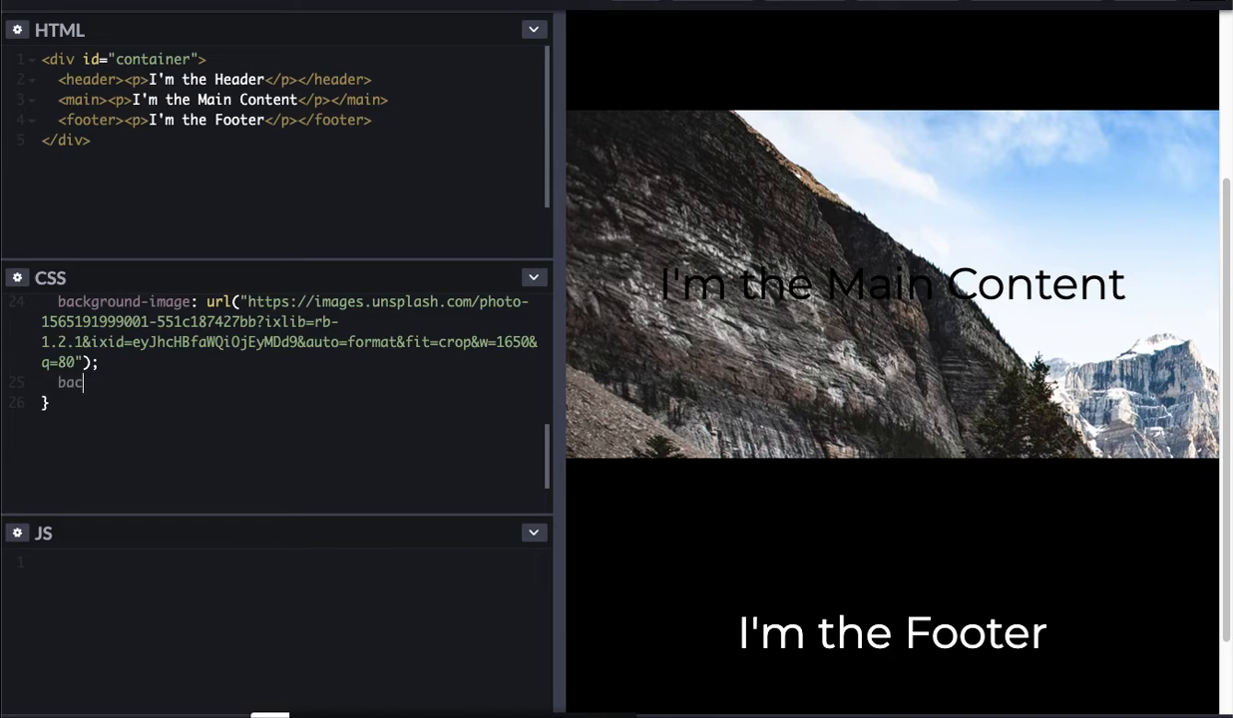
pyautogui.write('kground-')
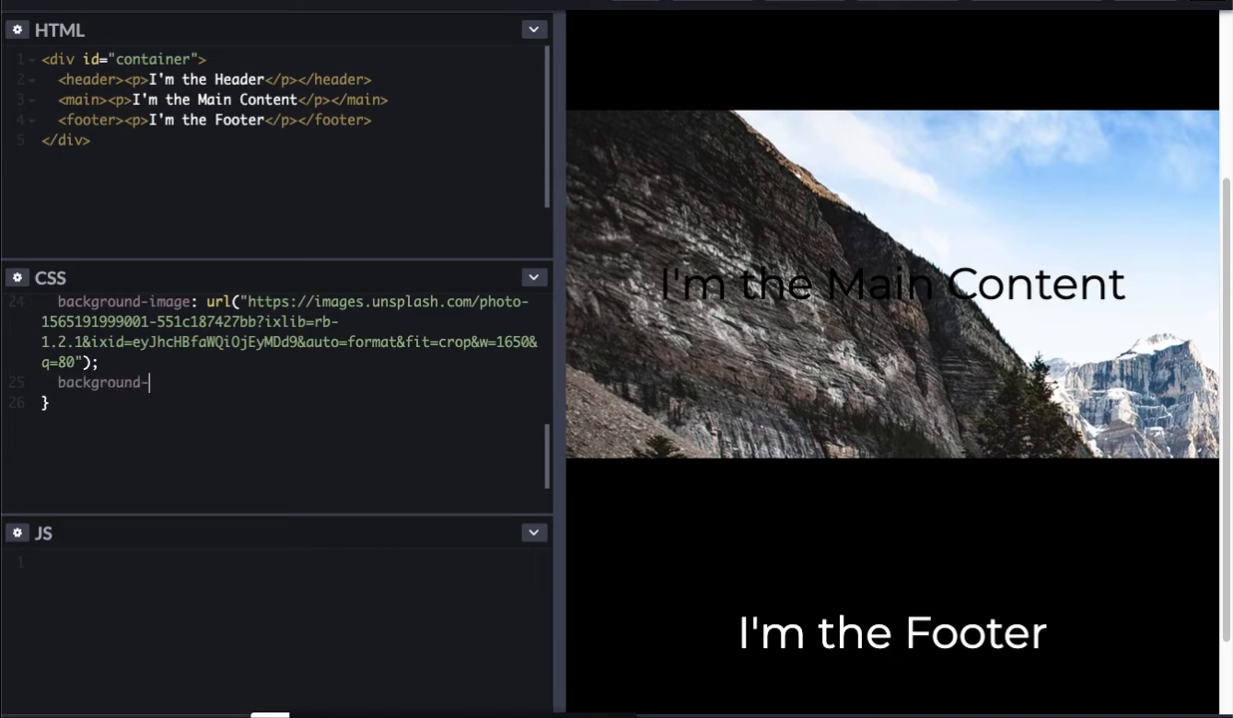
pyautogui.write('position:')
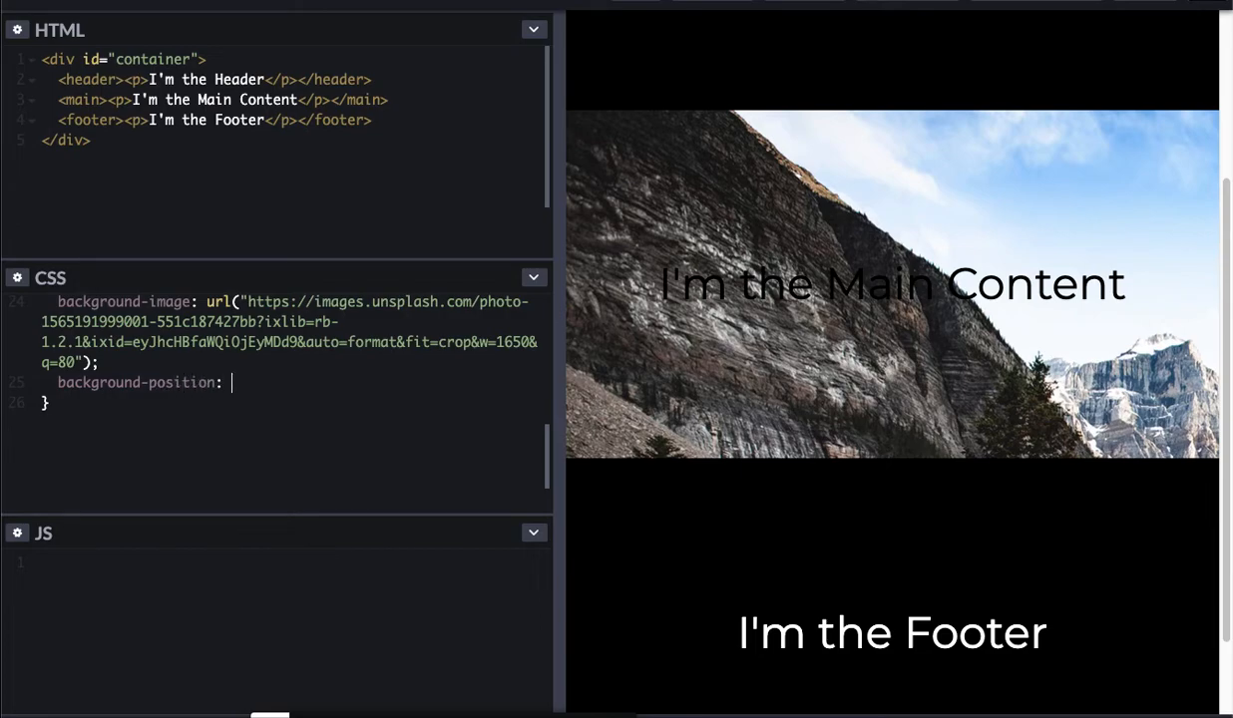
pyautogui.write('0px 0')
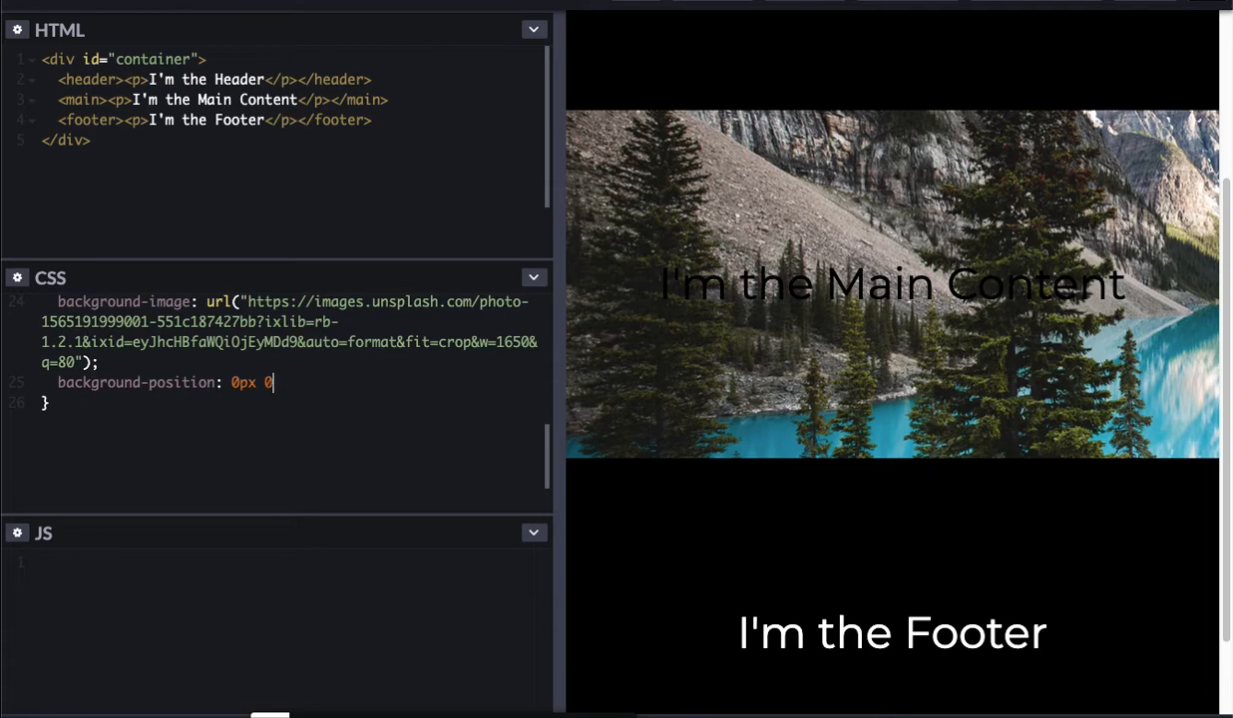
pyautogui.write('-100px;')
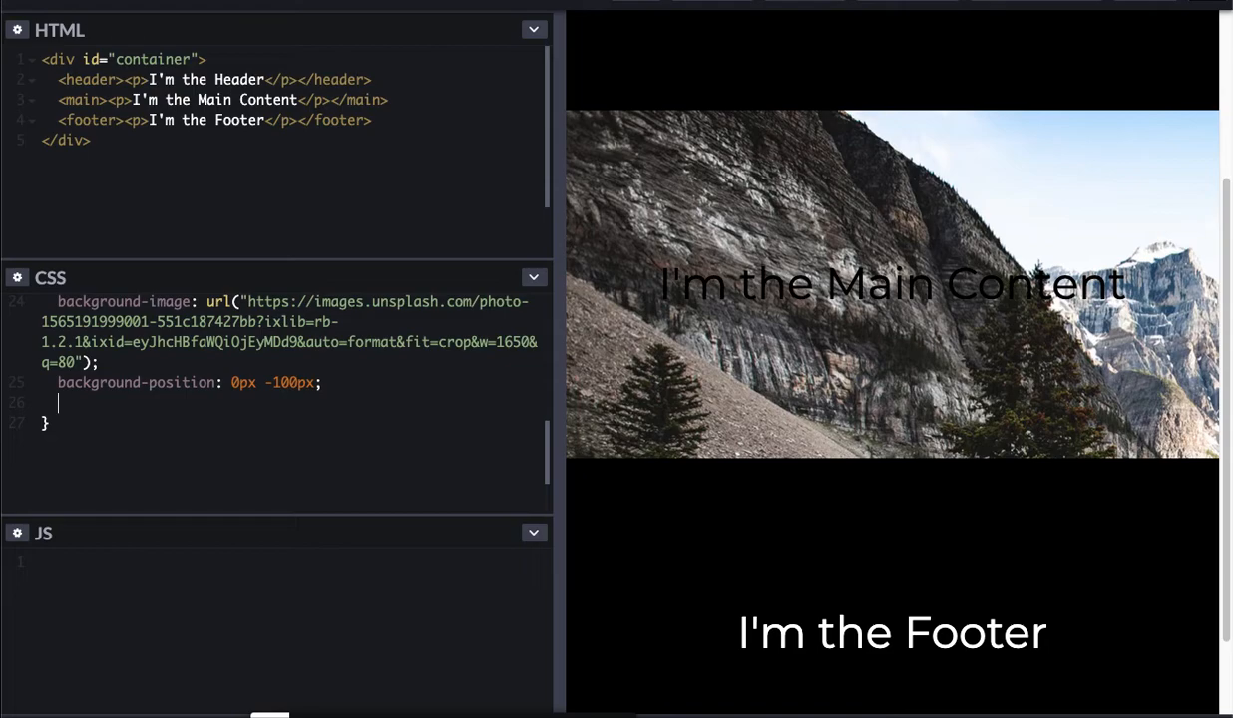
pyautogui.write('color')
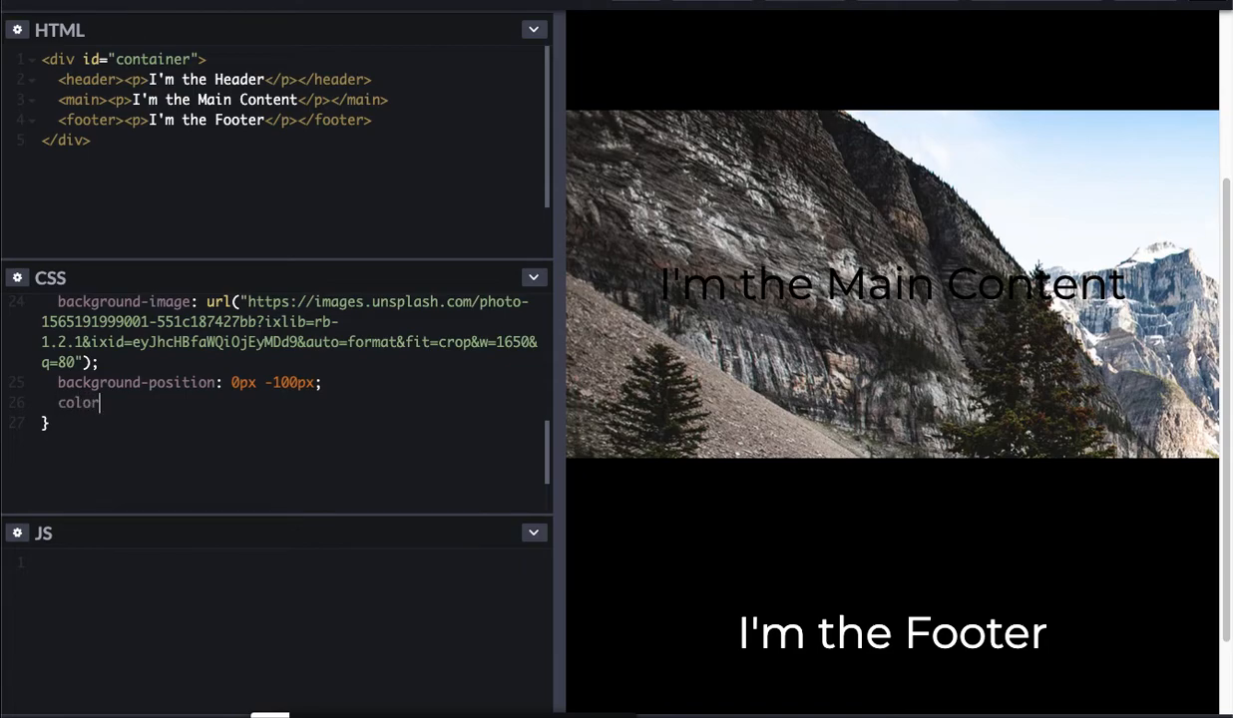
pyautogui.write(': white;')
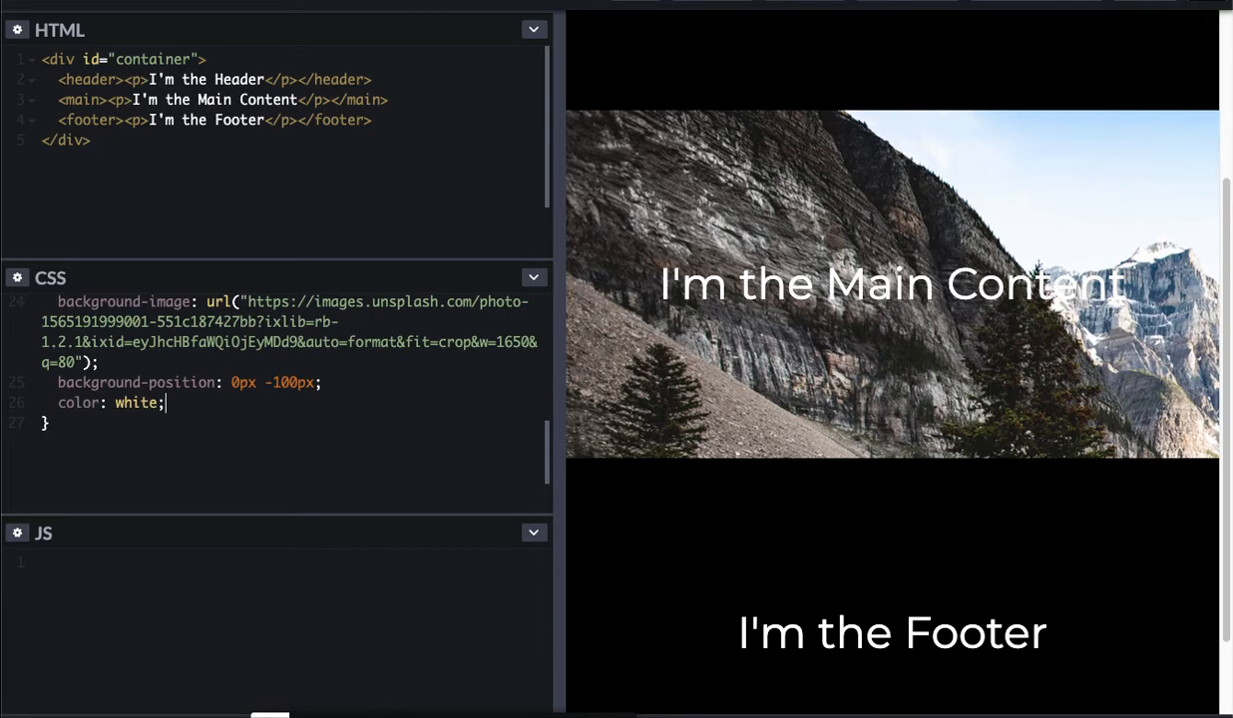
pyautogui.moveTo(1140, 221)
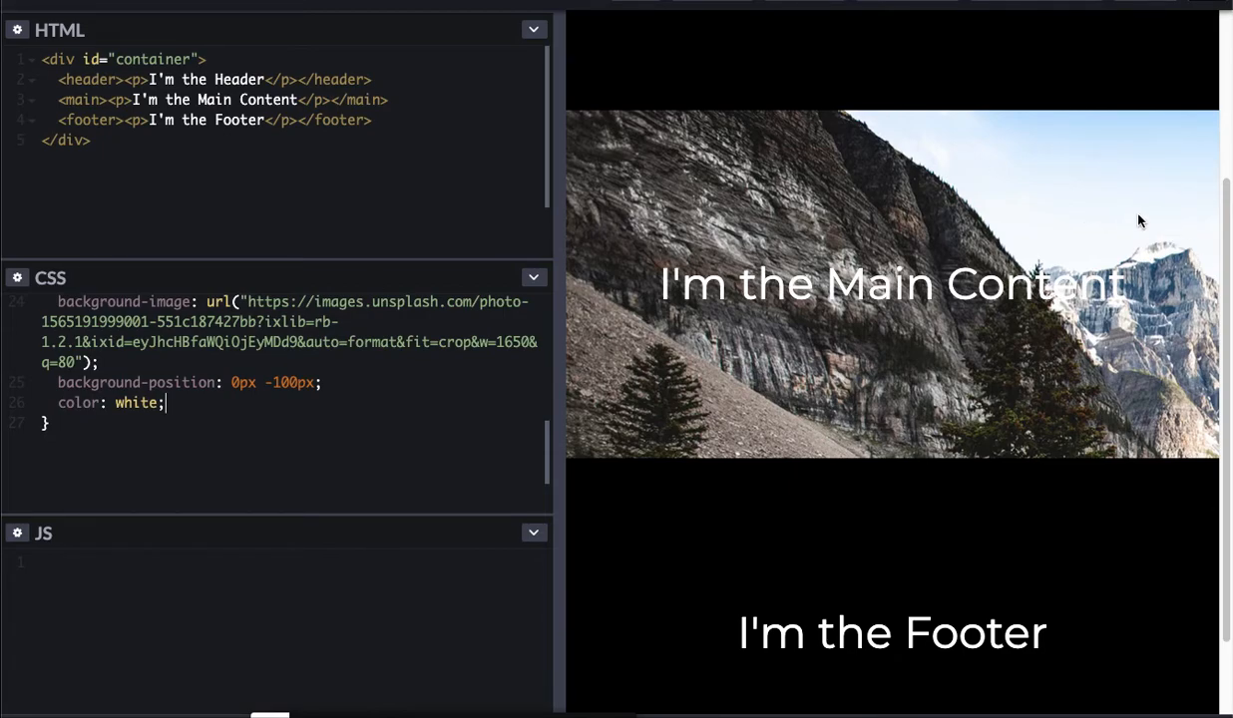
pyautogui.moveTo(699, 256)
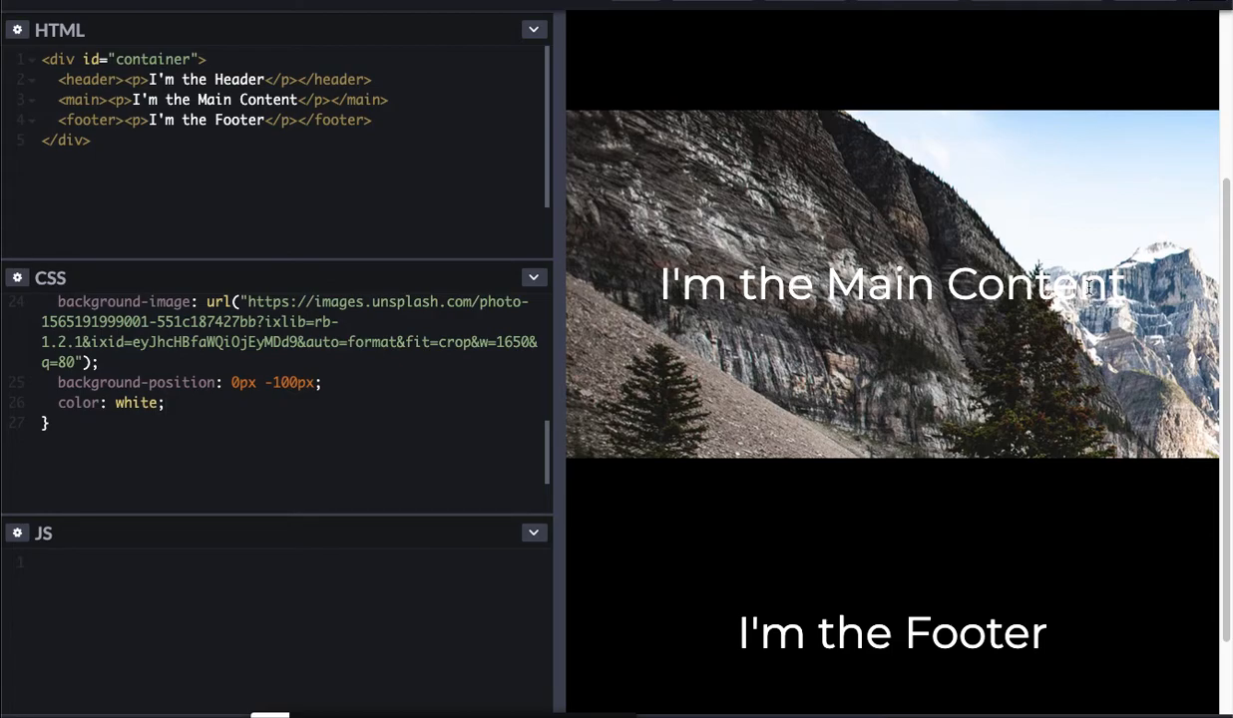
pyautogui.moveTo(1146, 262)
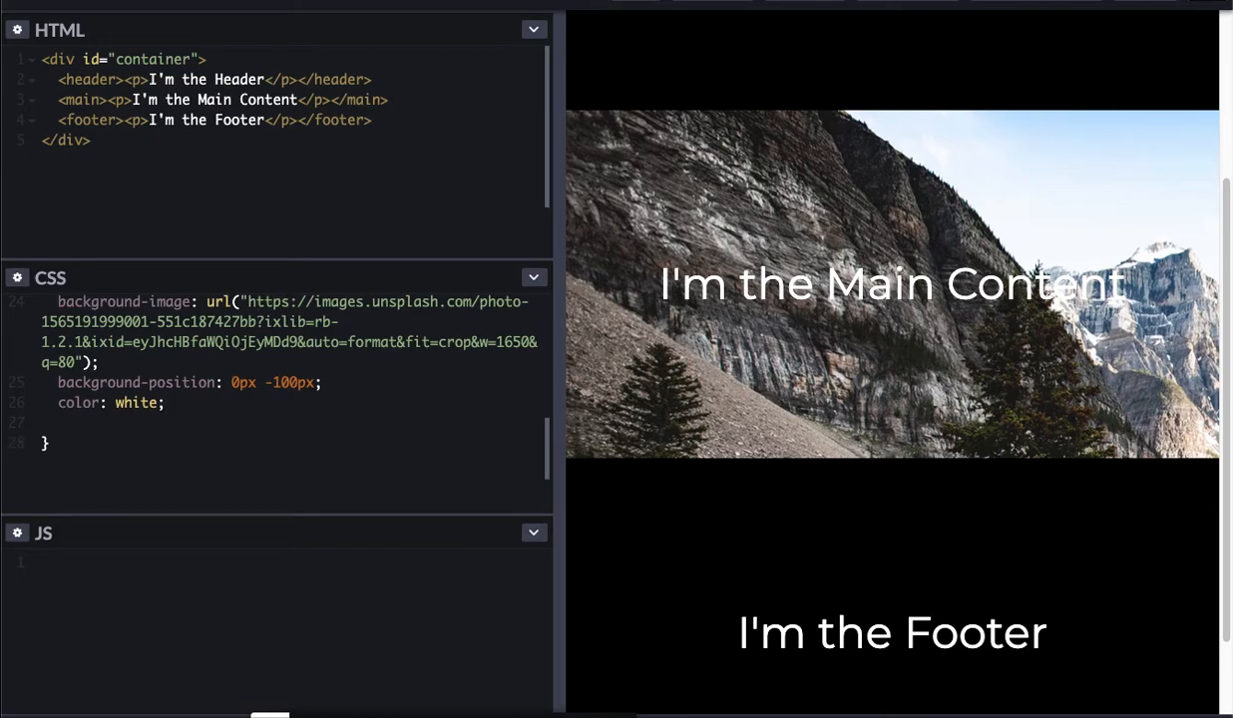
# Step: Add text-shadow: 1px 1px 5px black to the main rule
pyautogui.write('text-shad')
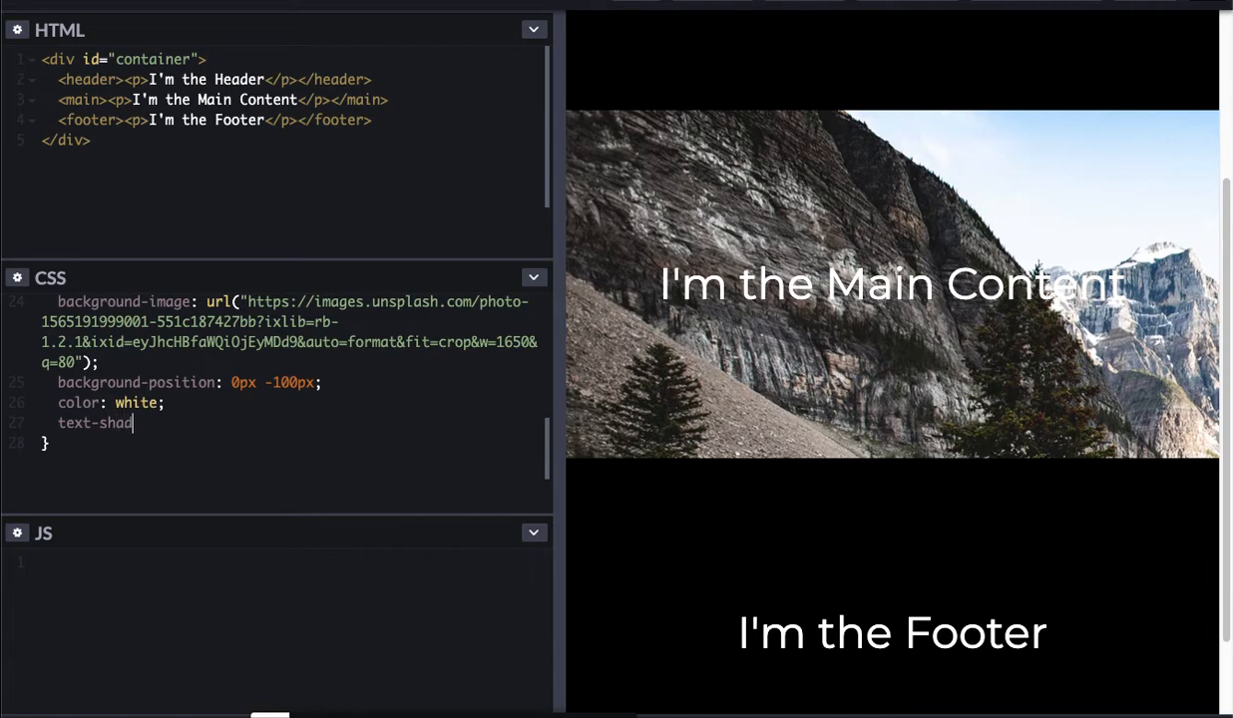
pyautogui.write('ow:')
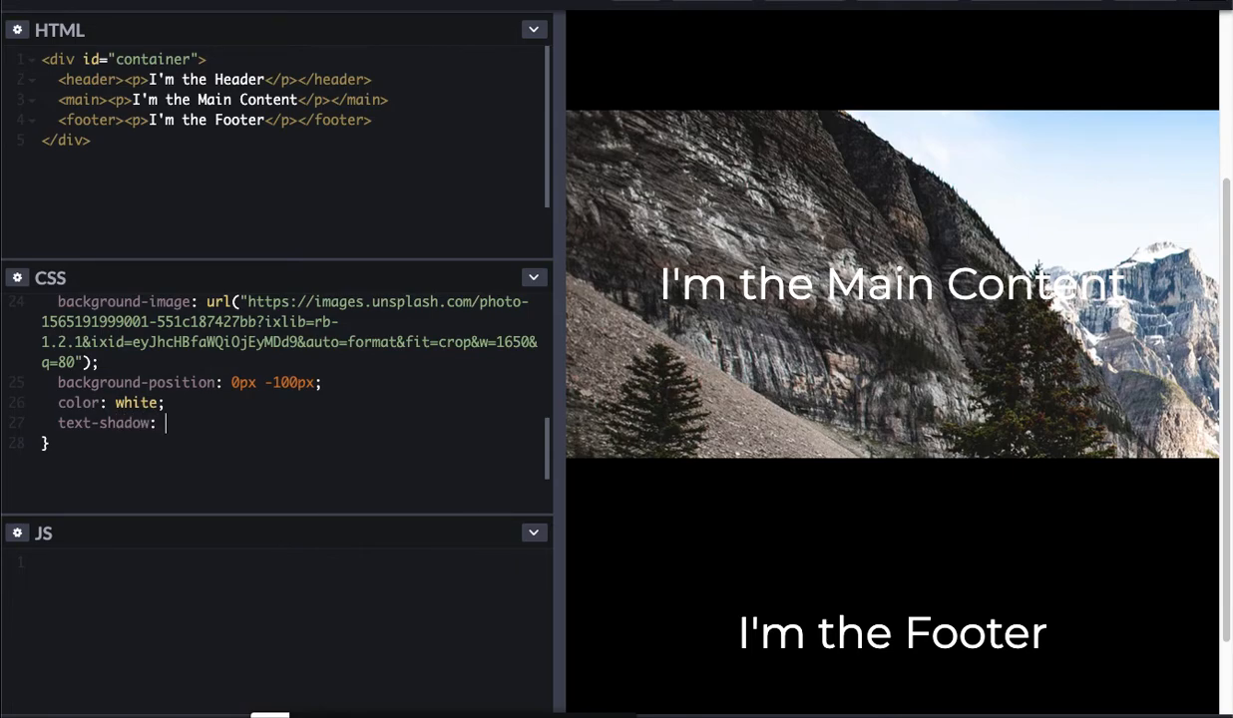
pyautogui.write('1px 1p')
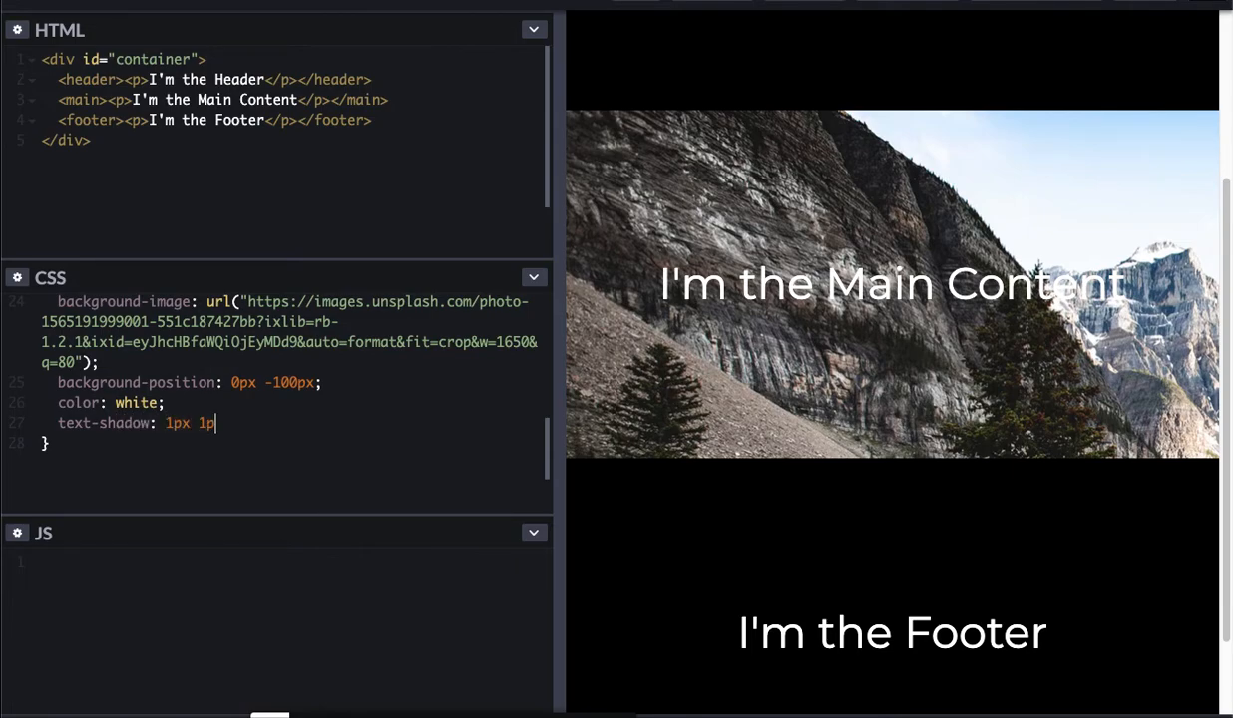
pyautogui.write('x 5px')
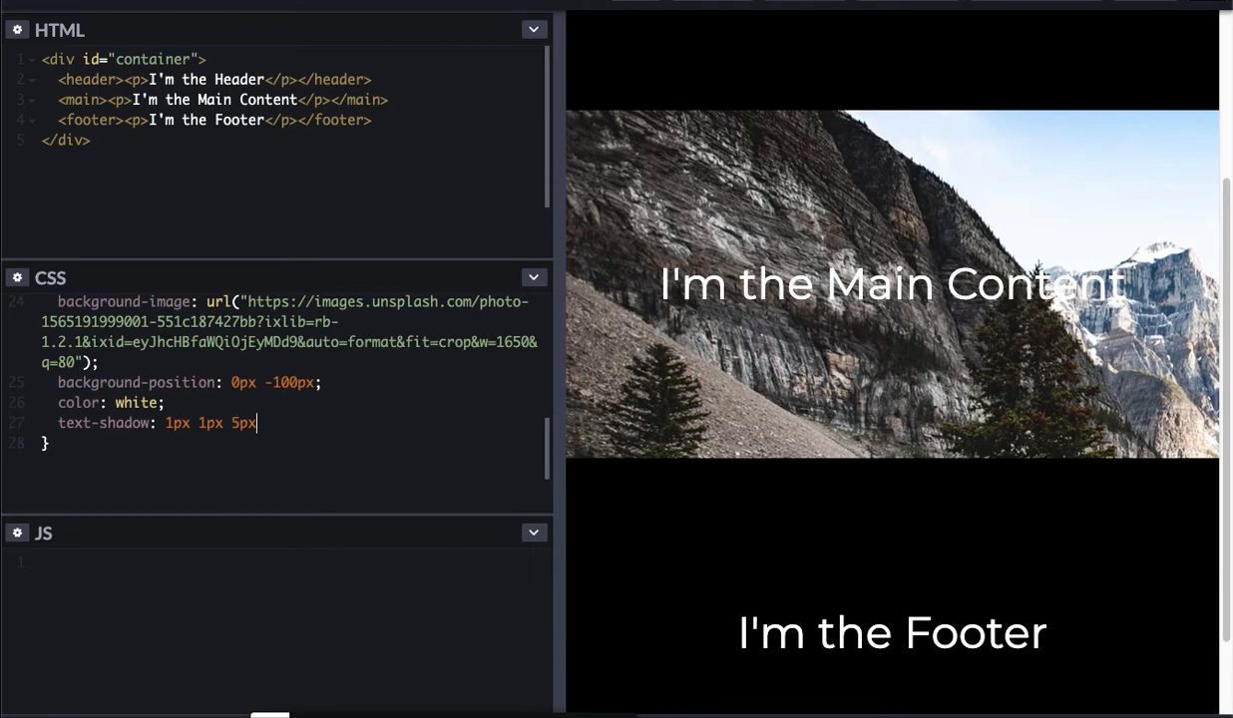
pyautogui.write('baclk')
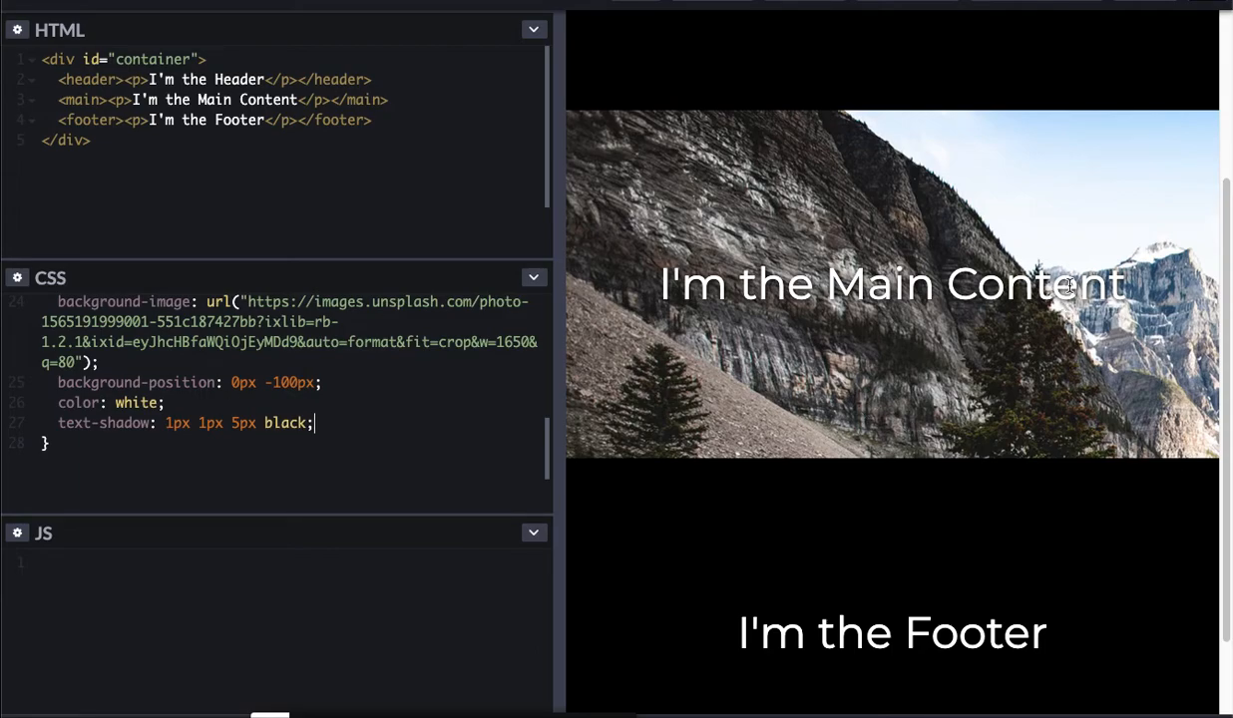
pyautogui.moveTo(781, 302)
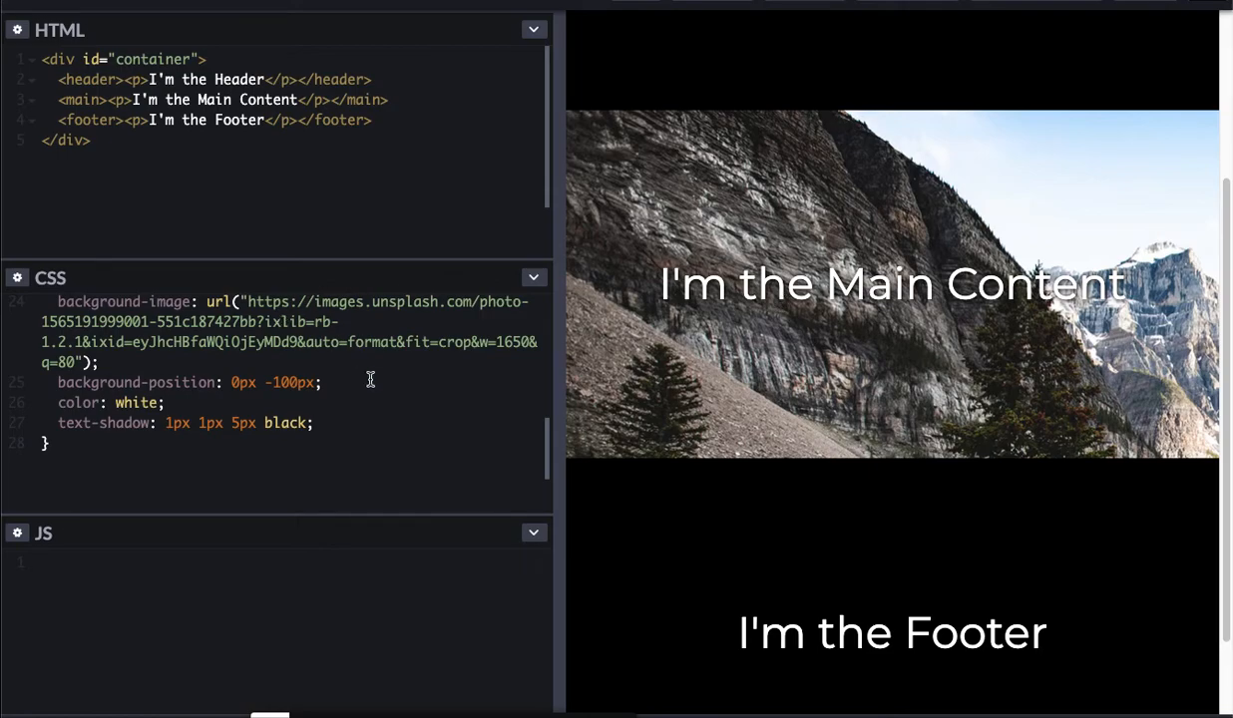
pyautogui.moveTo(277, 412)
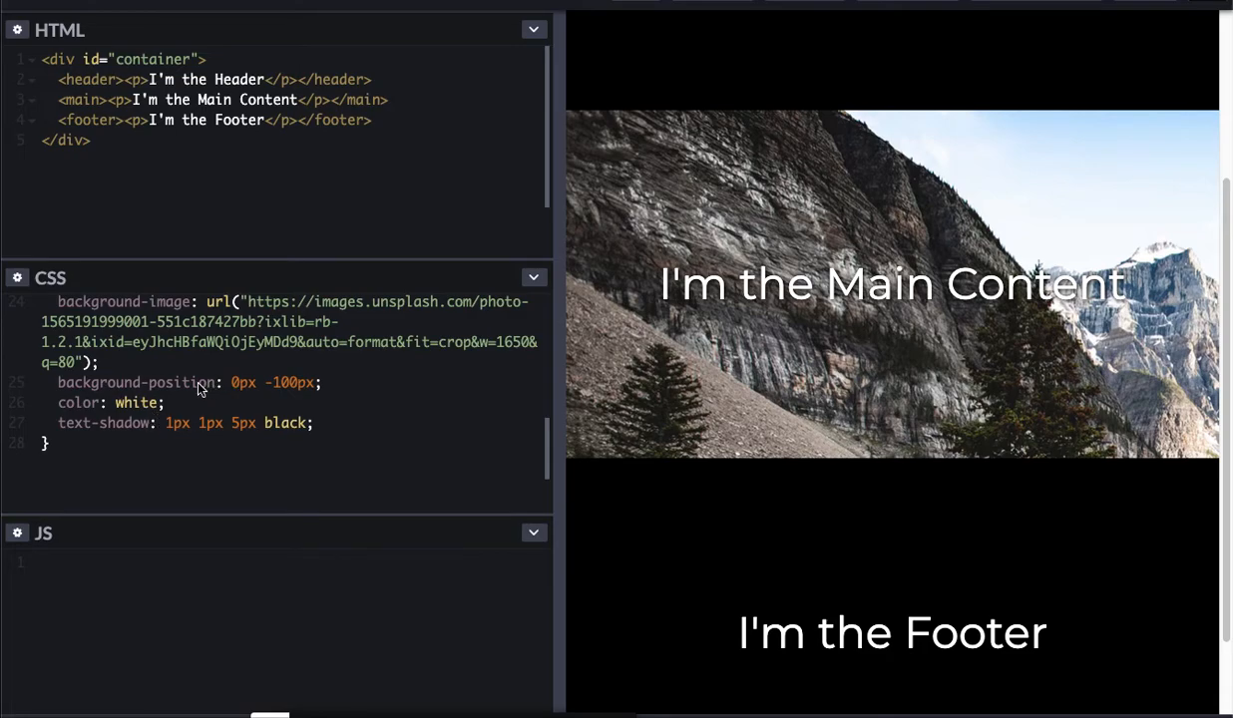
pyautogui.moveTo(249, 526)
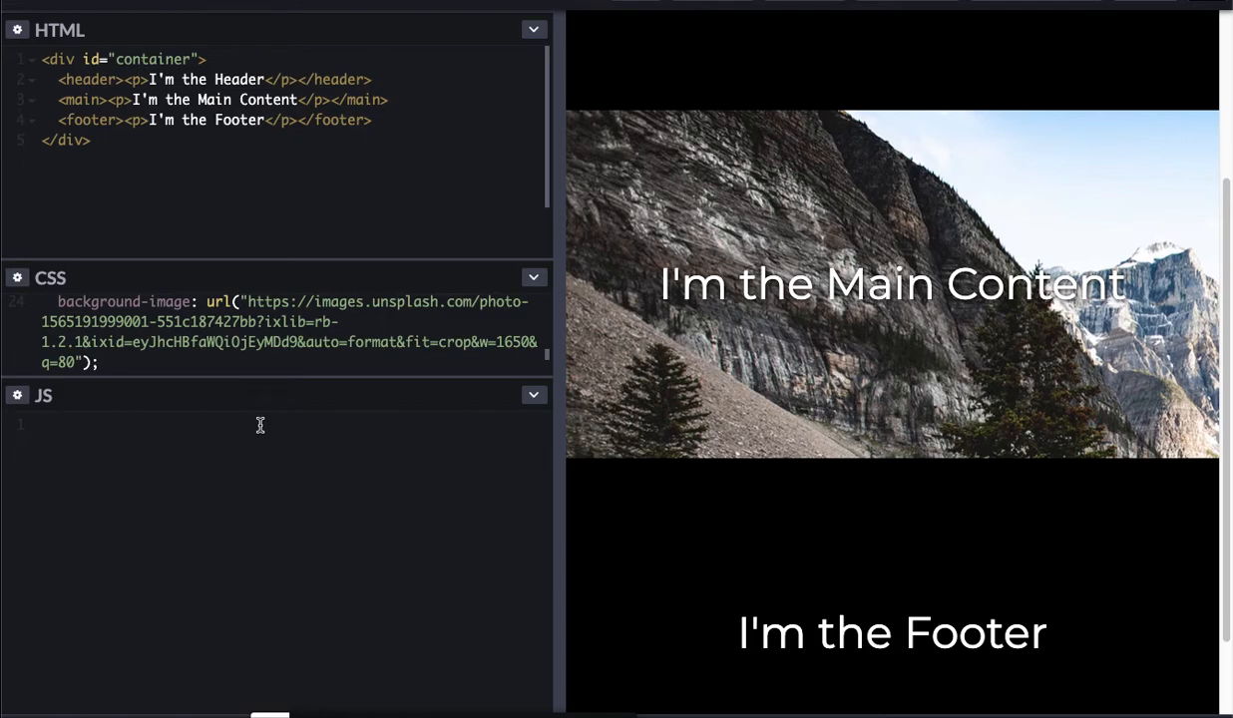
# Step: Add a window "scroll" event listener with a callback function to the JS panel
pyautogui.write('wd')
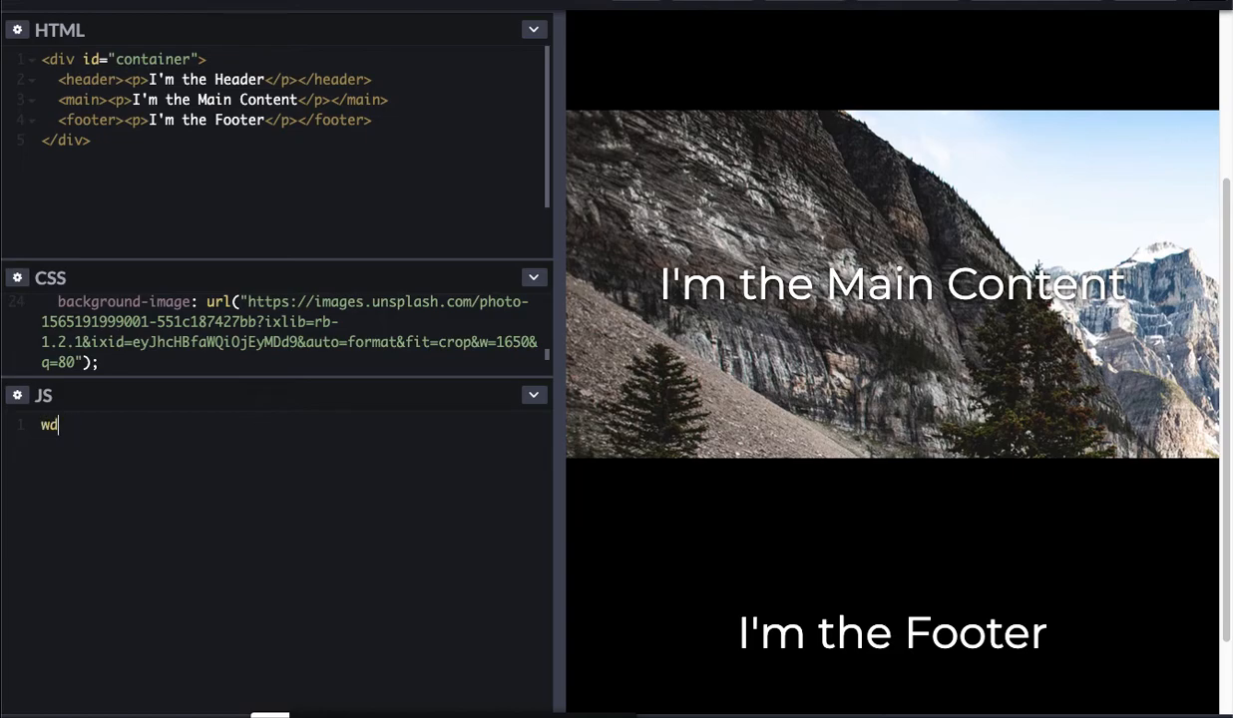
pyautogui.write('indow')
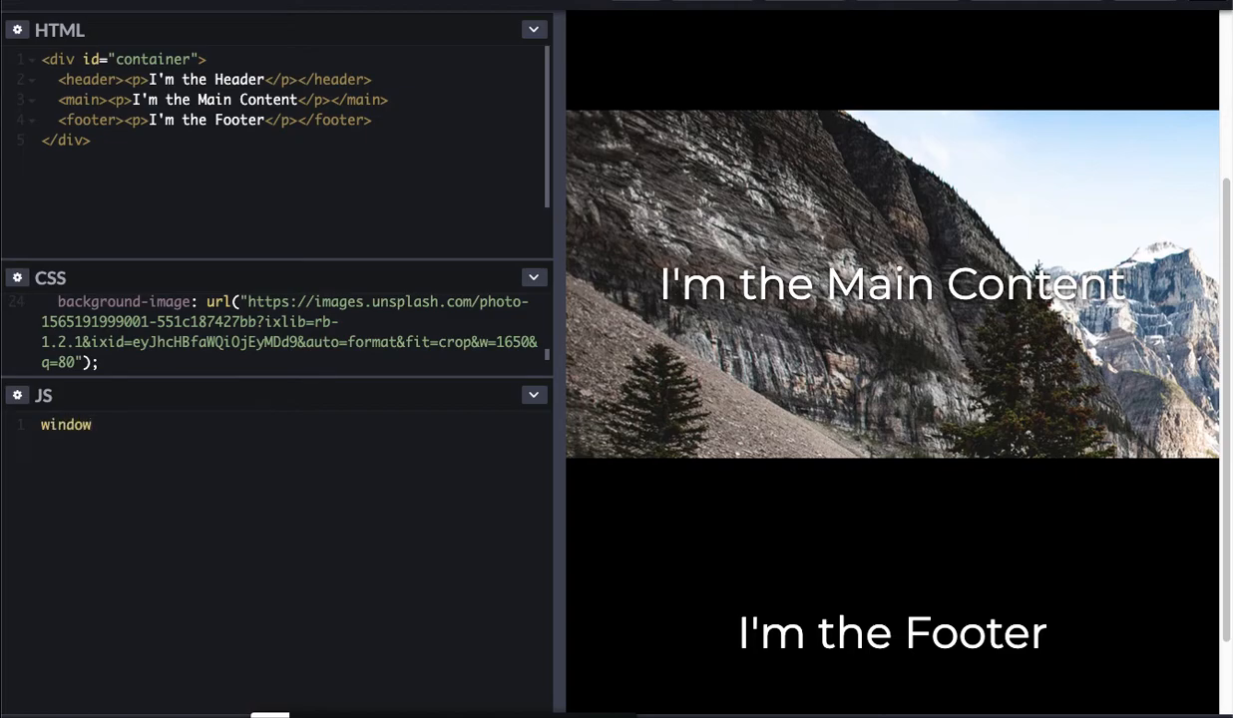
pyautogui.write('.add')
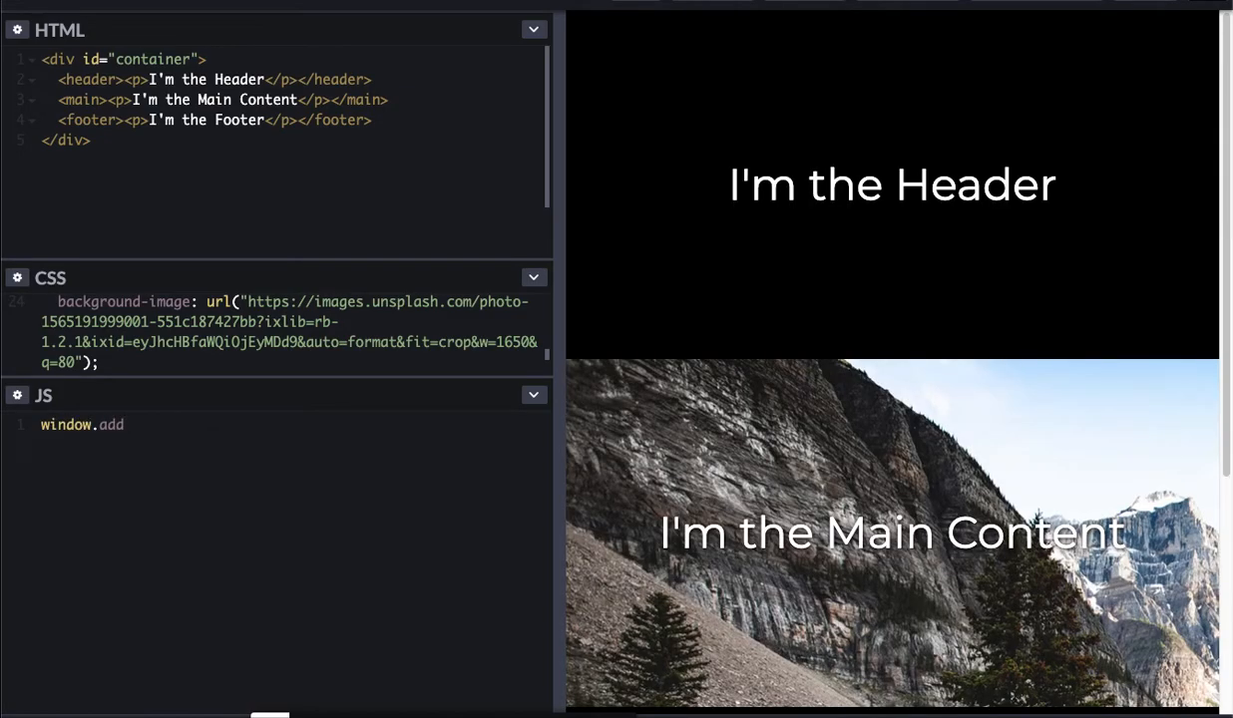
pyautogui.write('EventListener("scr')
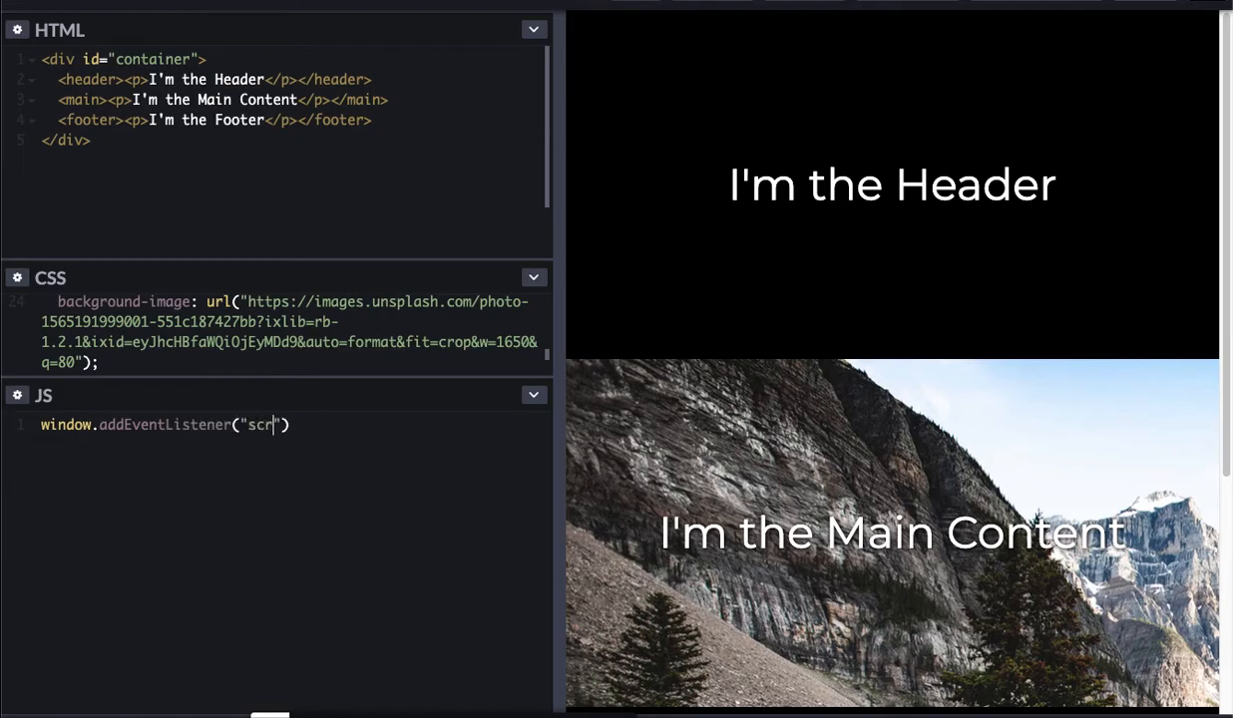
pyautogui.write('oll')
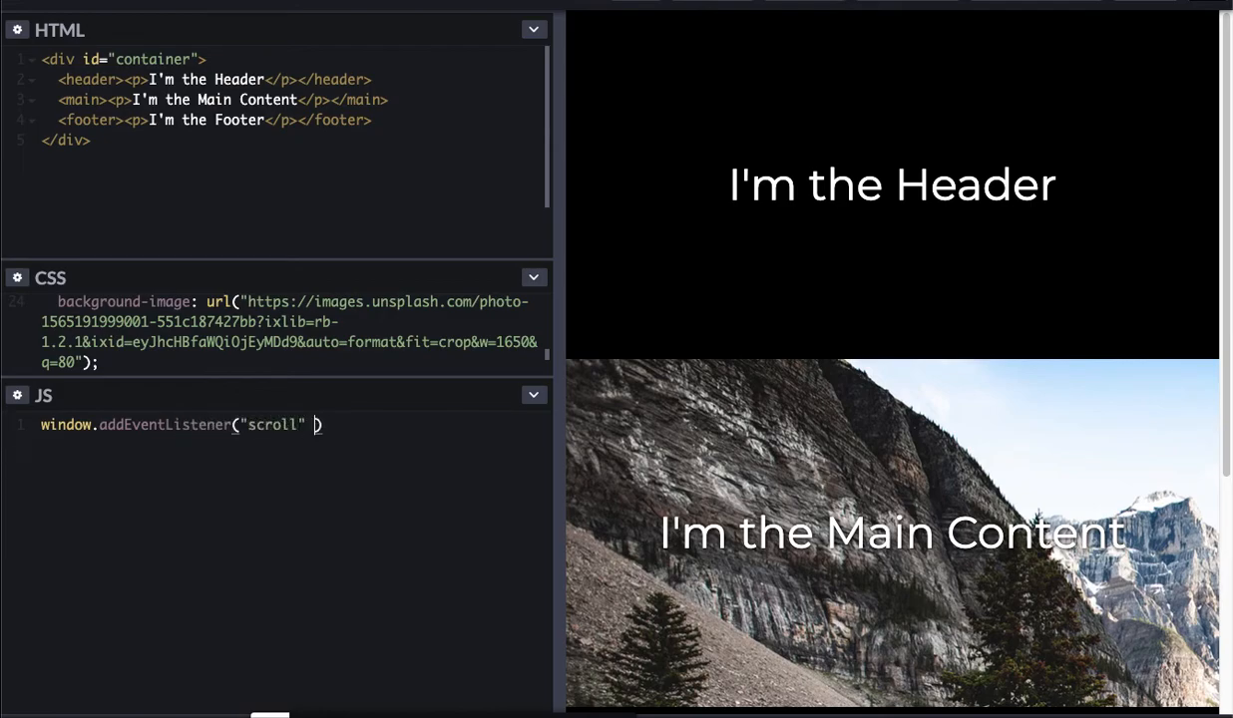
pyautogui.write('fu')
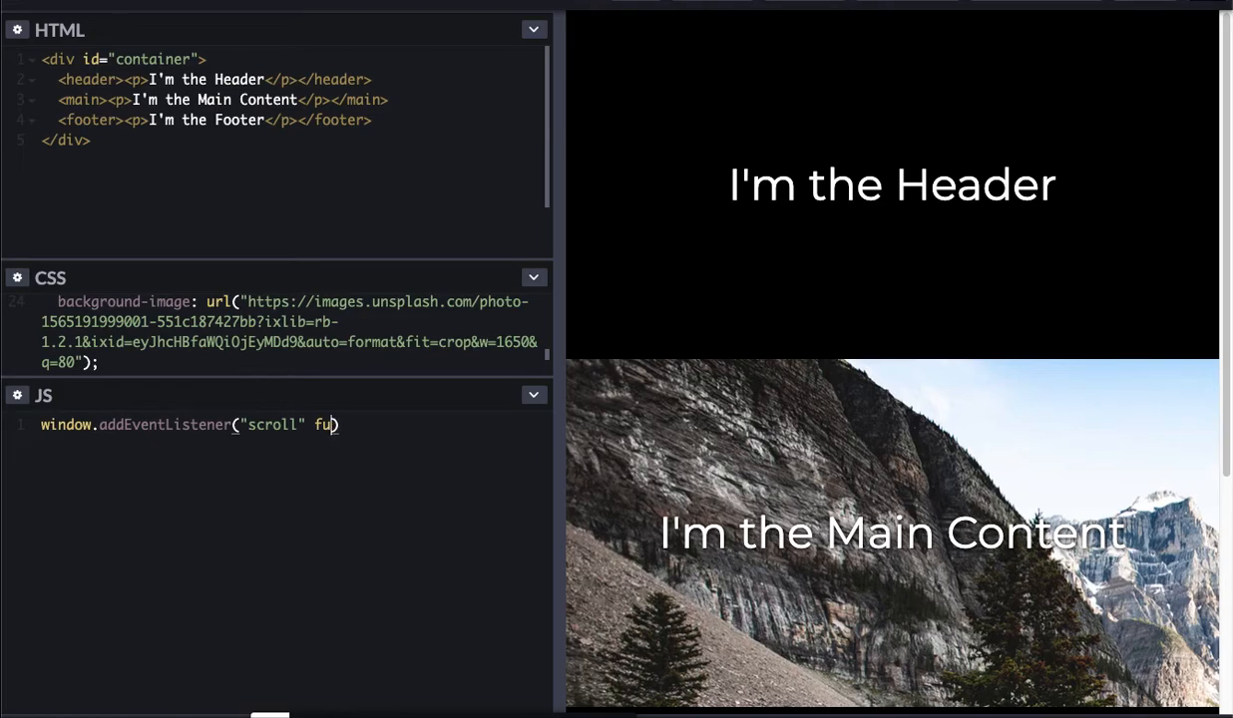
pyautogui.write(', function(')
pyautogui.write('l')
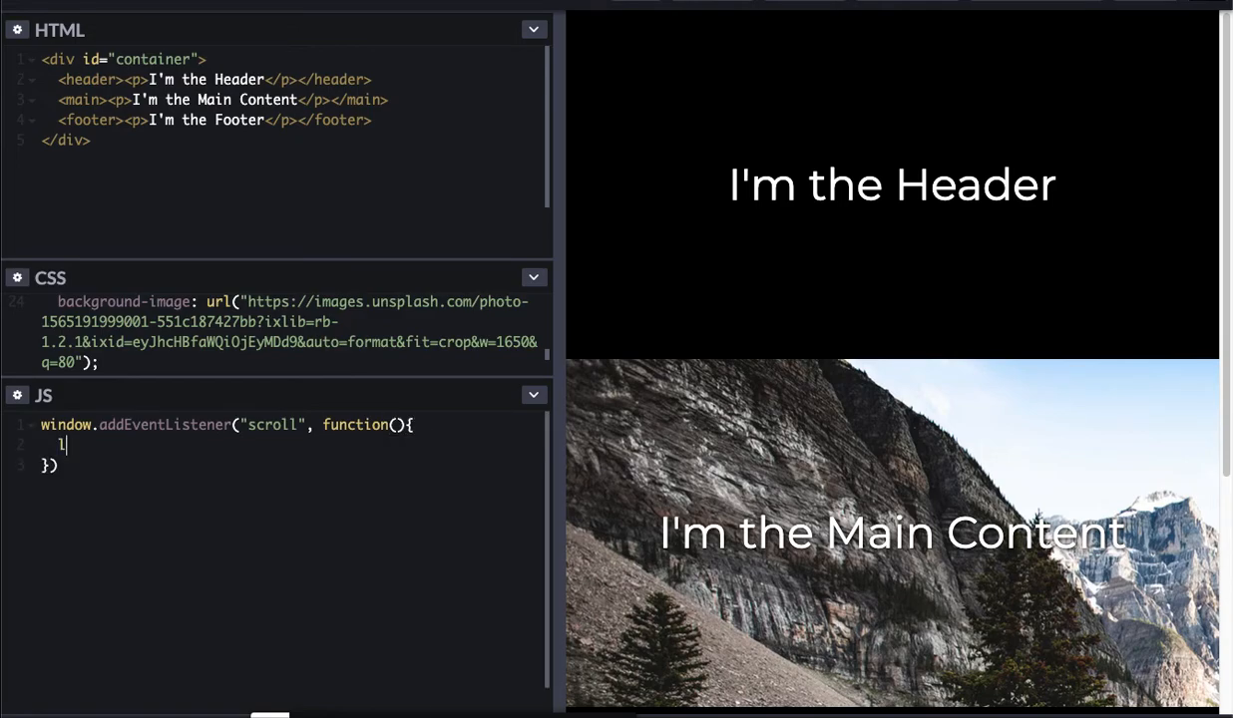
# Step: Inside the handler, store window.pageYOffset in pageY and begin declaring a main variable
pyautogui.write('et page')
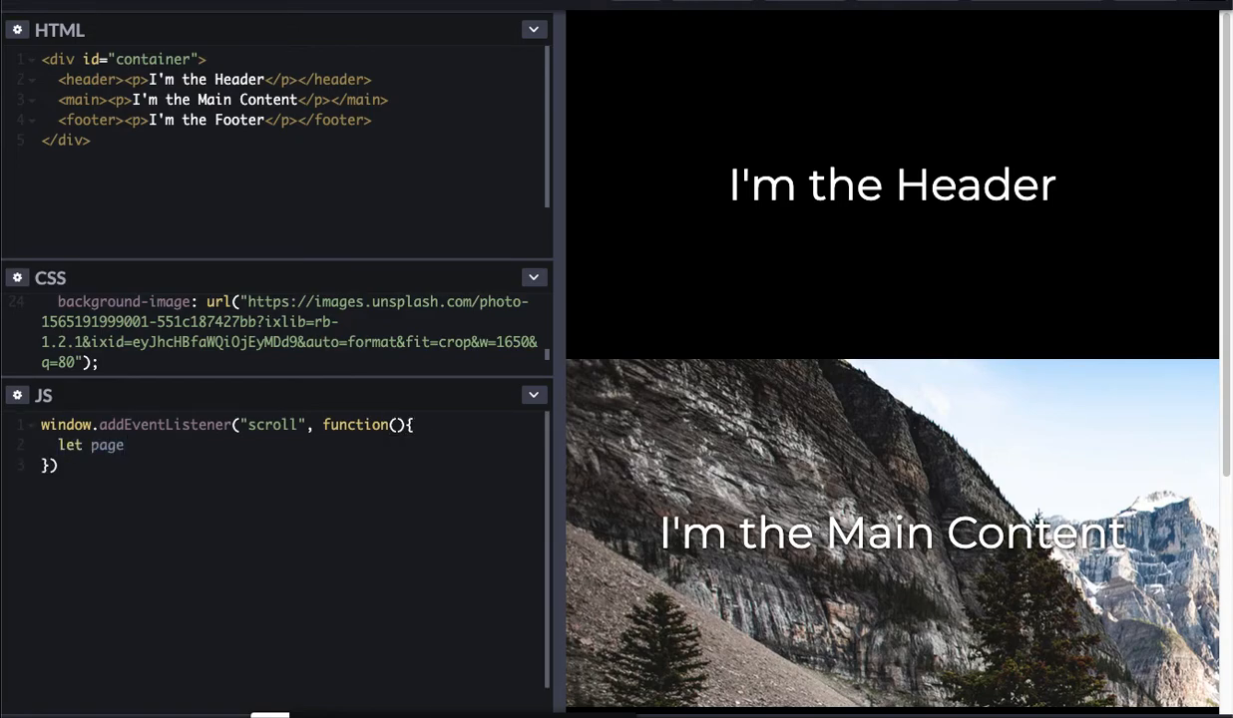
pyautogui.write('Y =')
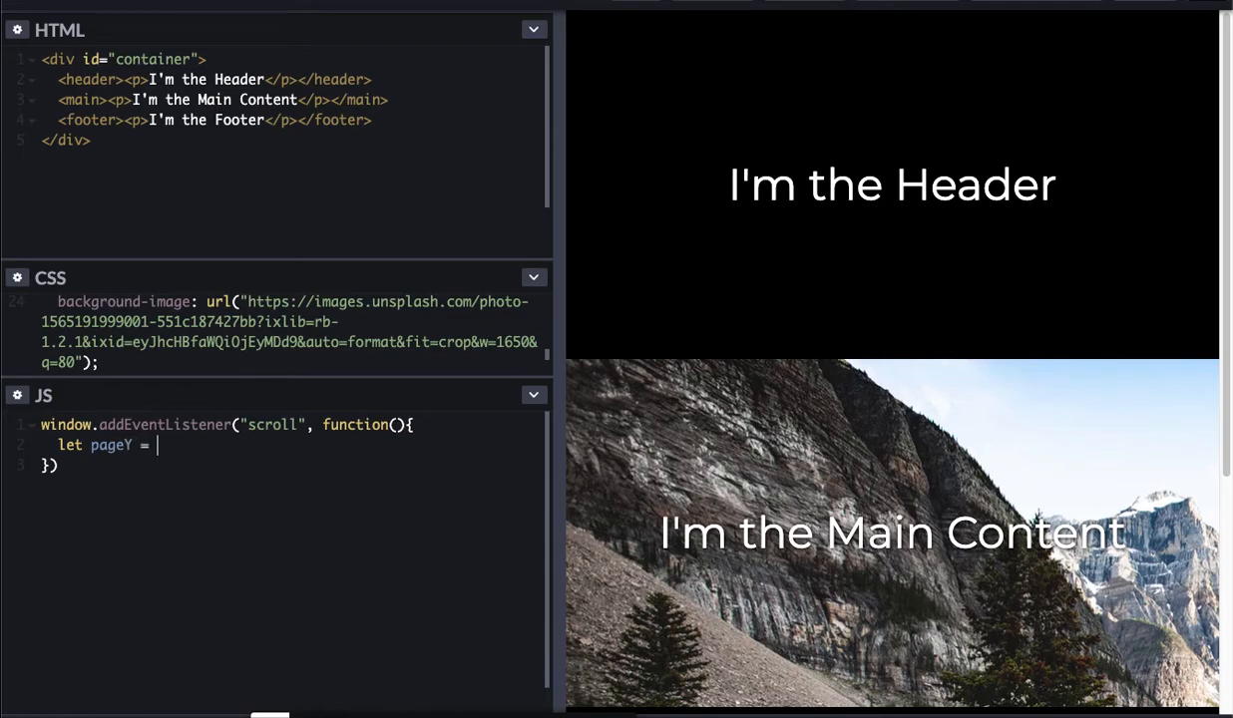
pyautogui.write('window')
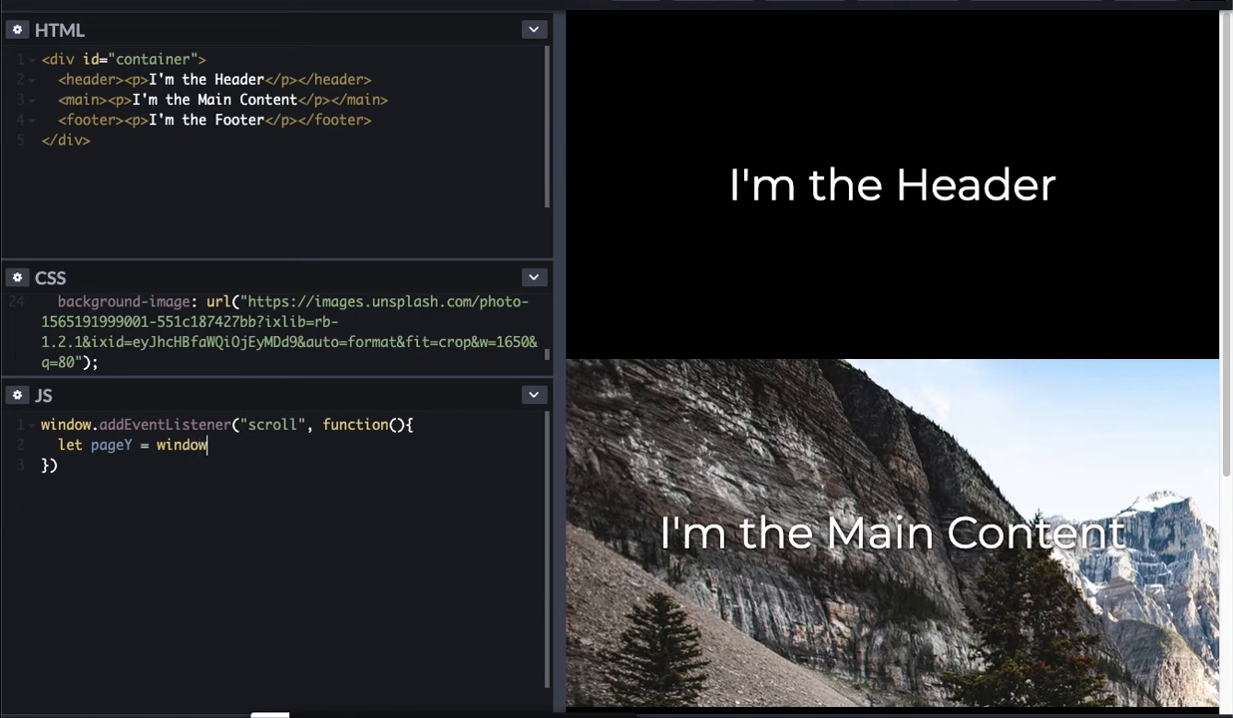
pyautogui.write('.pageY')
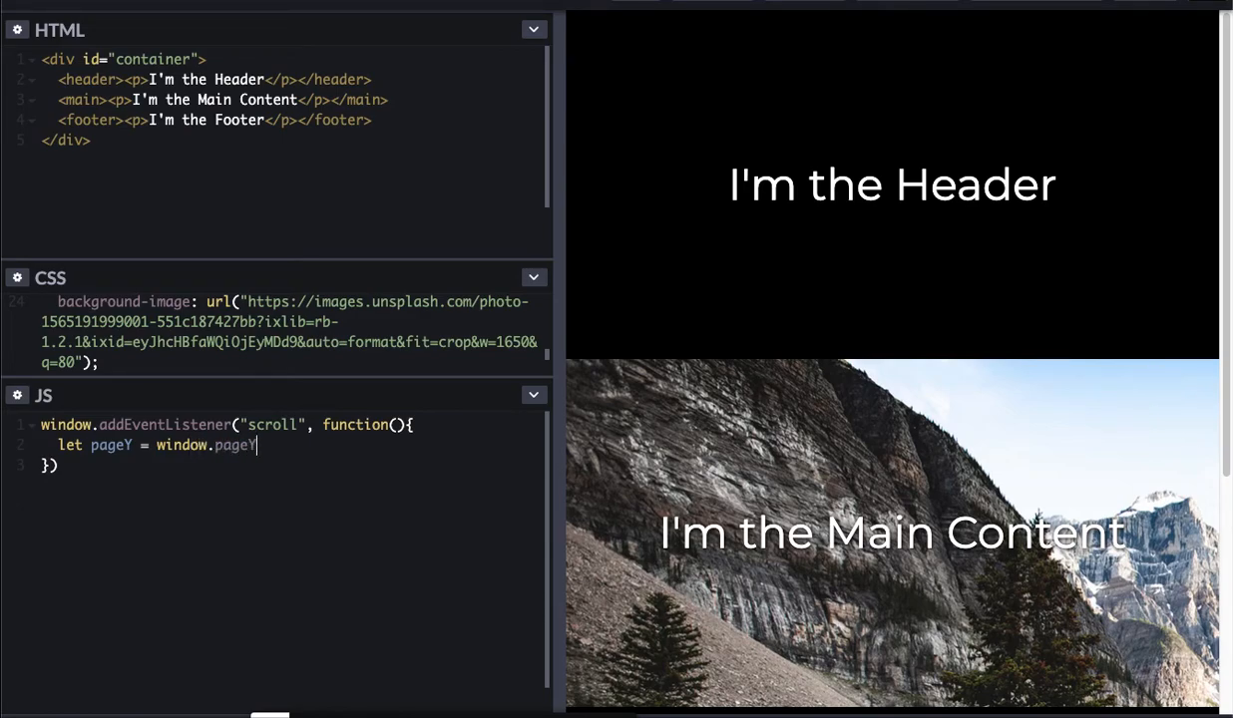
pyautogui.write('Offset;')
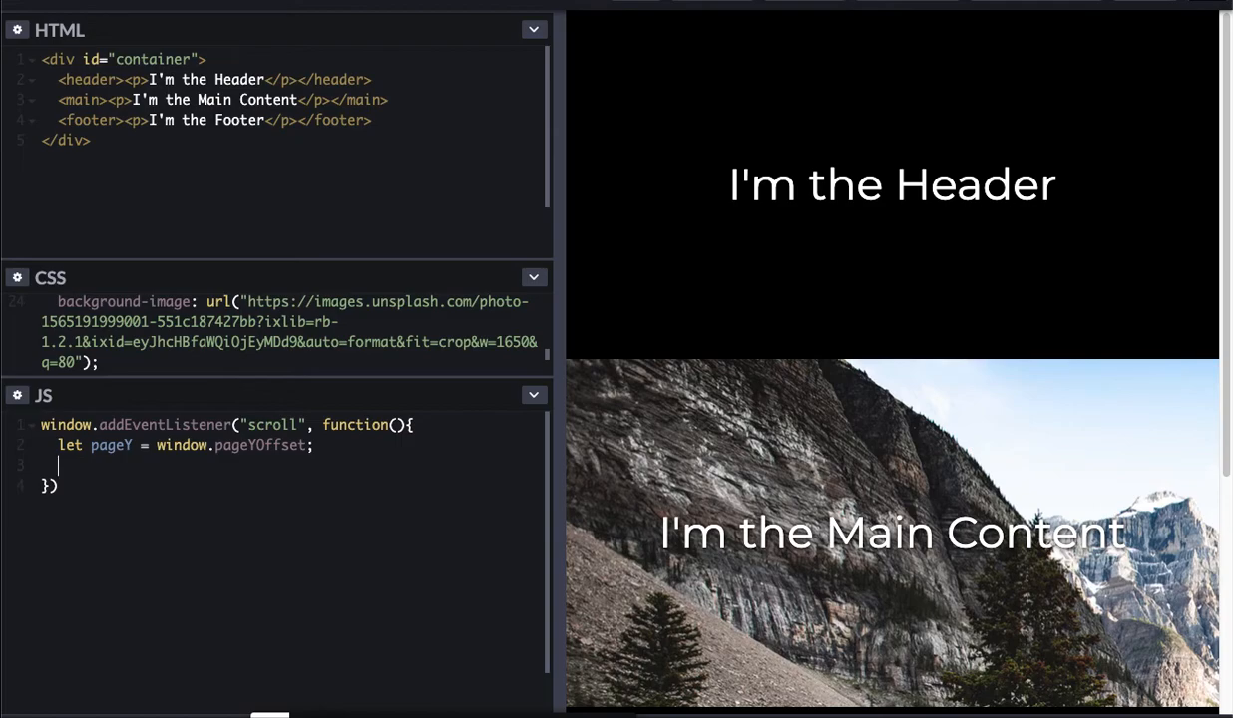
pyautogui.write('let main =')
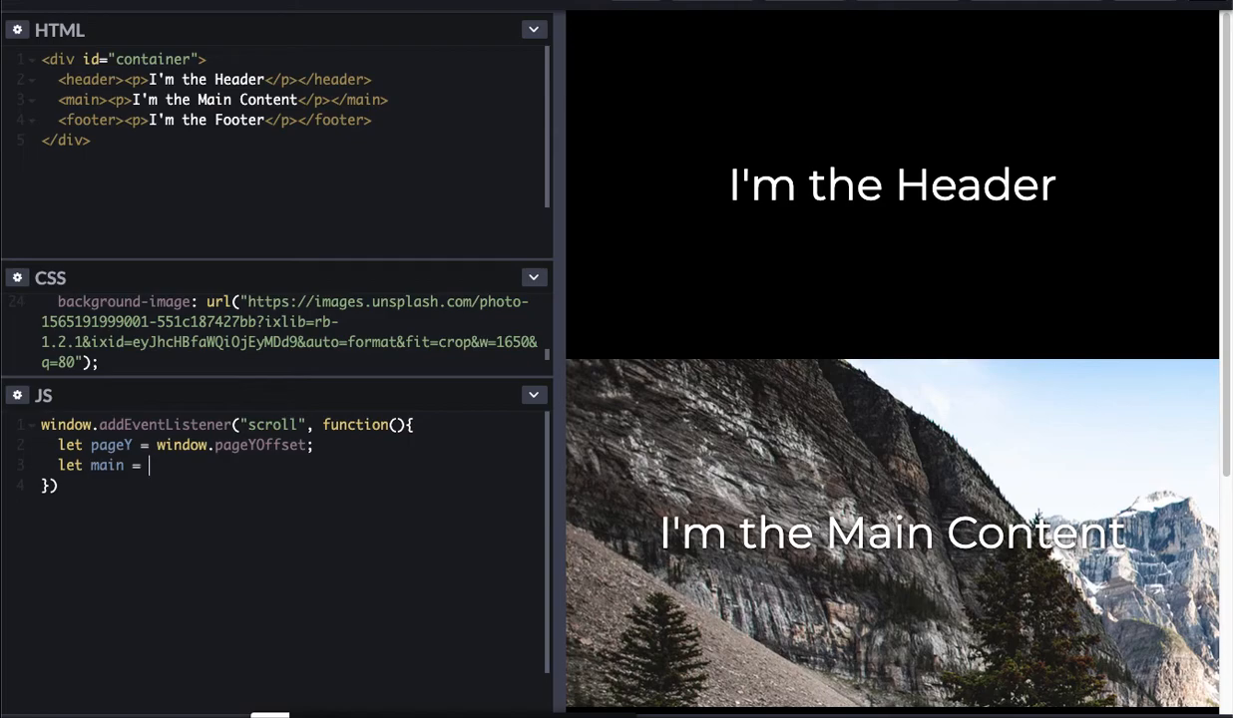
# Step: Set main to document.querySelector("main") and begin main.style.backgroundPosition on the next line
pyautogui.write('domcument.')
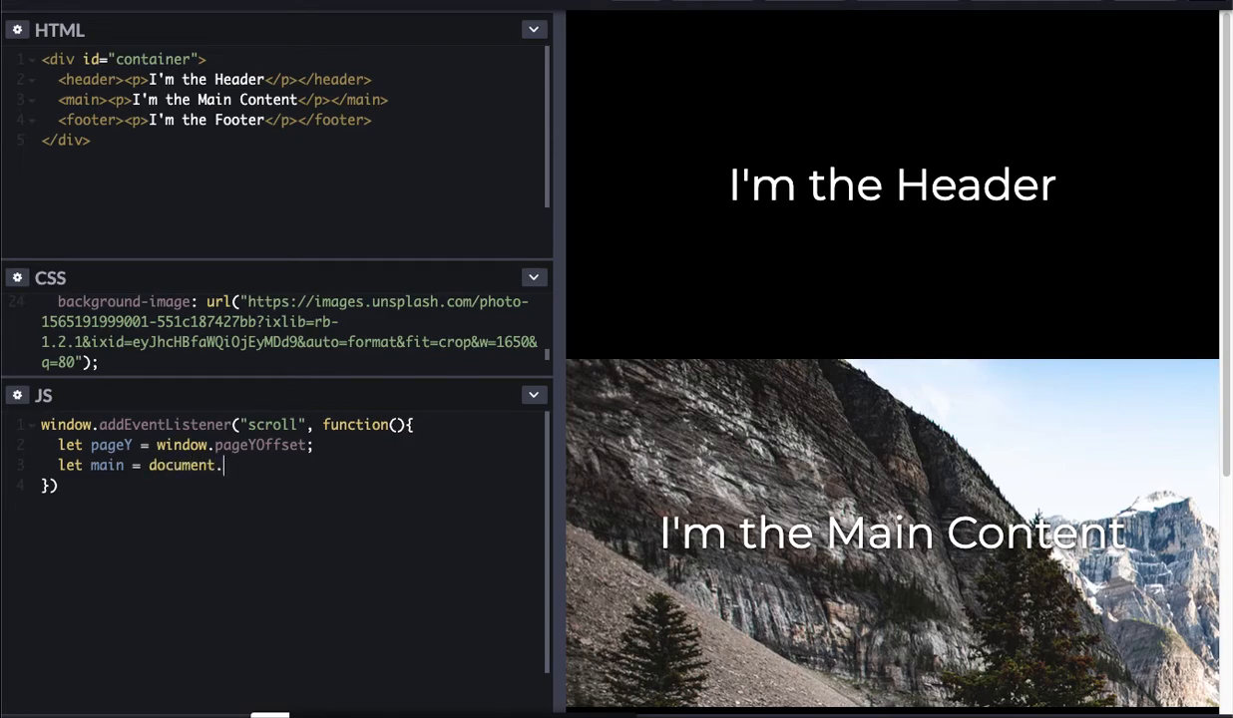
pyautogui.write('querys')
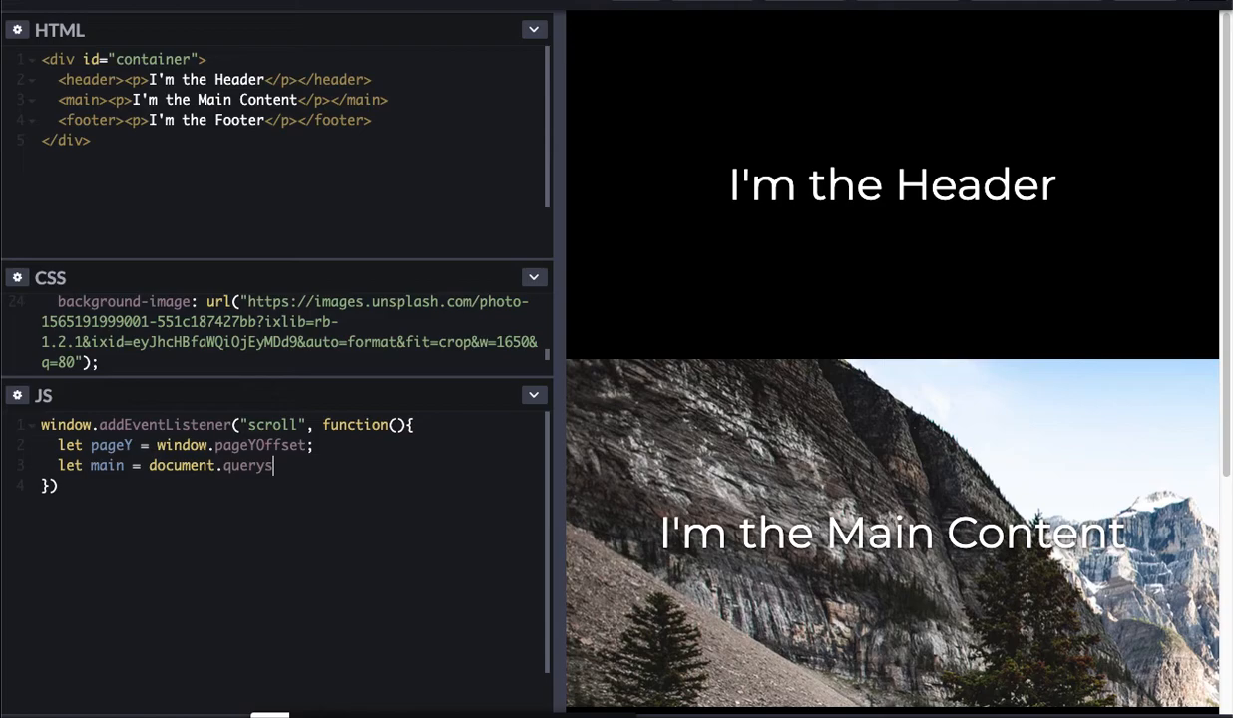
pyautogui.write('elector("')
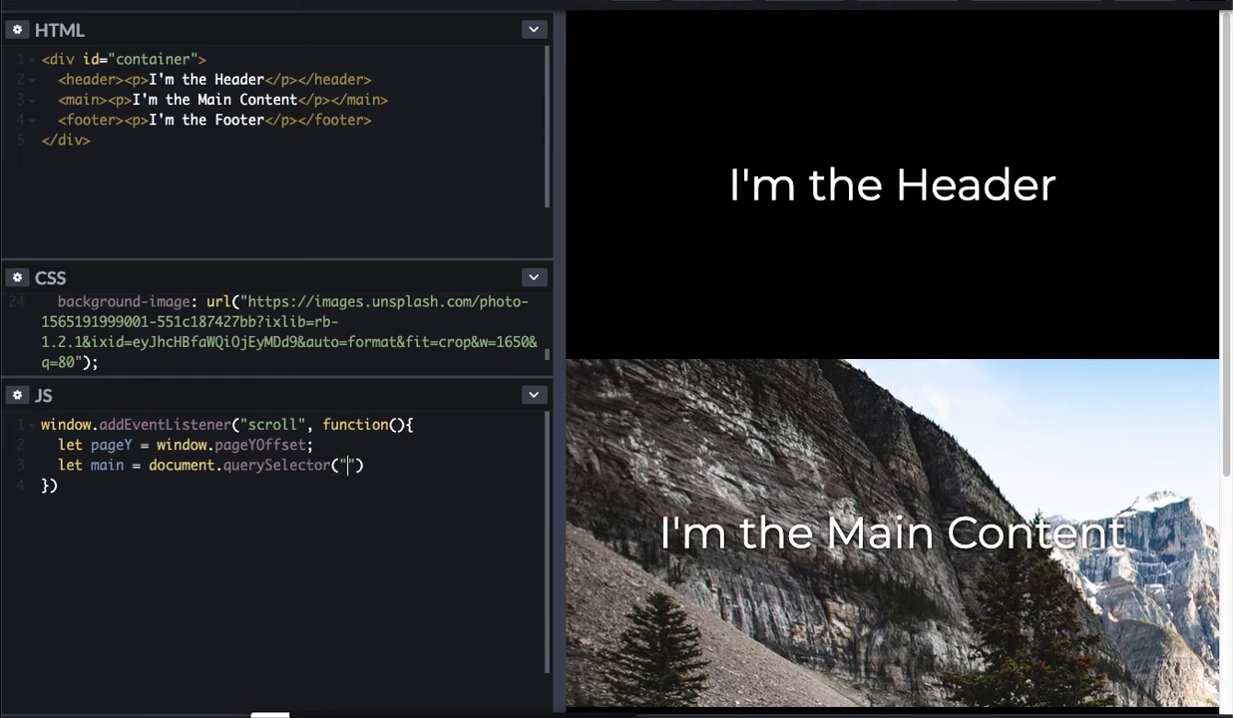
pyautogui.write('main')
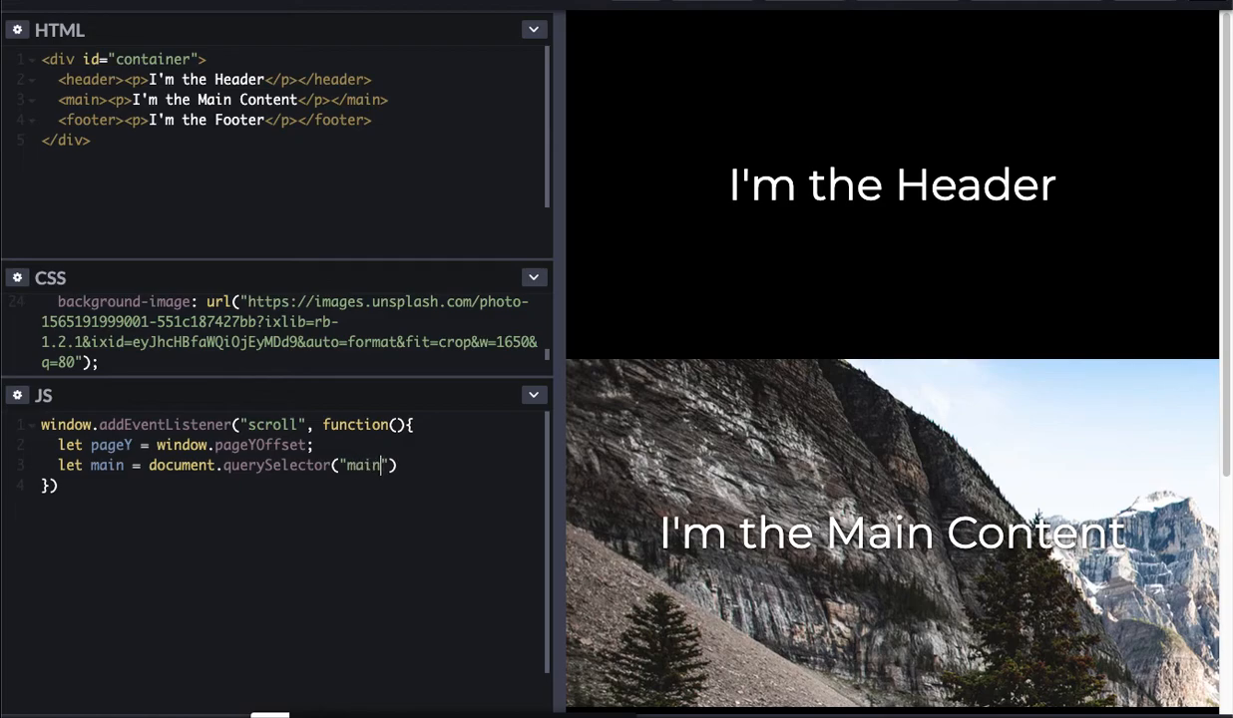
pyautogui.write(';')
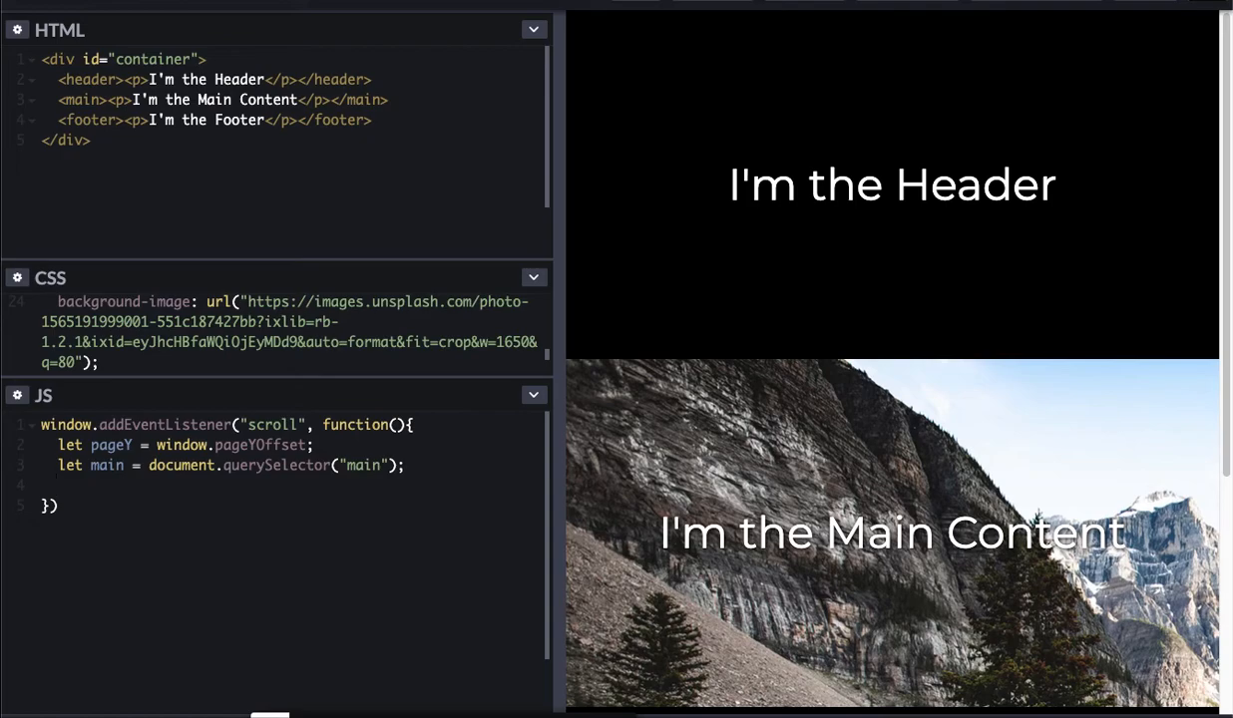
pyautogui.write('main.')
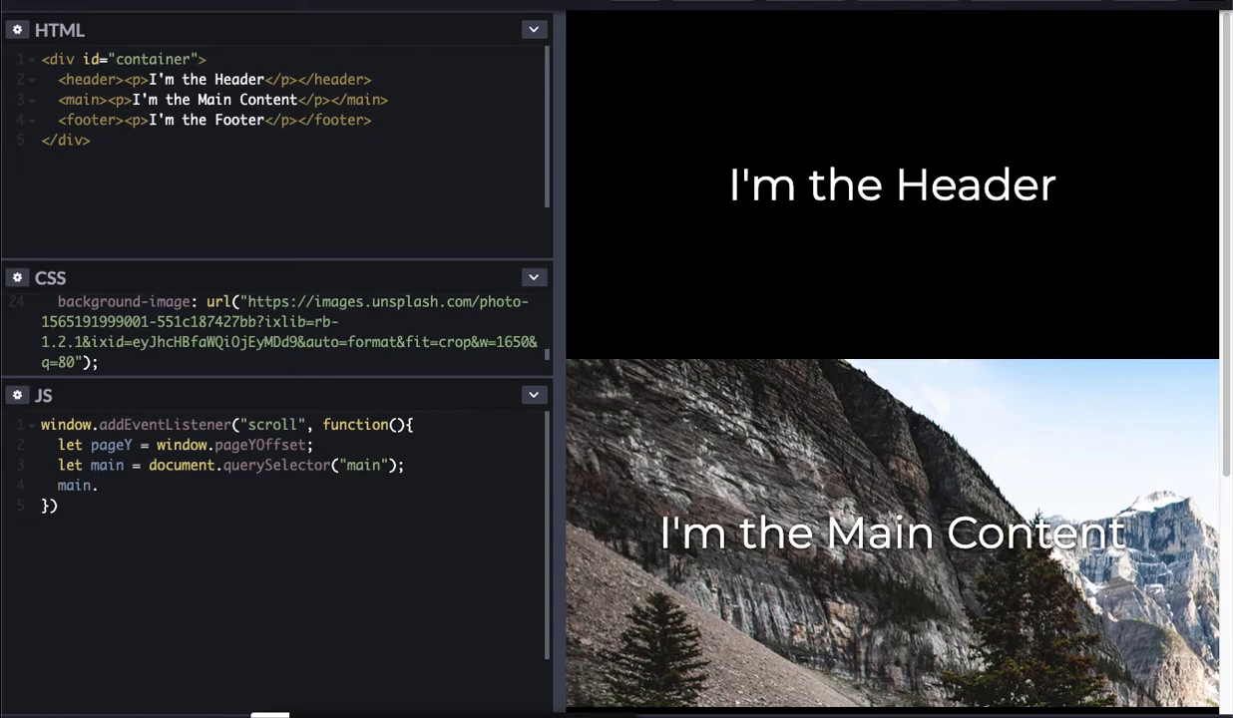
pyautogui.write('style.backgroundPosition =')
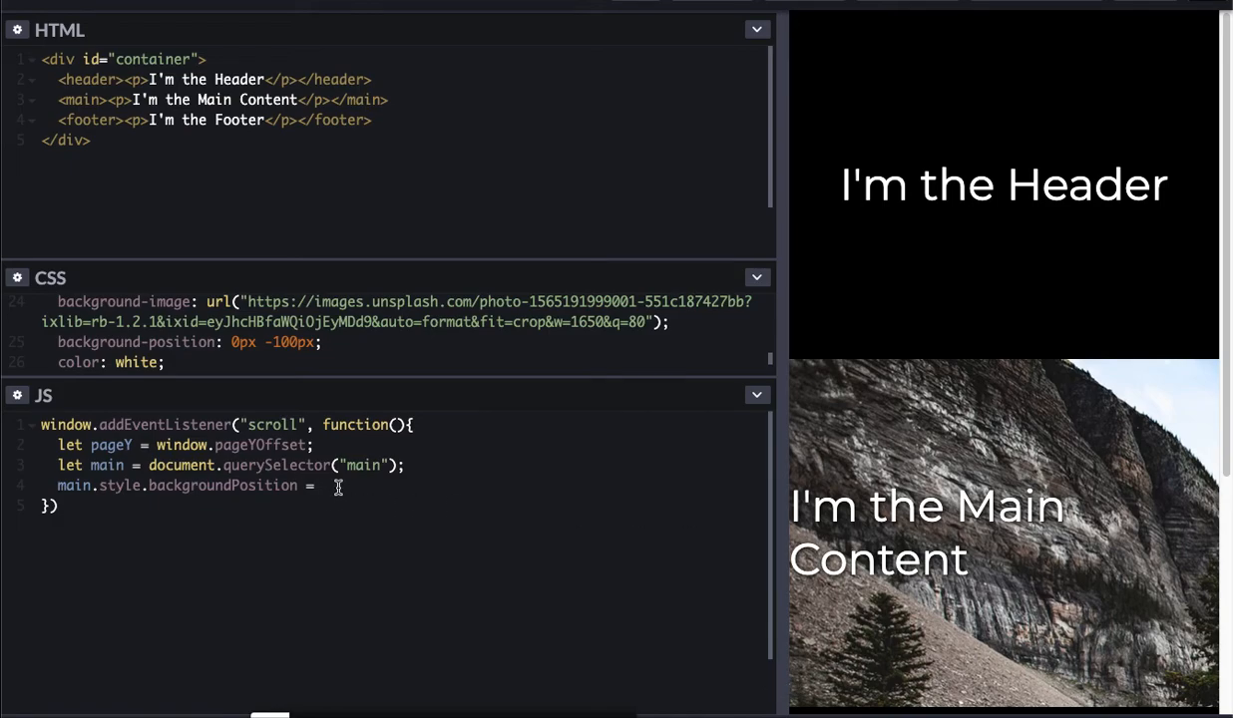
pyautogui.moveTo(545, 527)
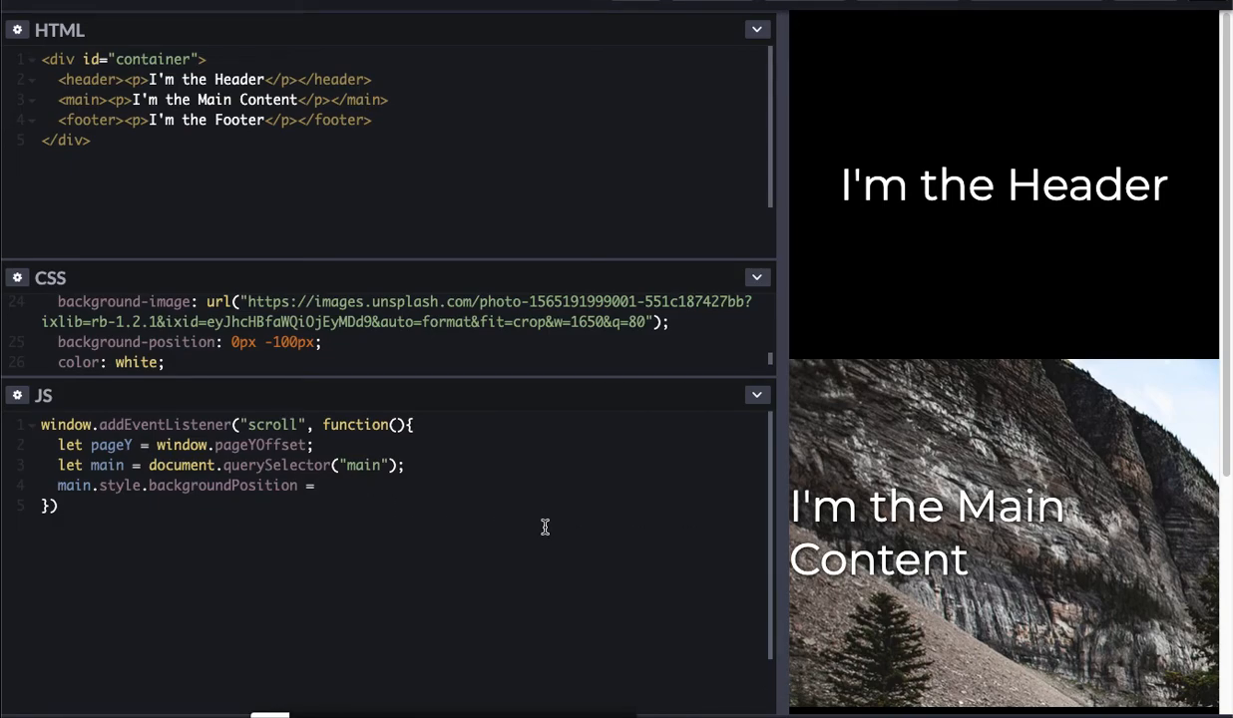
# Step: Assign backgroundPosition the template string `-${pageY * .25}px -100px`
pyautogui.write('``')
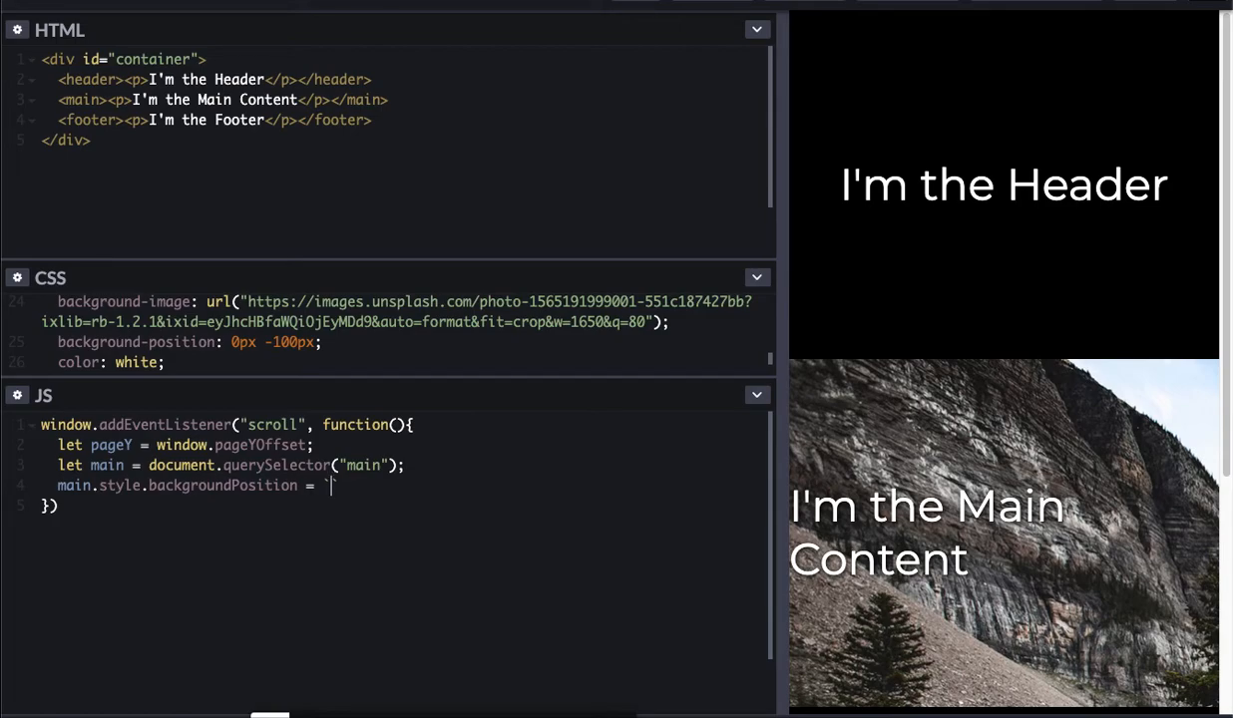
pyautogui.write('-${')
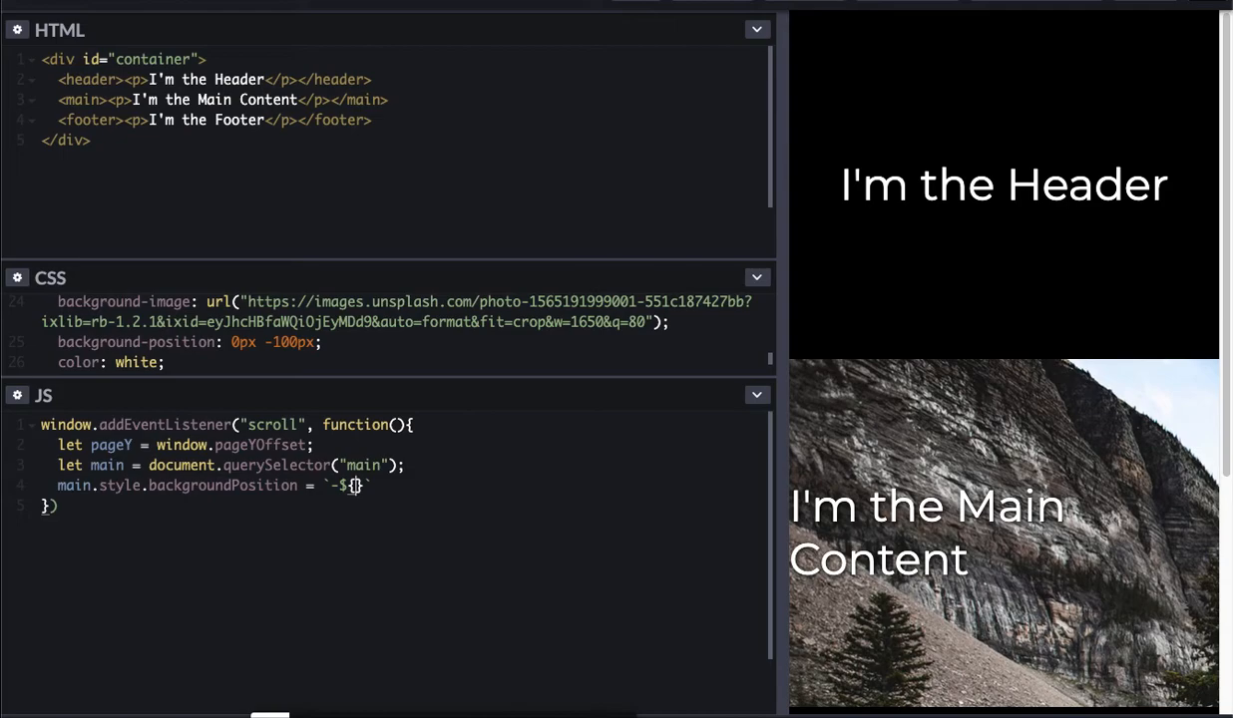
pyautogui.write('pageY')
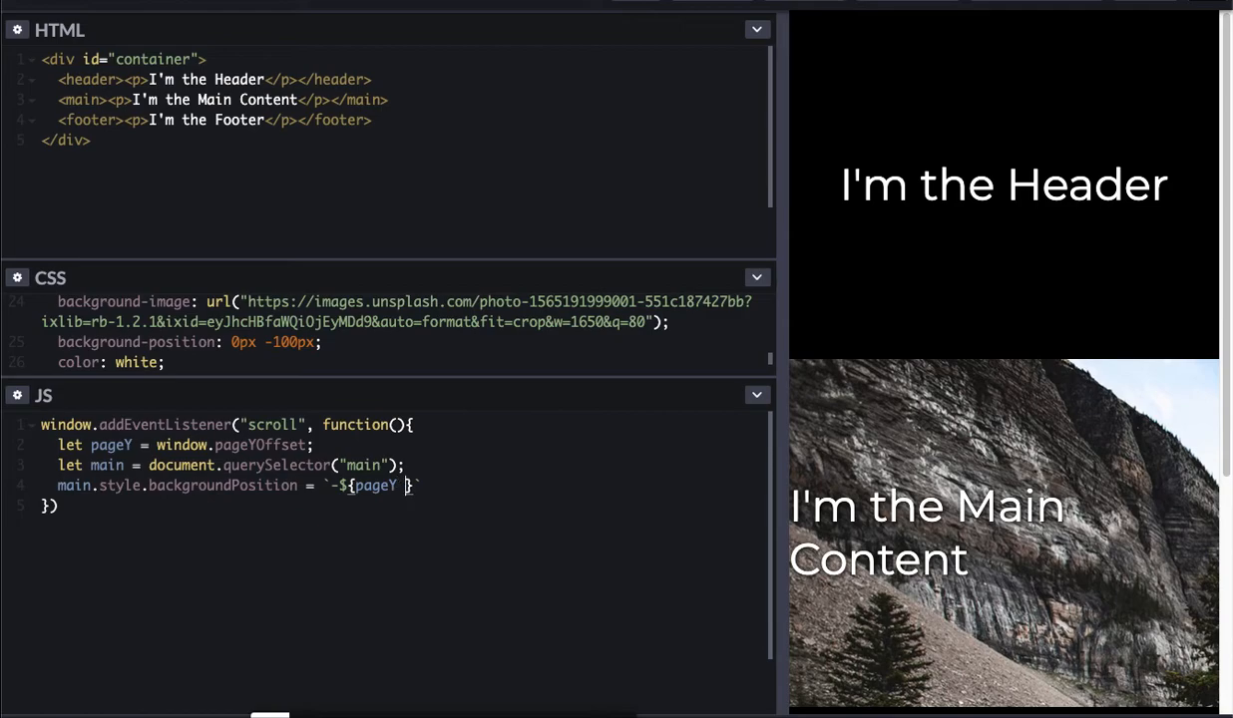
pyautogui.write('* .2')
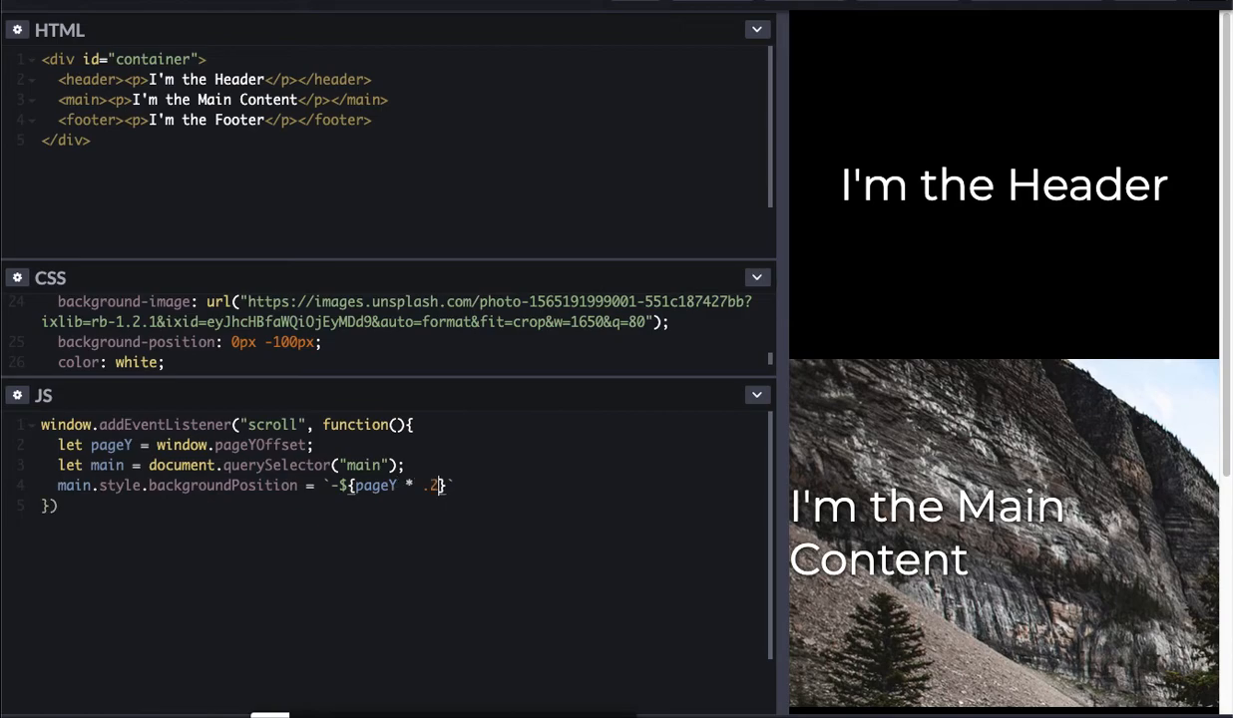
pyautogui.write('5')
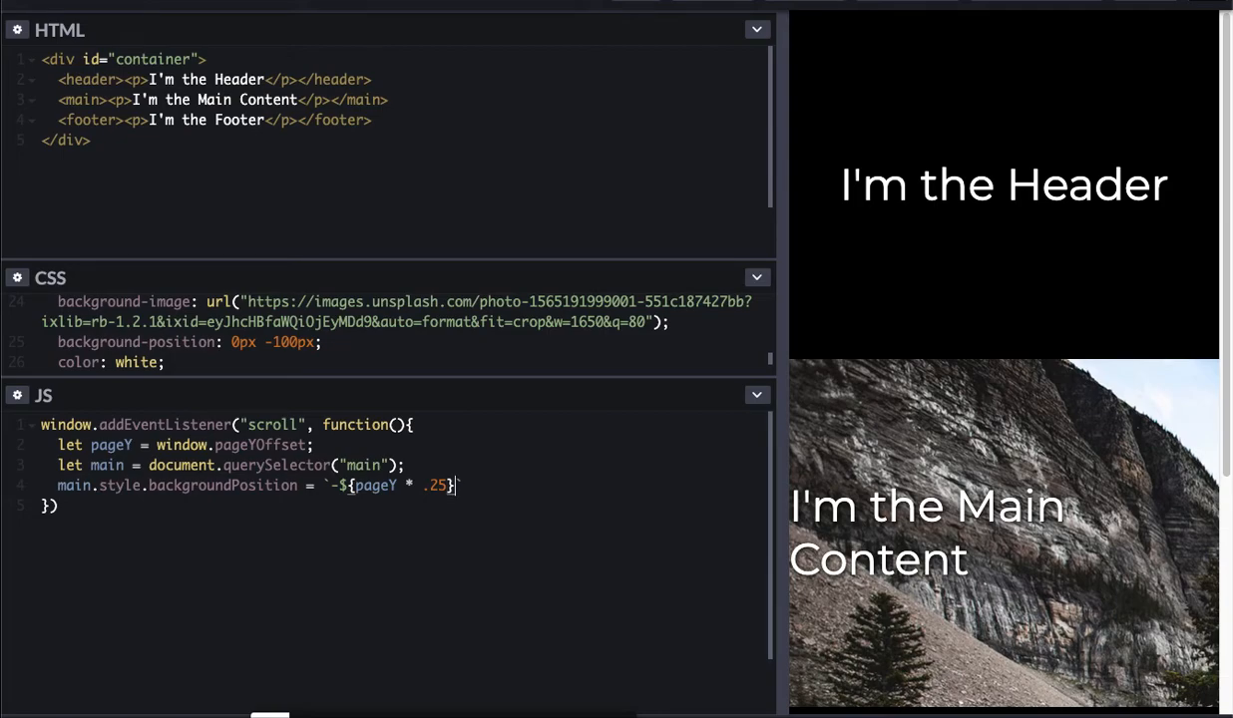
pyautogui.write('px')
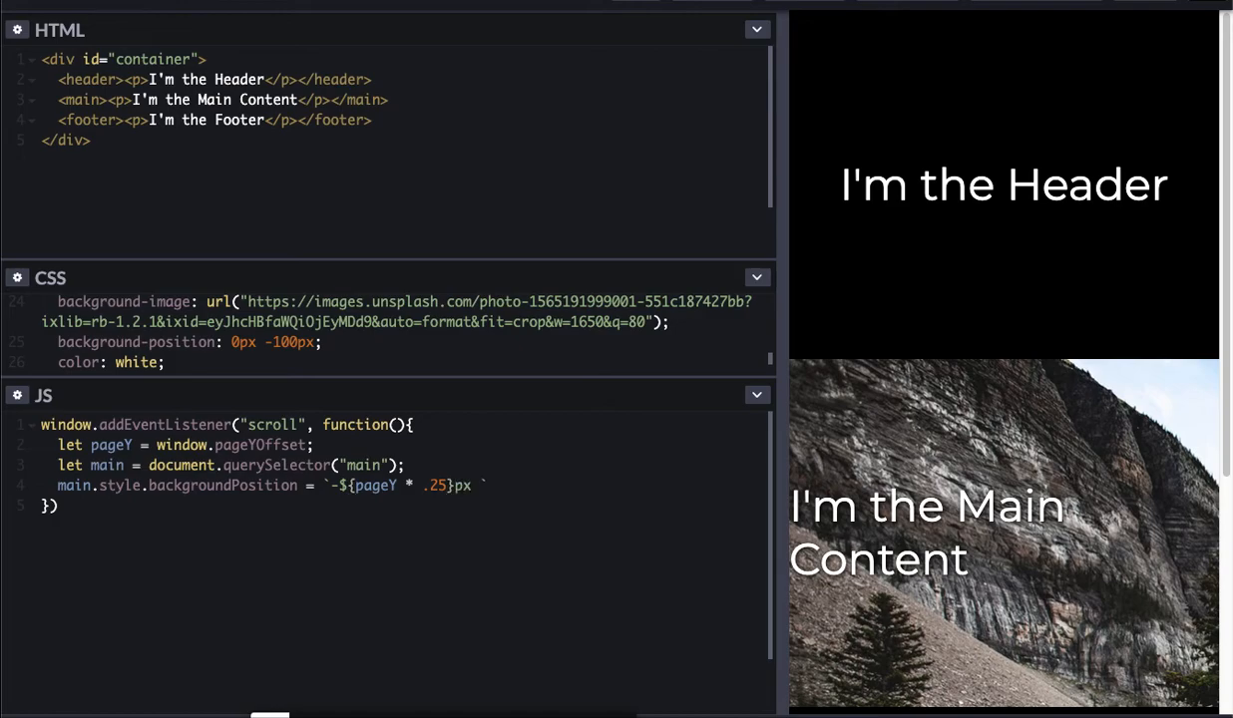
pyautogui.write('-100px')
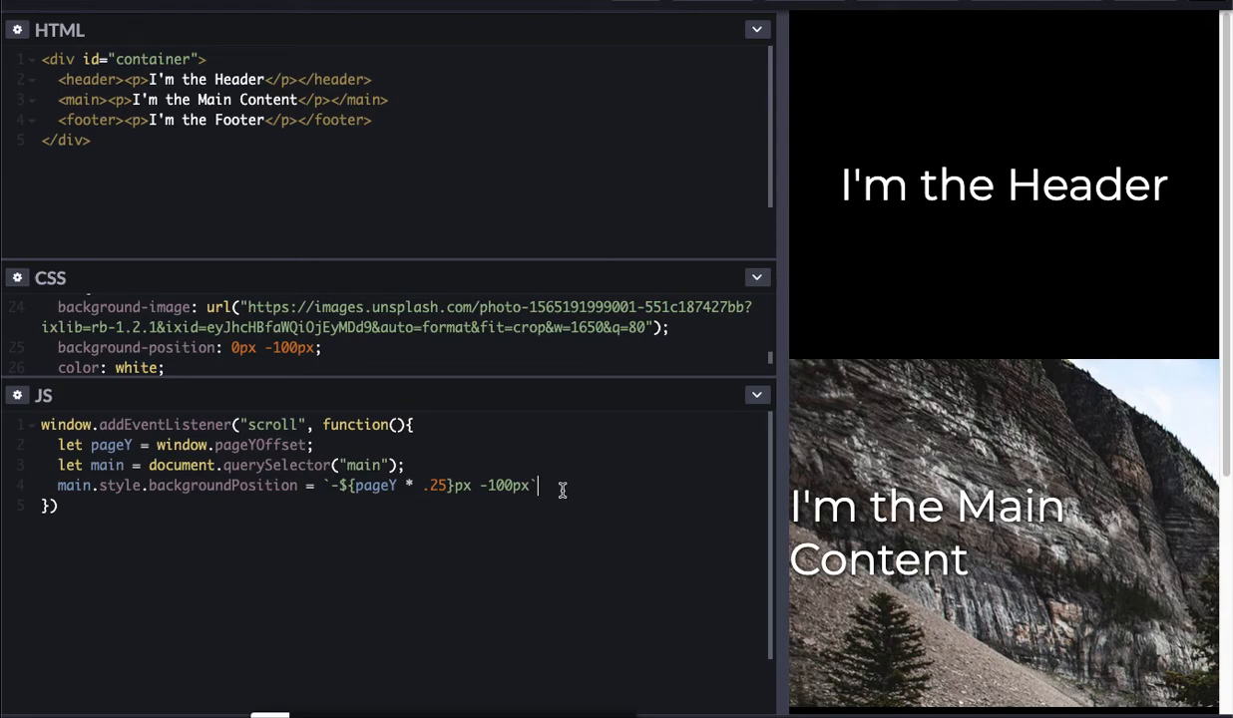
pyautogui.write(';')
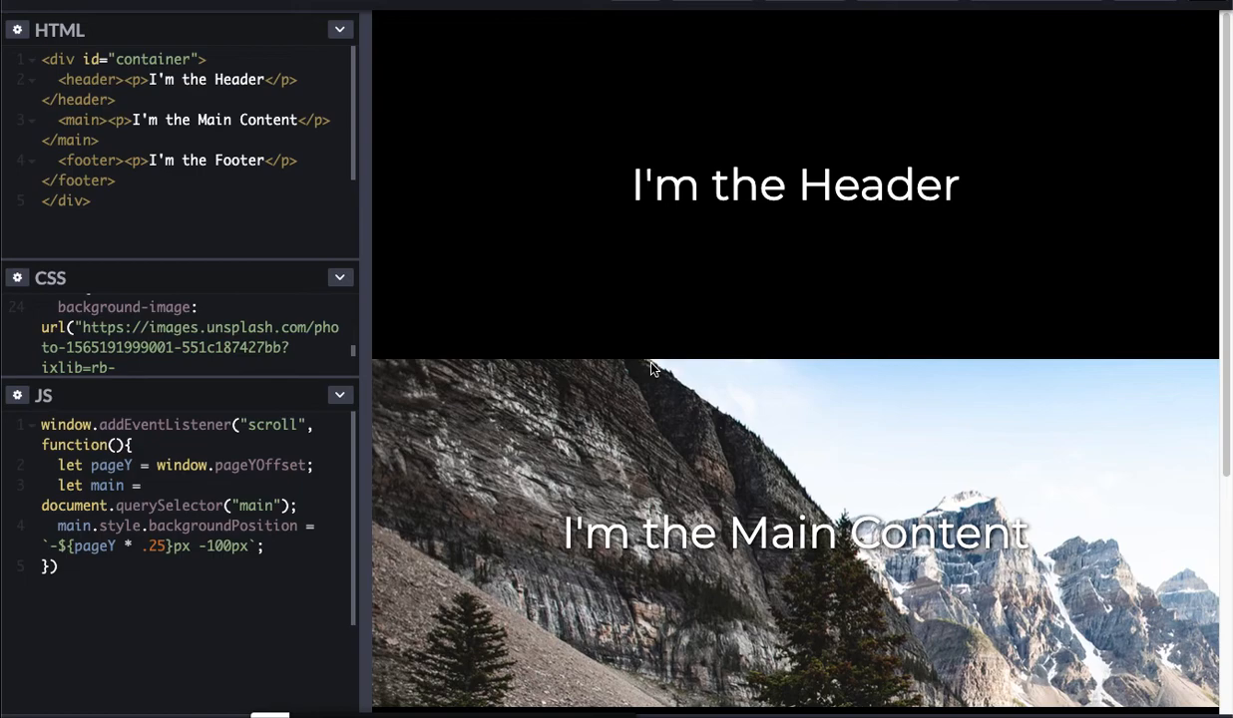
pyautogui.moveTo(657, 329)
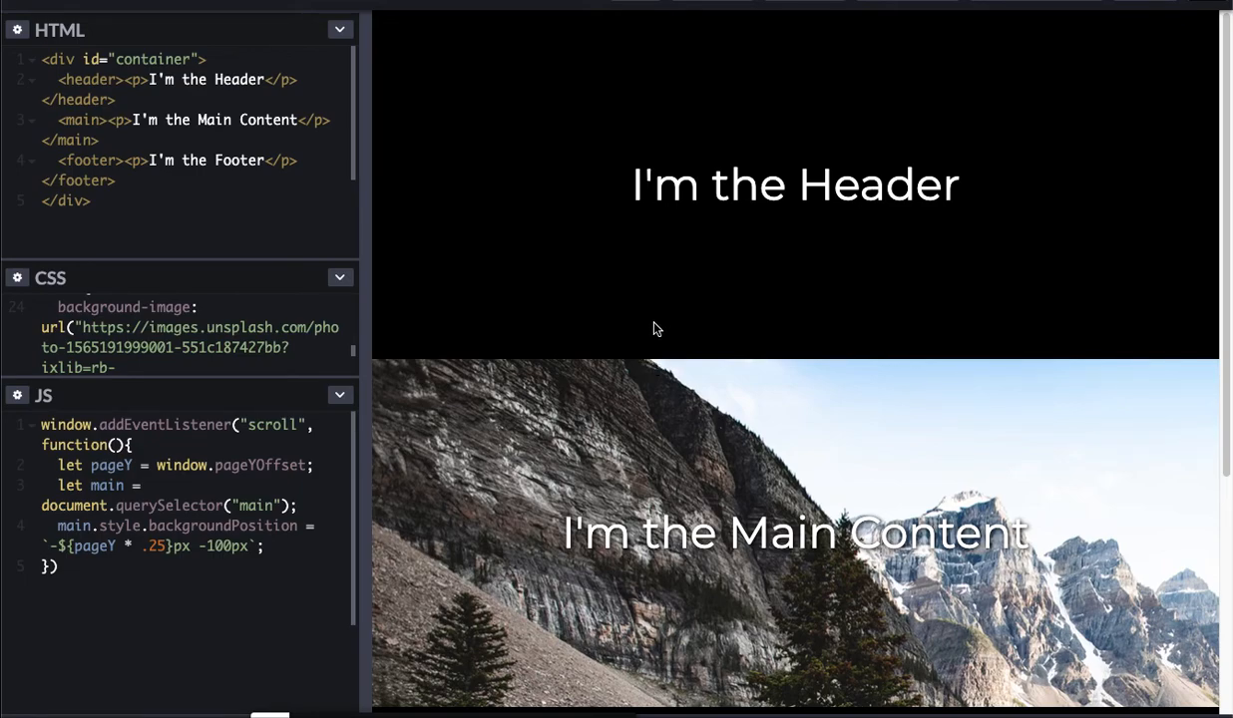
pyautogui.scroll(-3)
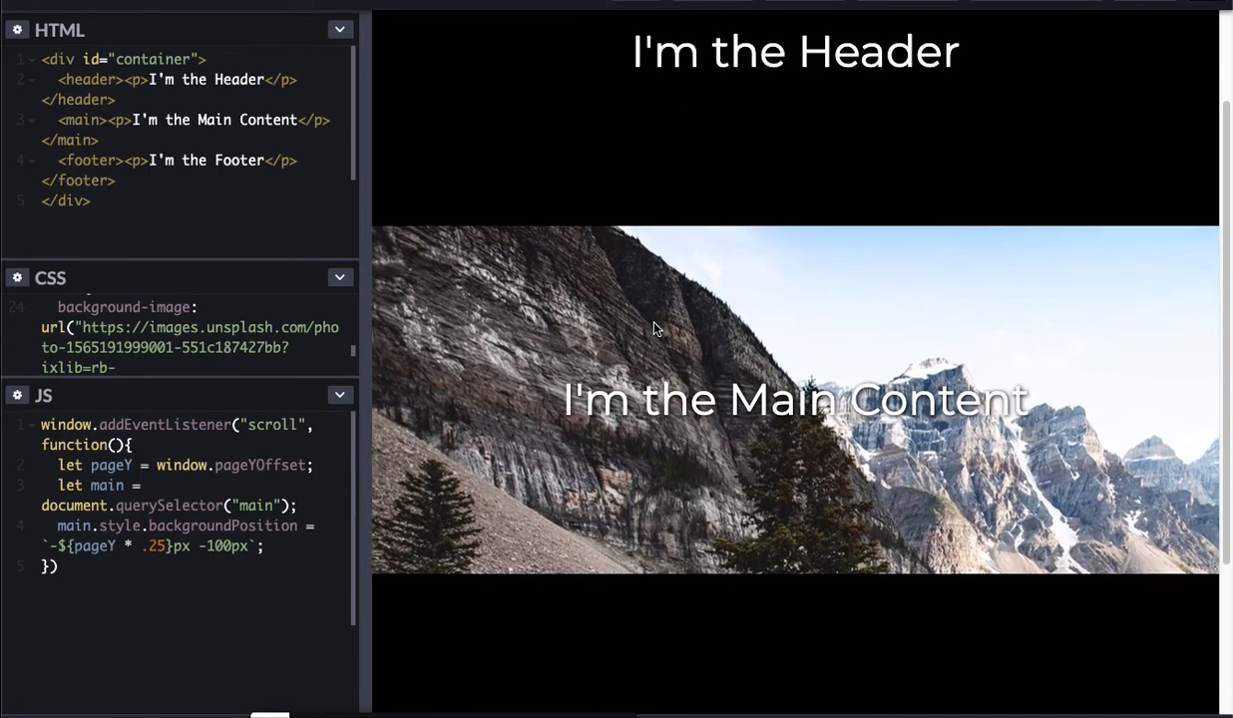
pyautogui.scroll(-3)
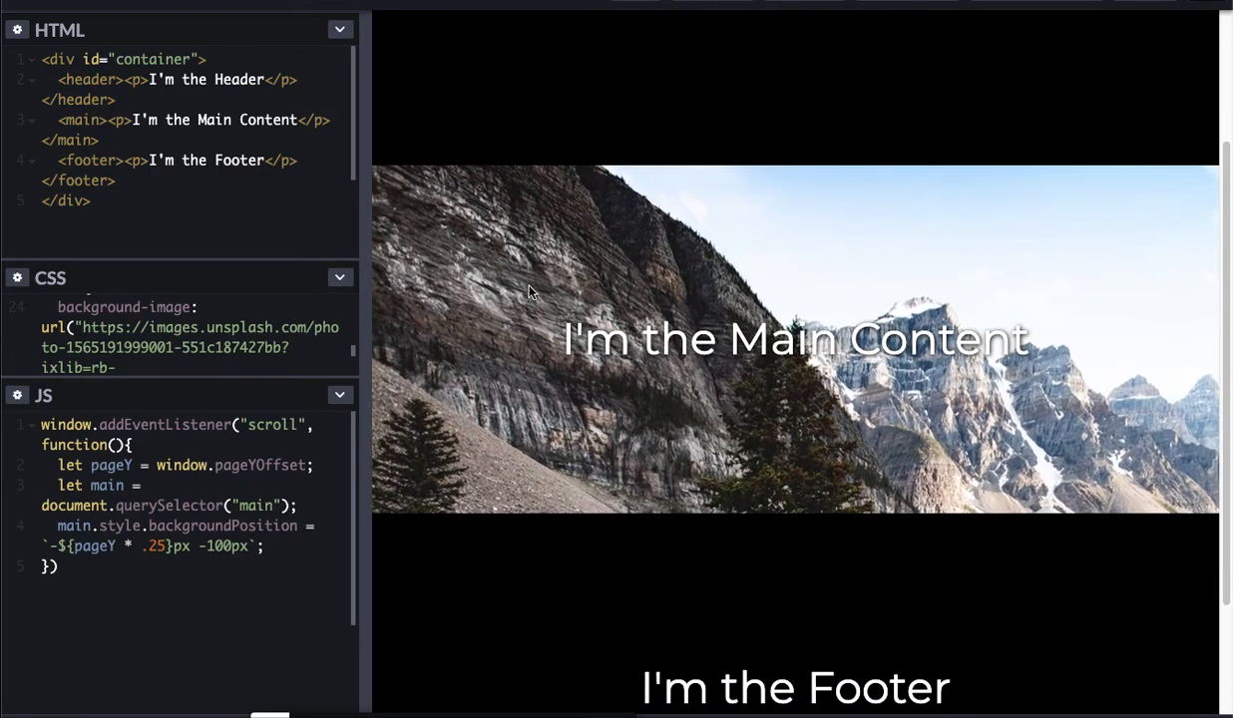
pyautogui.moveTo(890, 347)
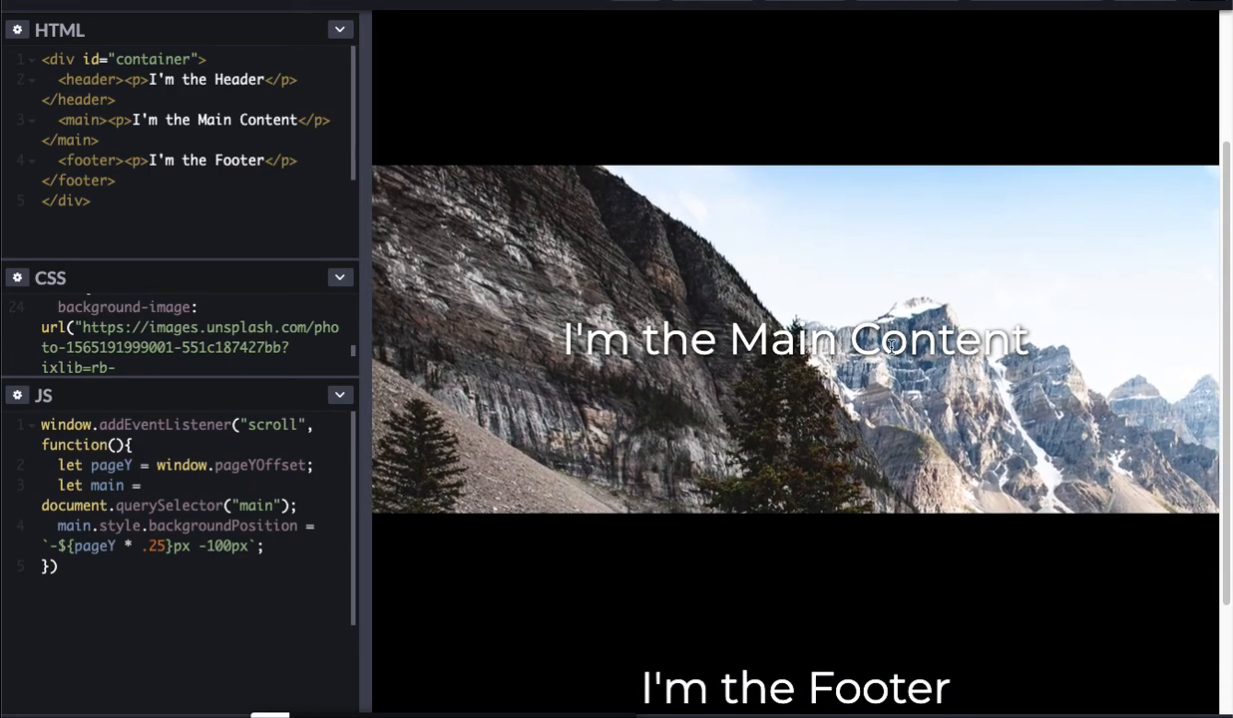
pyautogui.scroll(-3)
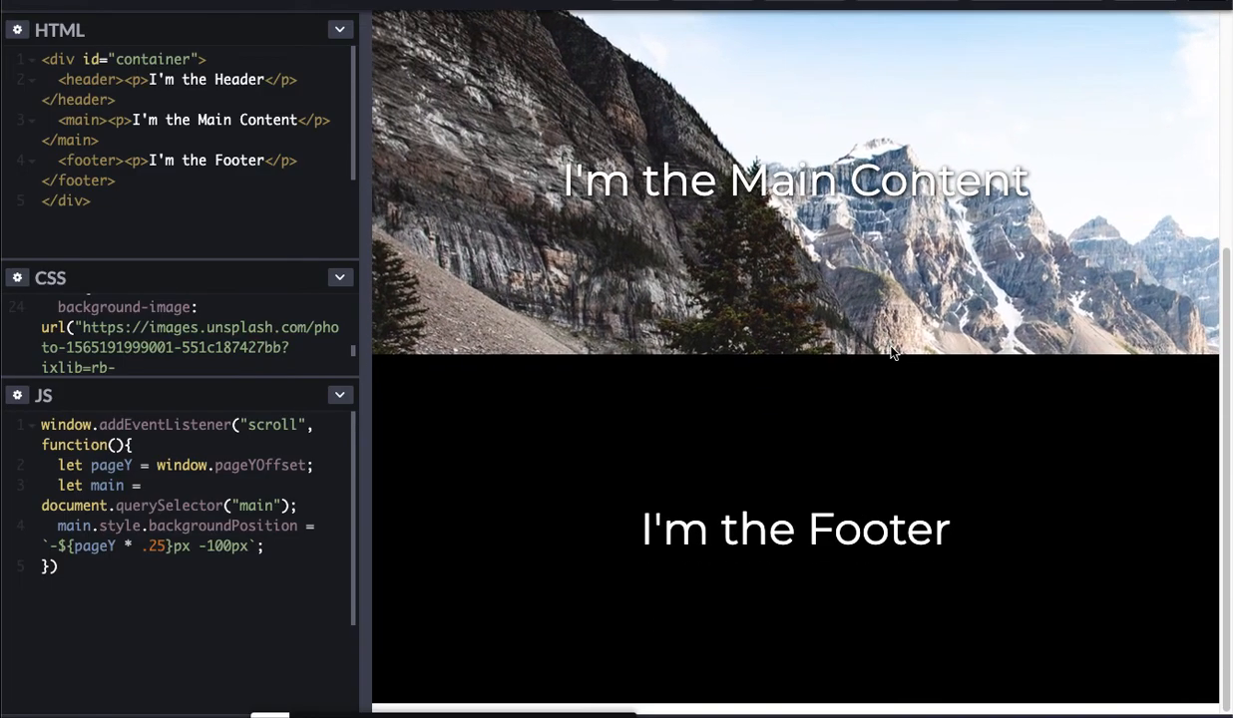
pyautogui.scroll(-3)
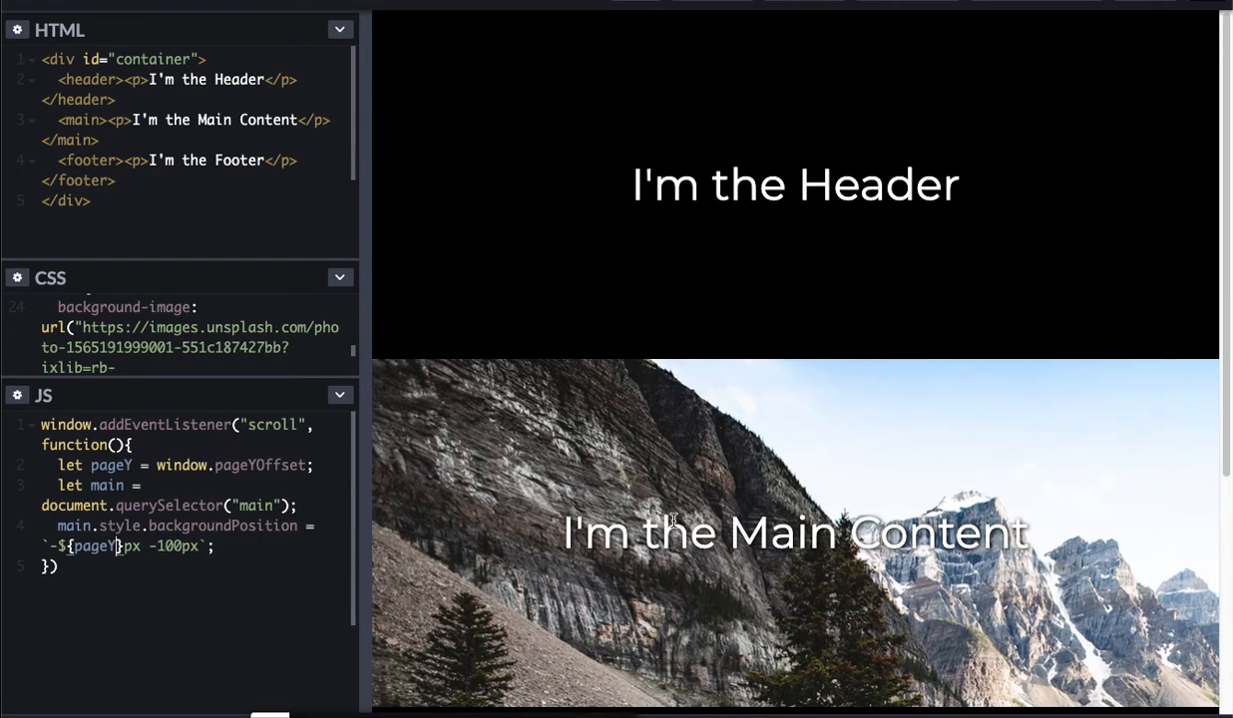
pyautogui.scroll(-3)
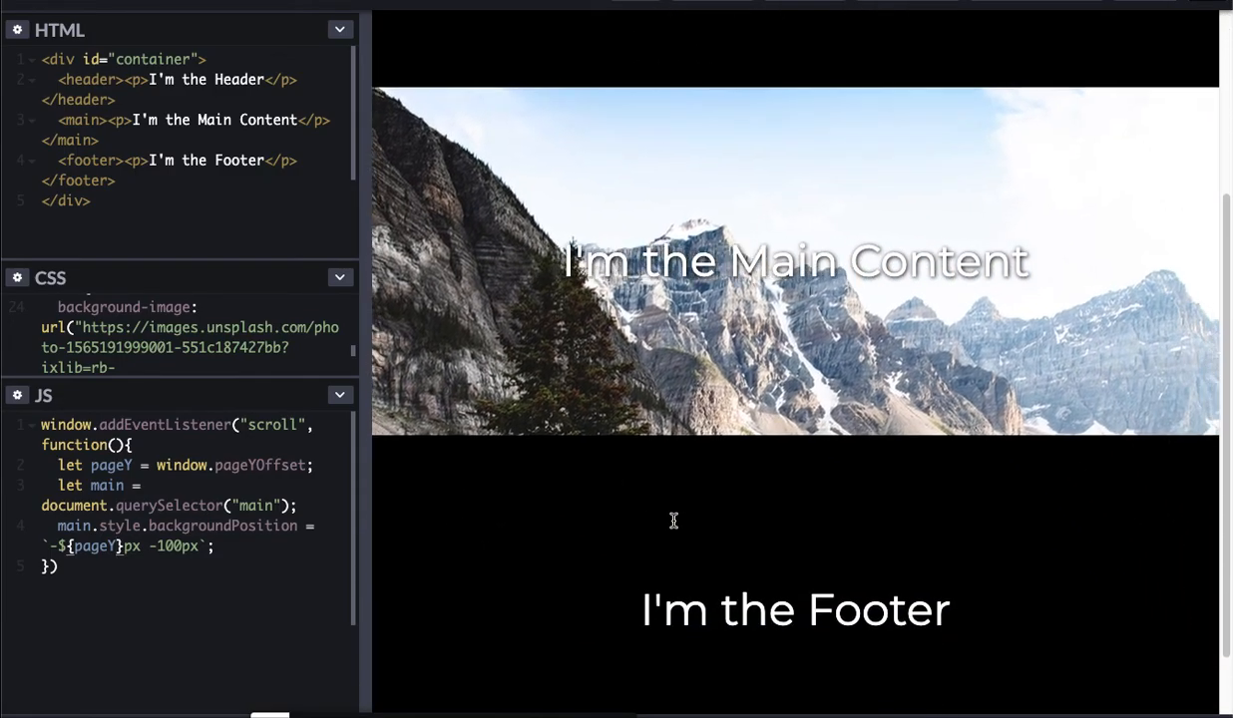
pyautogui.scroll(-3)
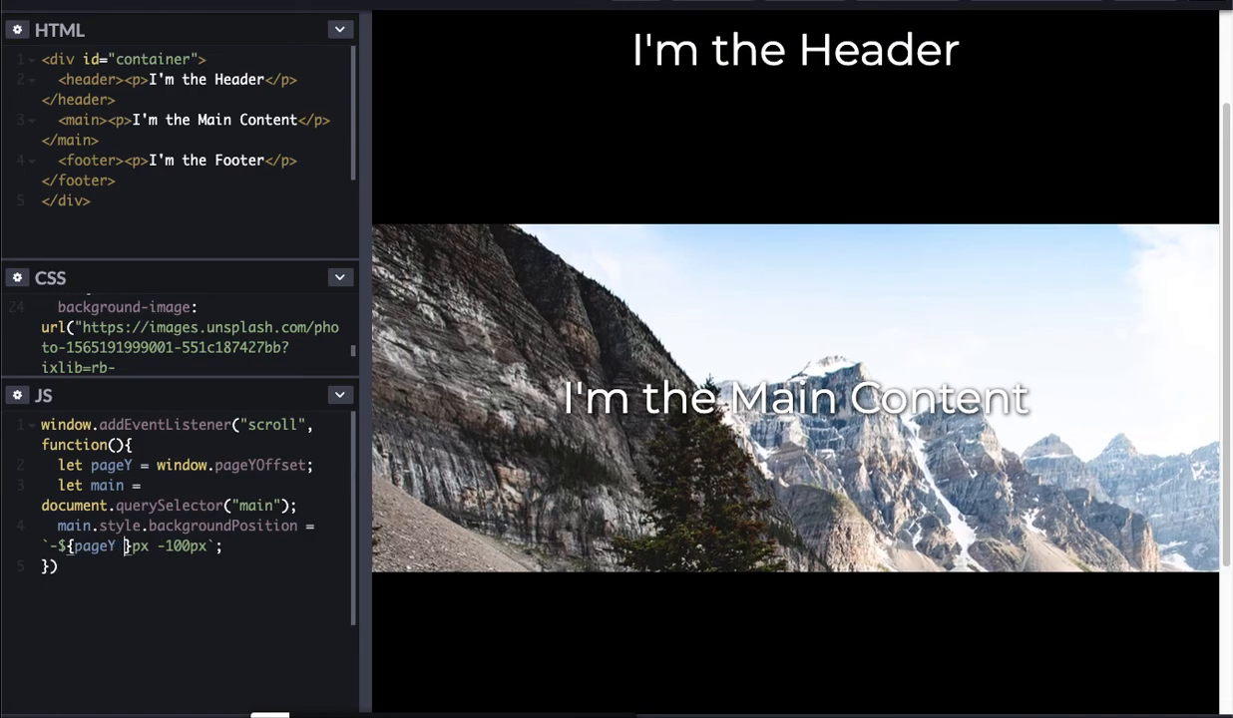
pyautogui.write('*')
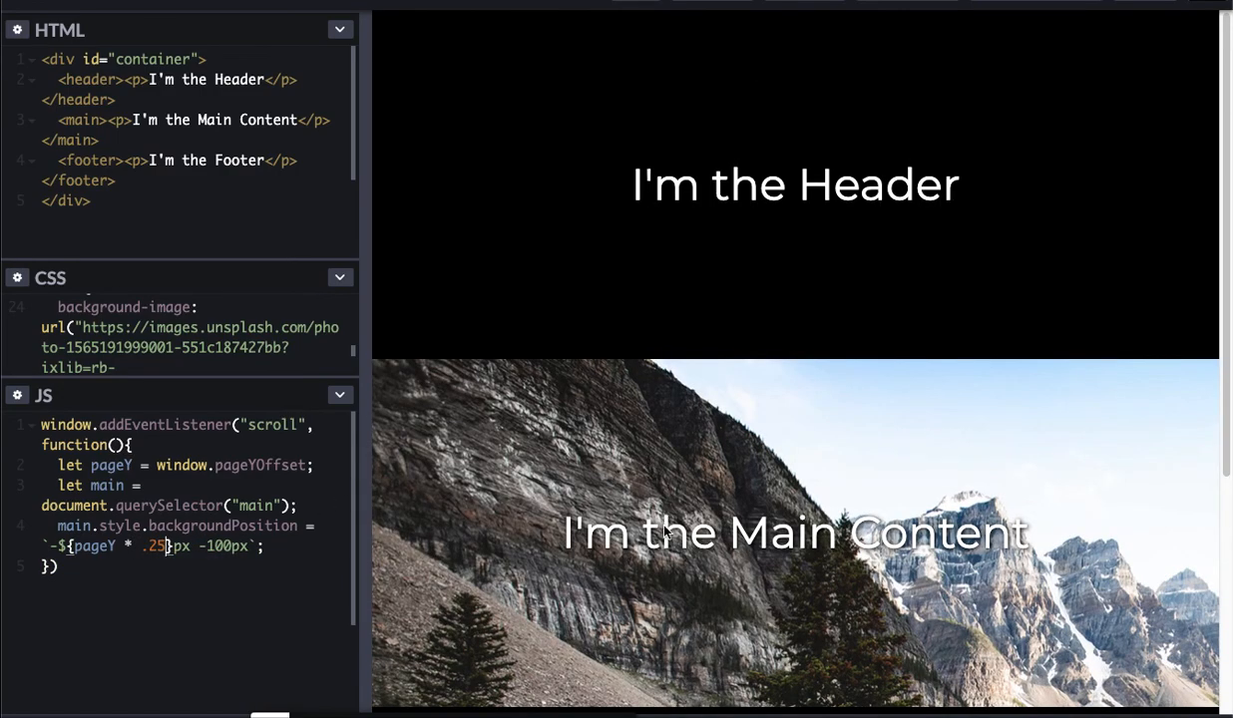
pyautogui.scroll(-3)
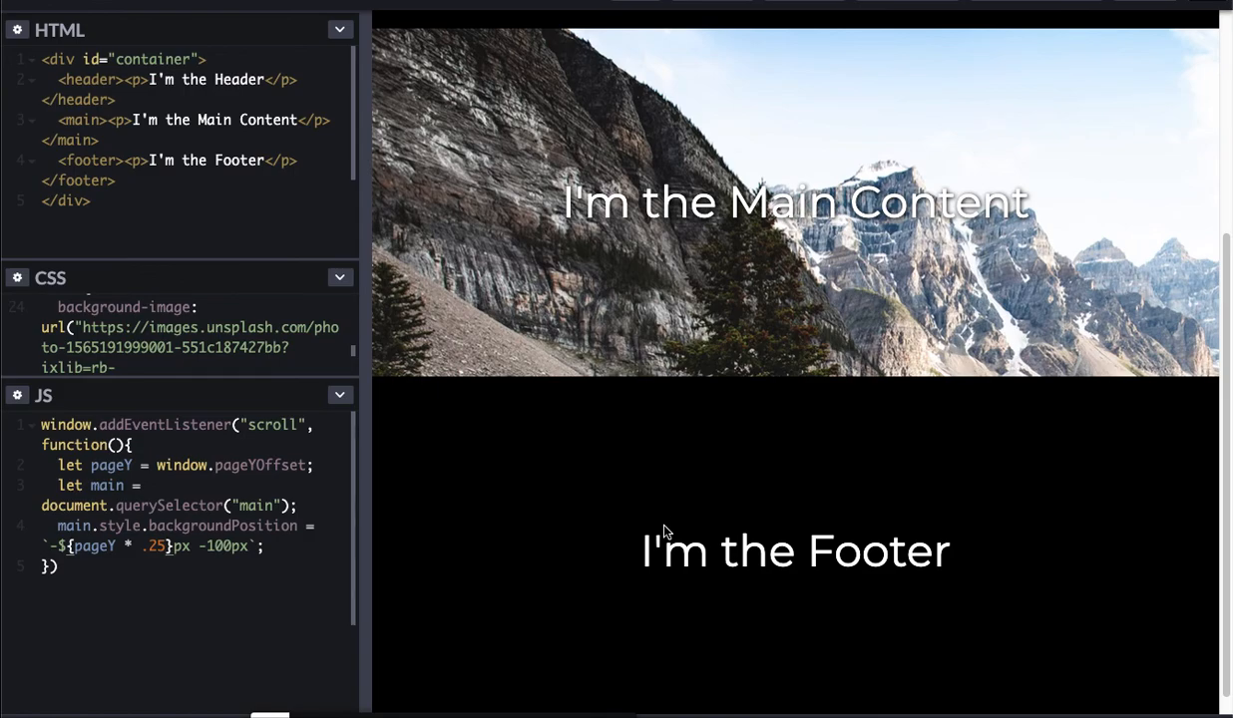